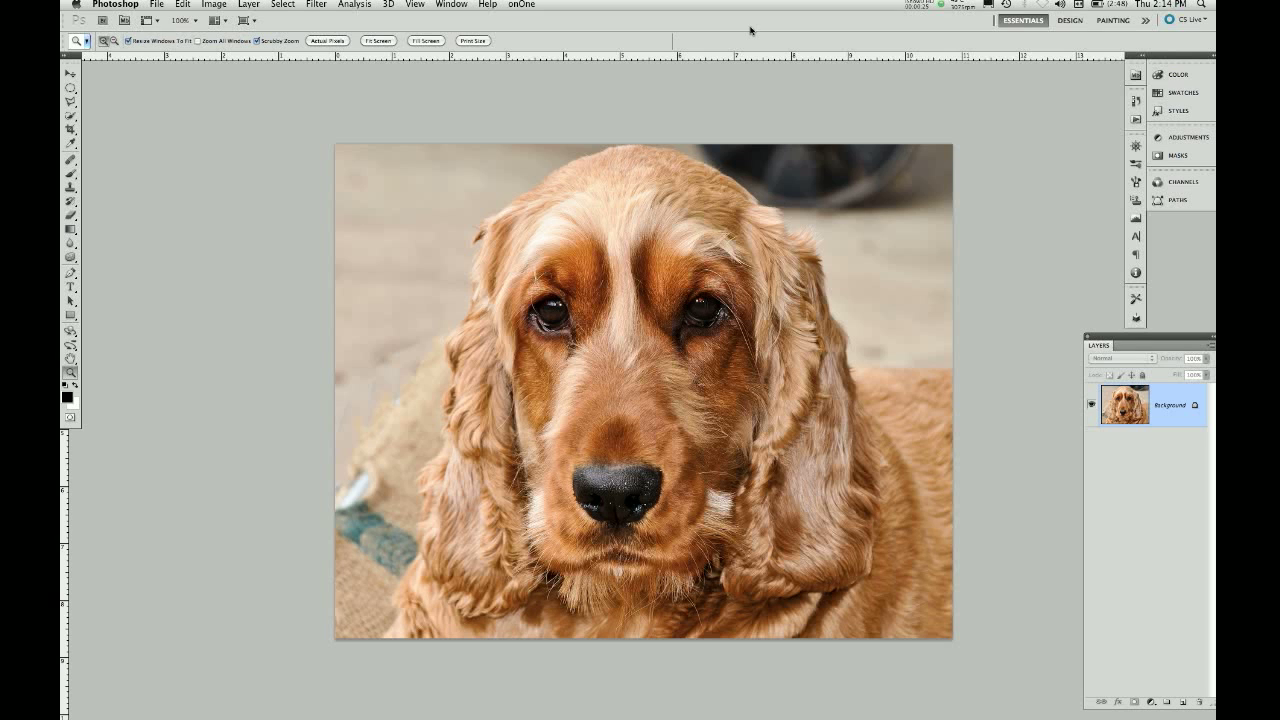
mouse_move(688, 20)
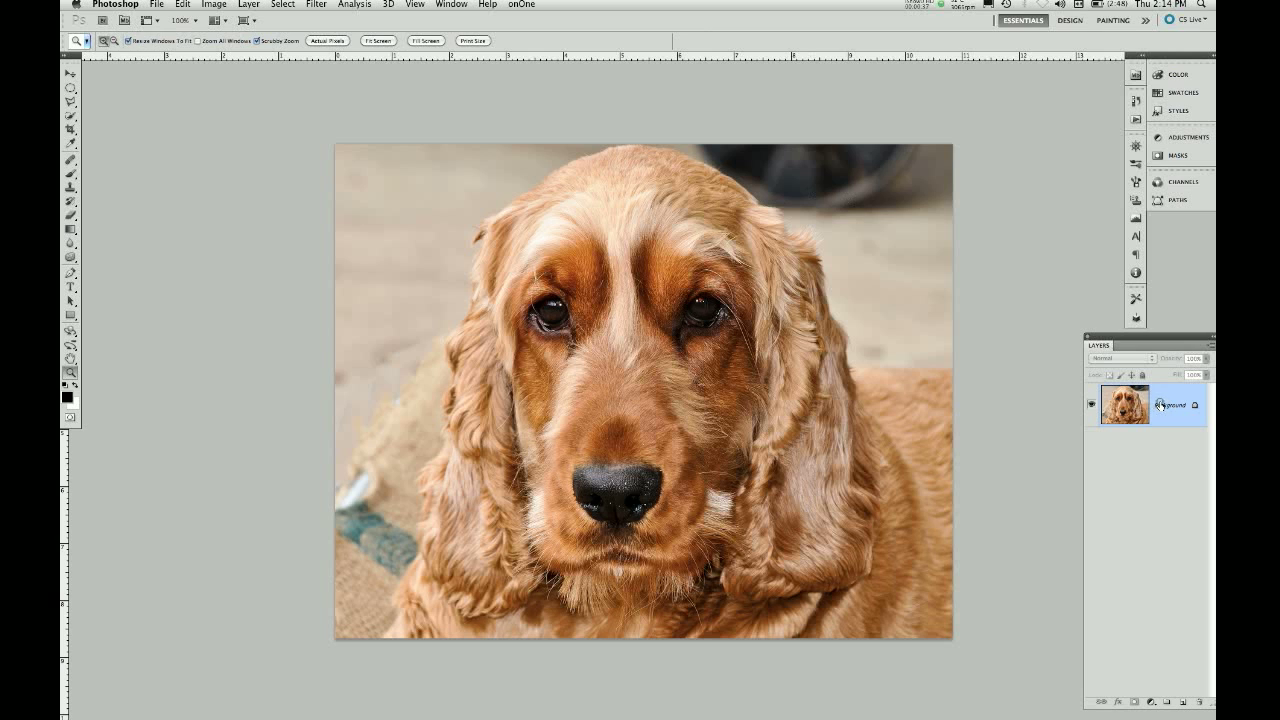
- Duplicate the Background layer as Layer 1 with Cmd+J
key(cmd+j)
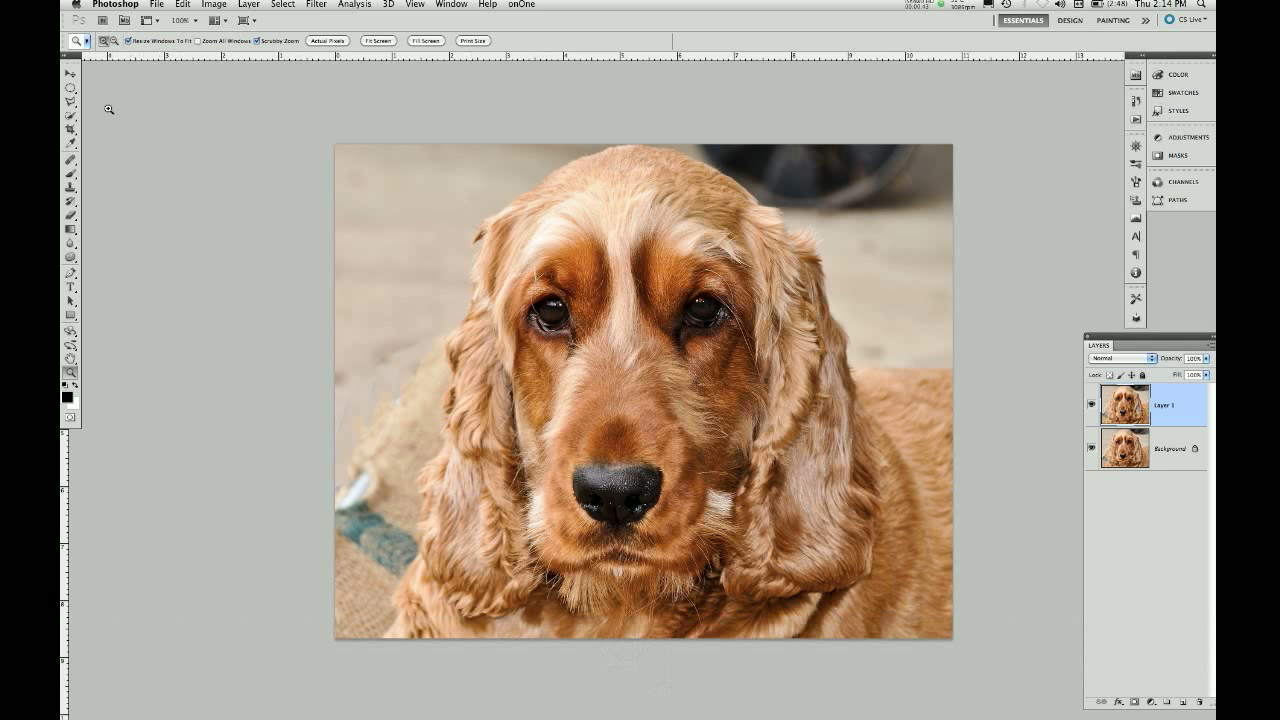
- Draw a closed Polygonal Lasso selection around the grey background left of the dog's head
click(70, 104)
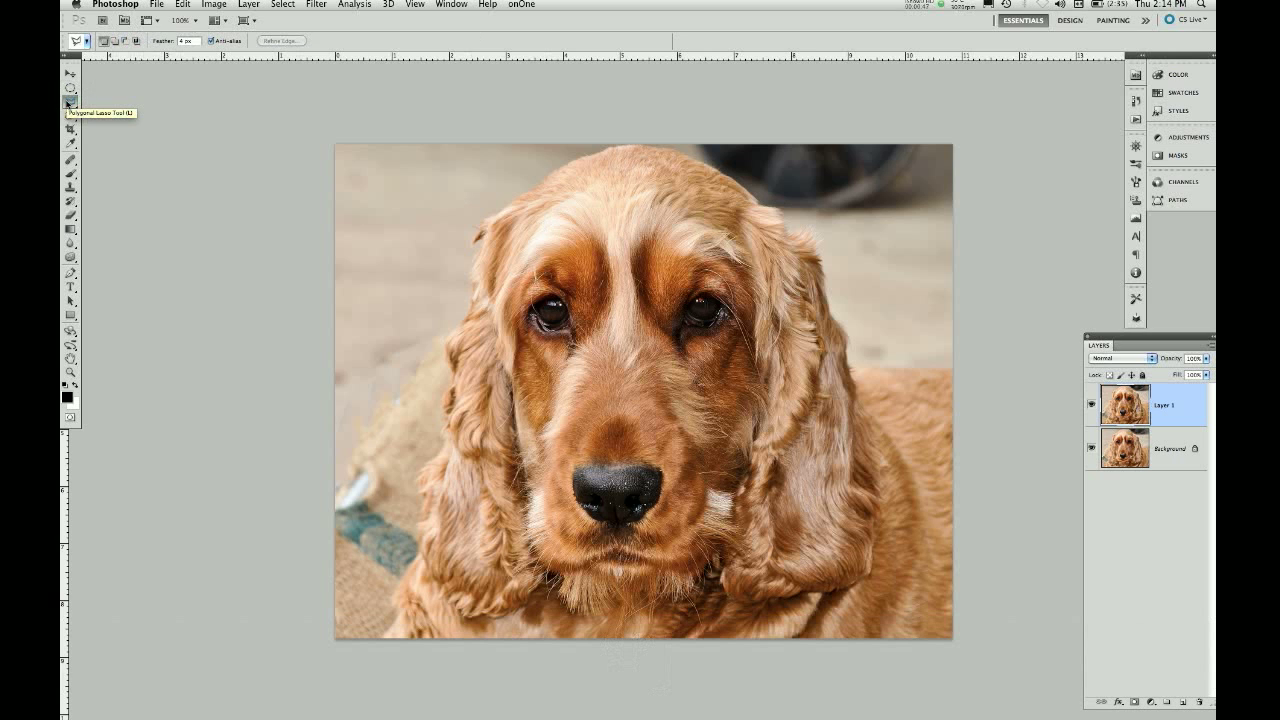
mouse_move(336, 144)
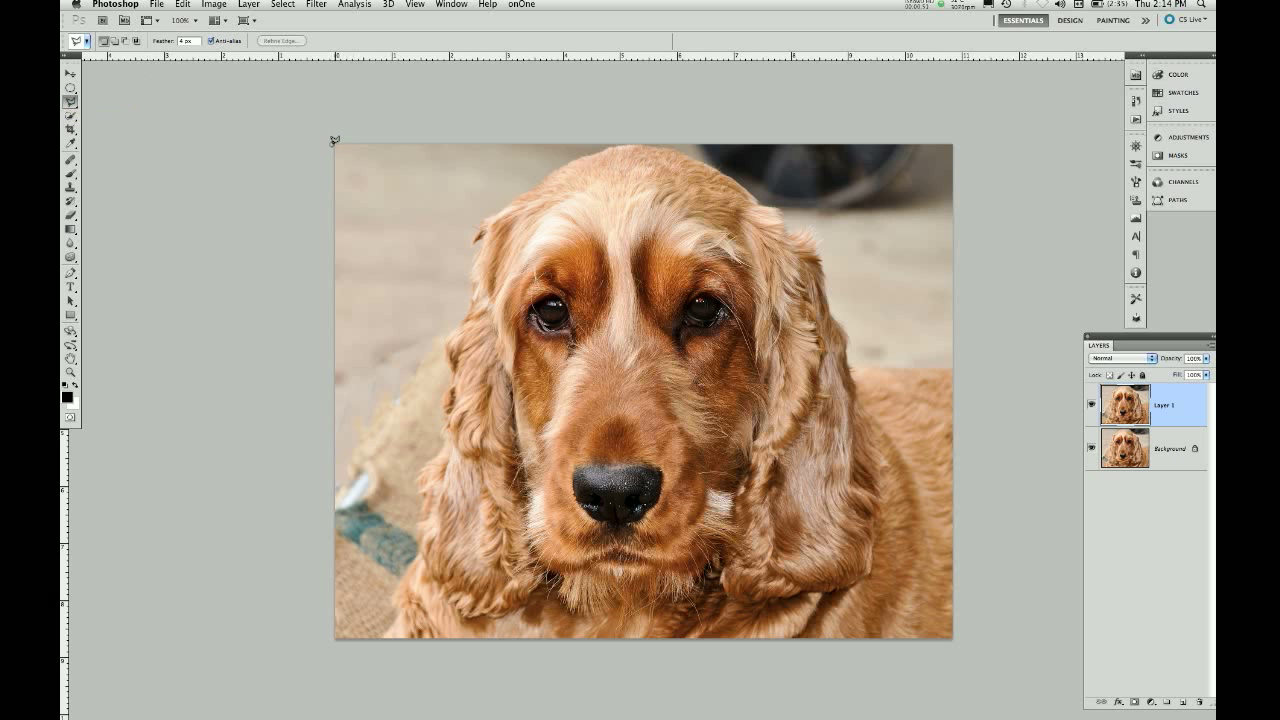
mouse_move(344, 206)
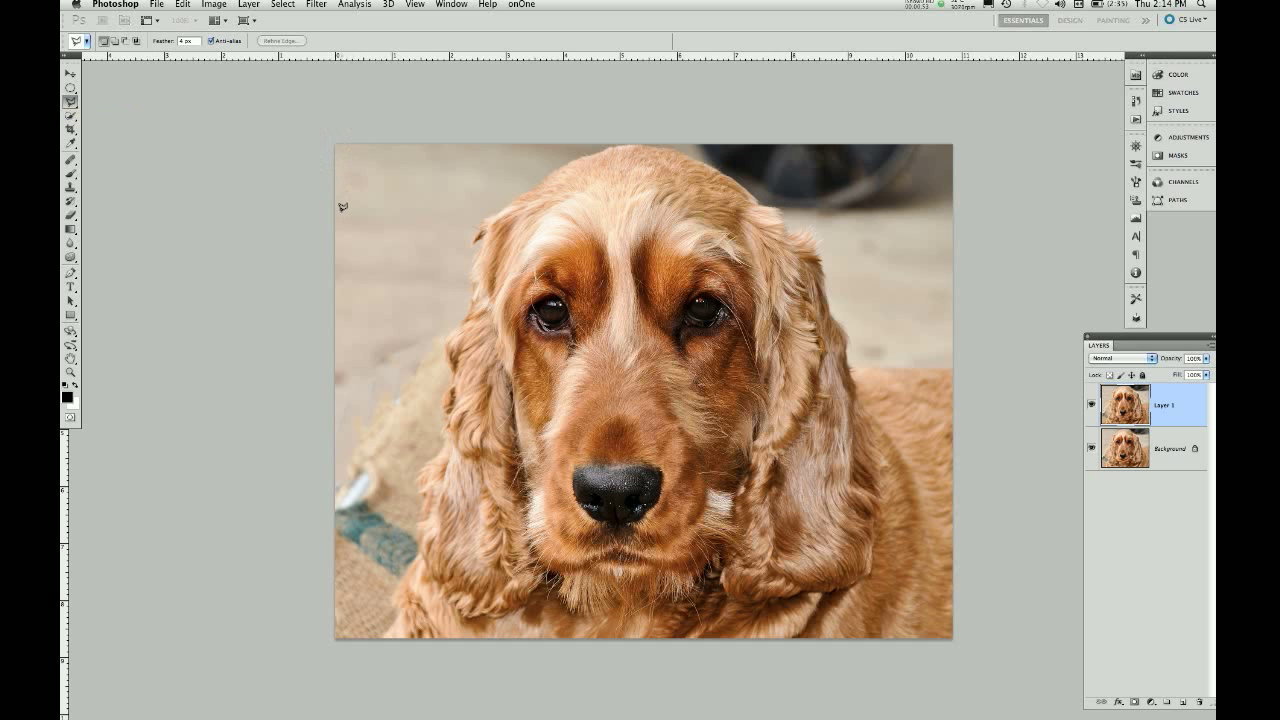
mouse_move(336, 142)
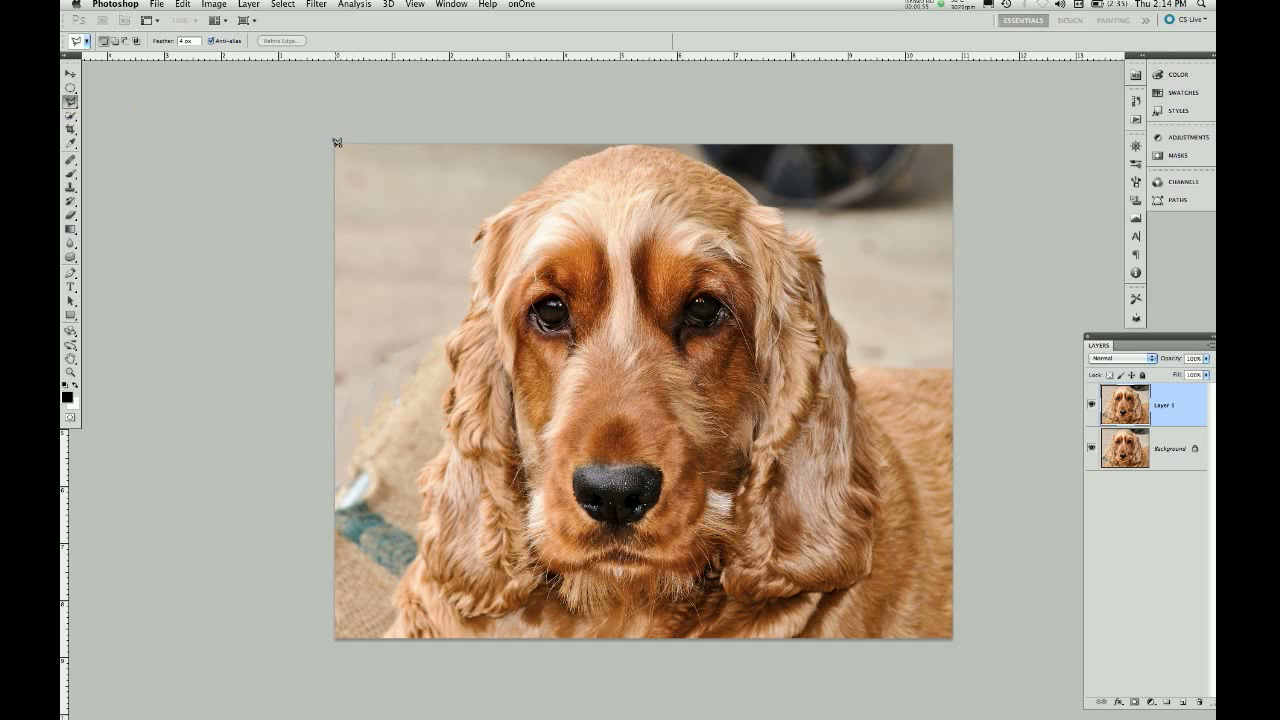
mouse_move(336, 144)
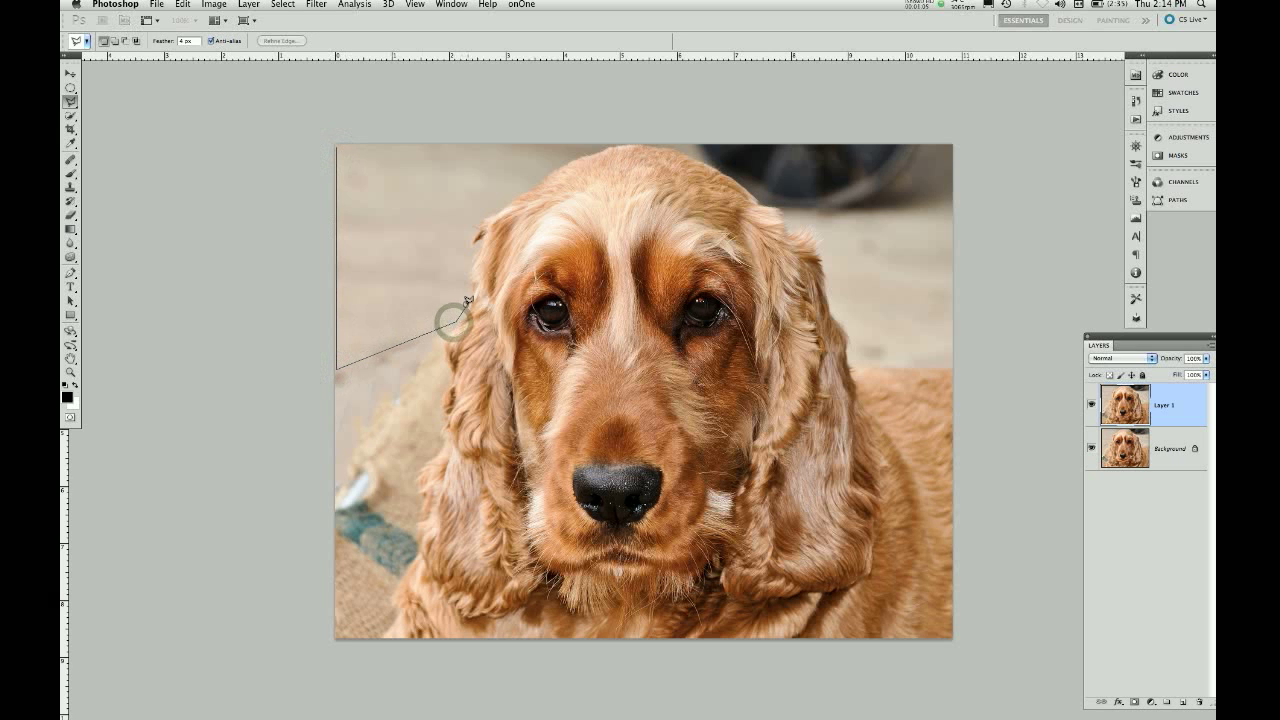
mouse_move(464, 278)
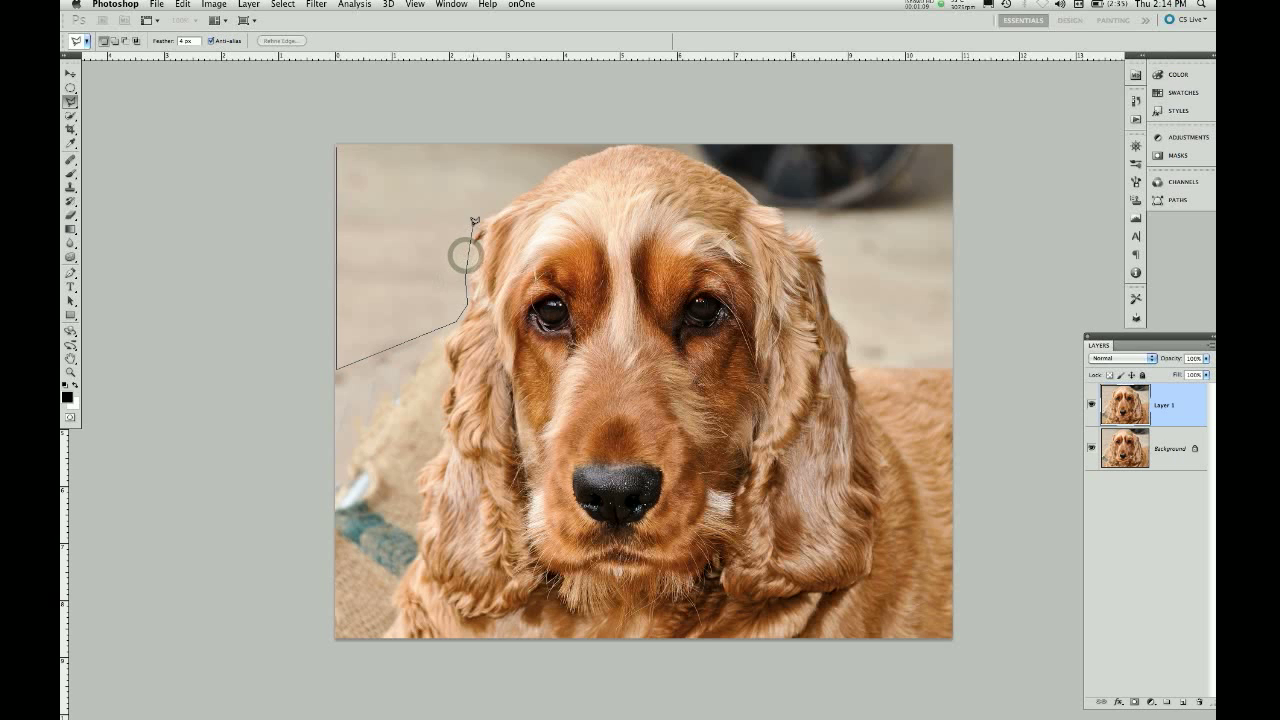
mouse_move(484, 212)
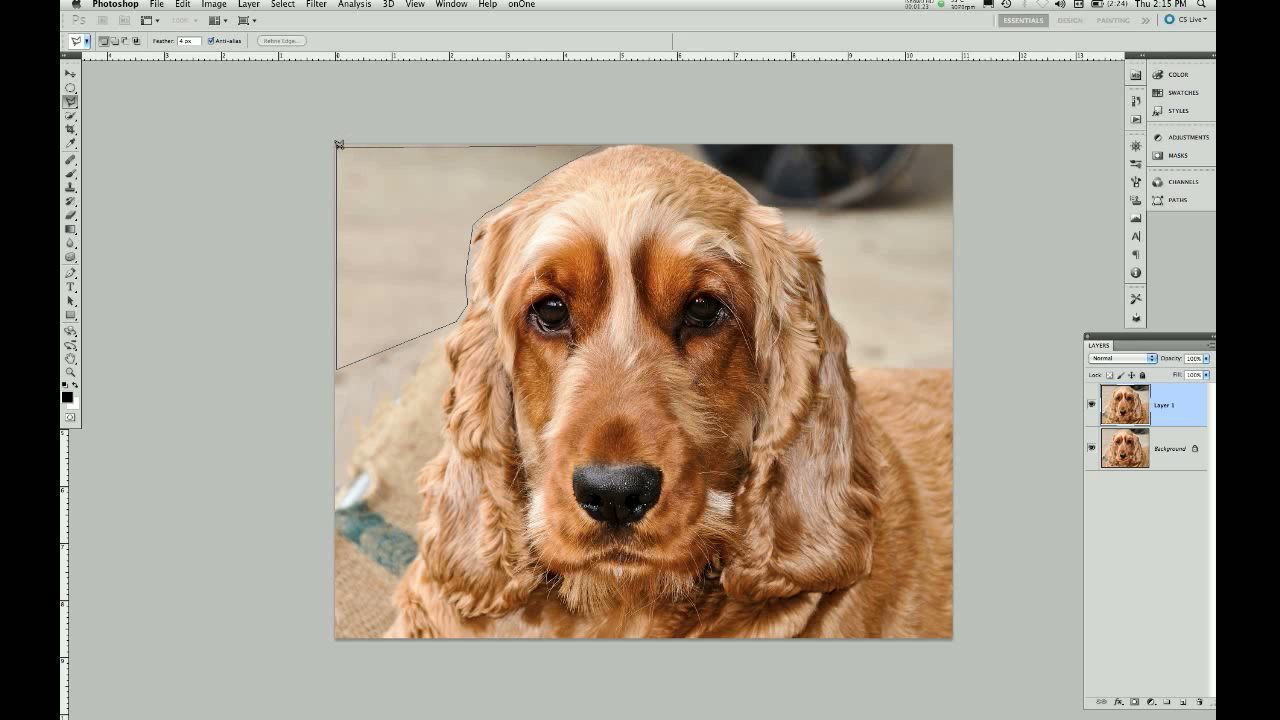
click(336, 148)
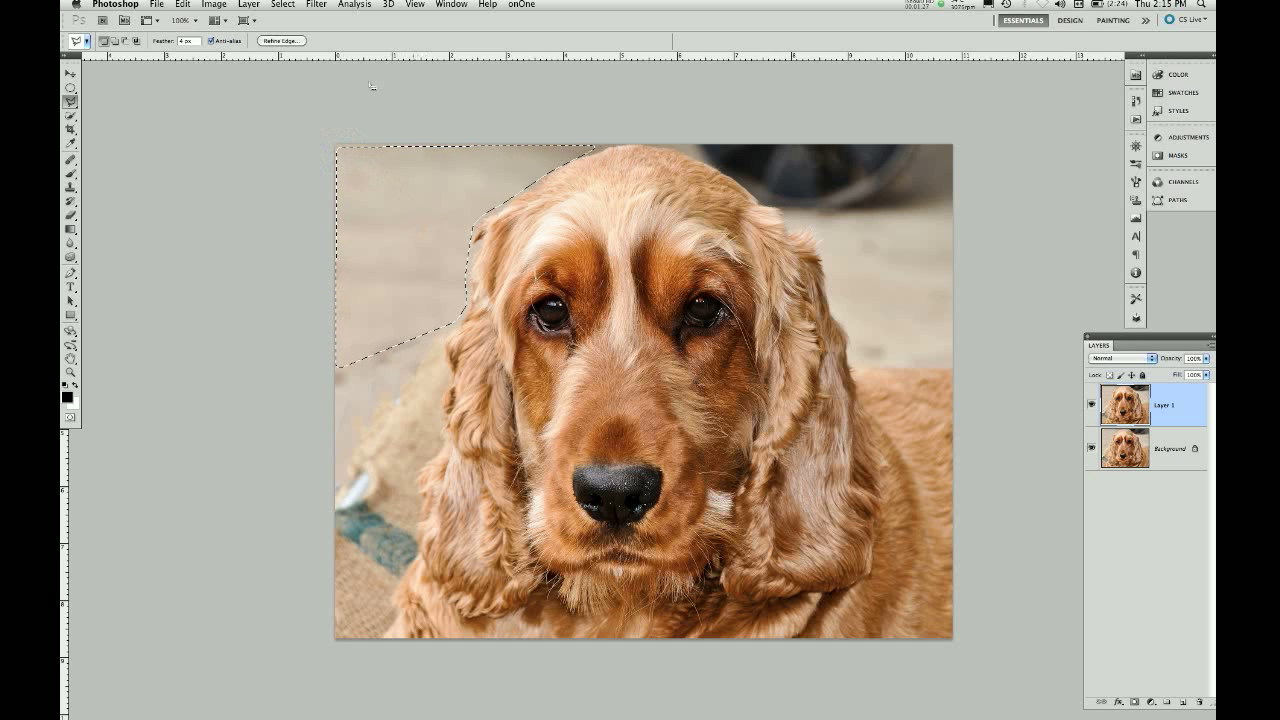
- Copy the selected background patch to its own layer via Layer > New > Layer via Copy
click(248, 4)
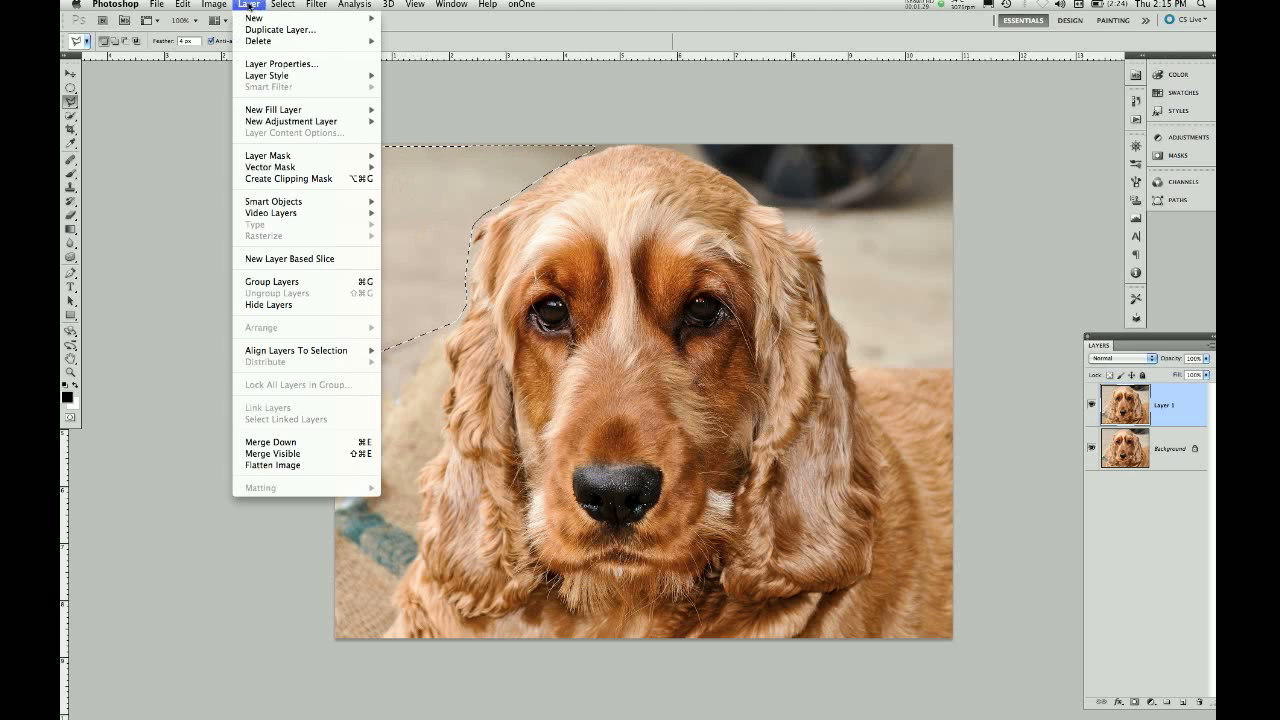
mouse_move(256, 16)
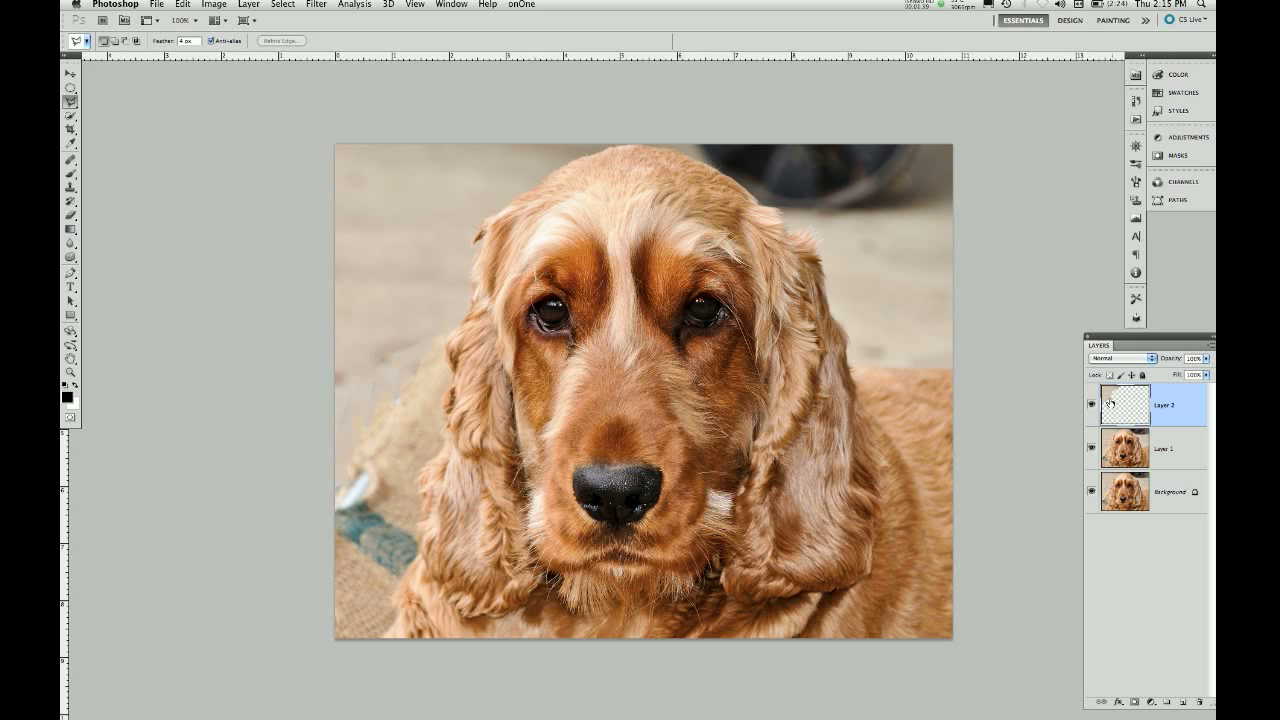
mouse_move(1124, 404)
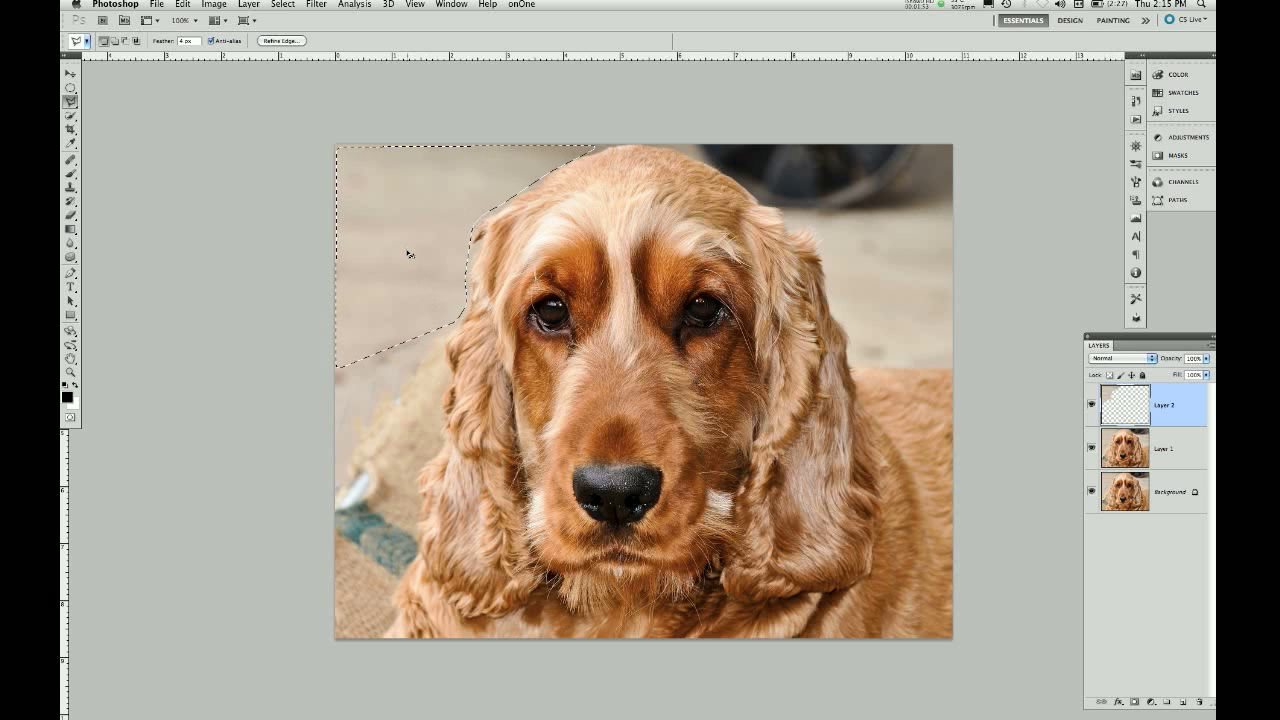
- Flip the copied patch horizontally and commit it positioned over the barbecue wheel top right
key(cmd+t)
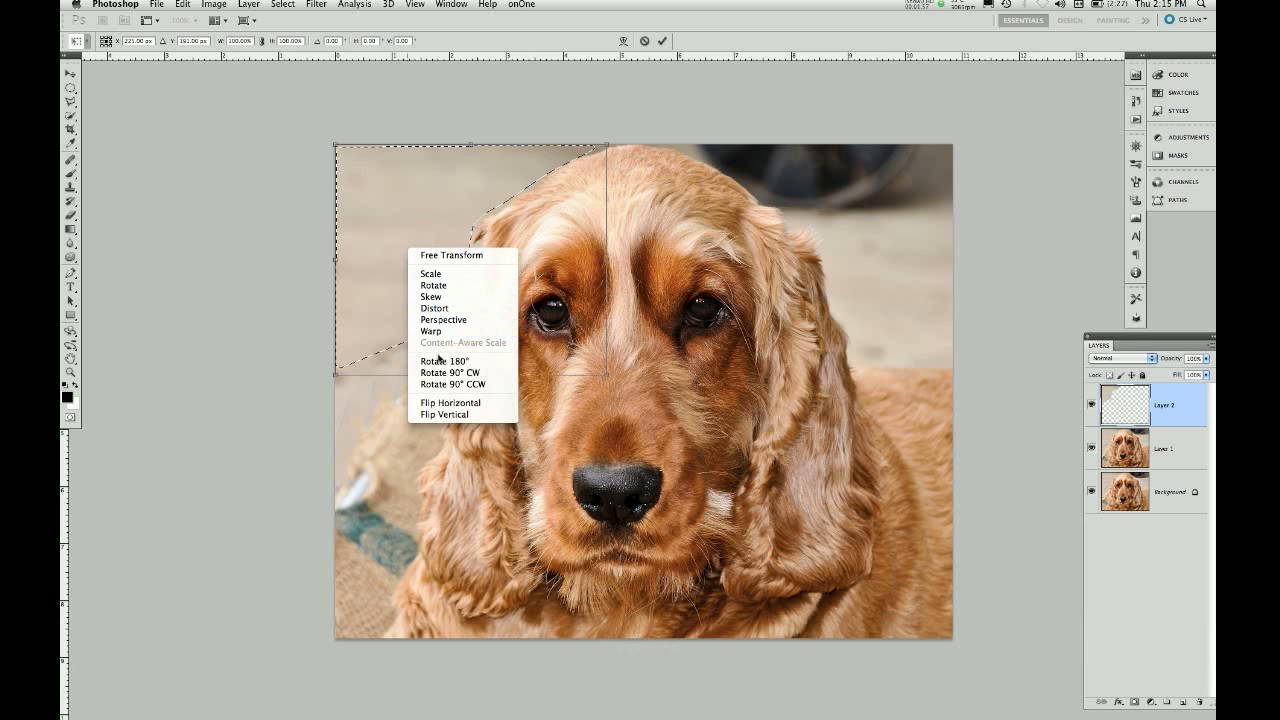
click(450, 404)
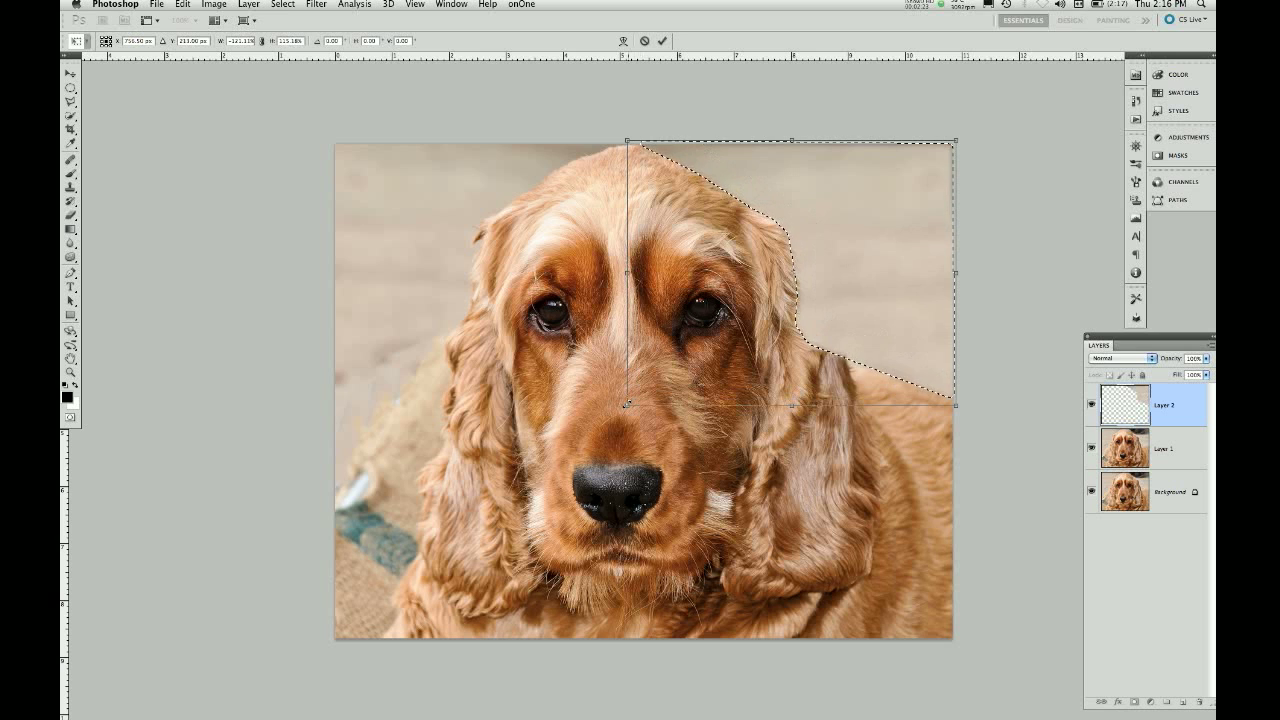
click(660, 40)
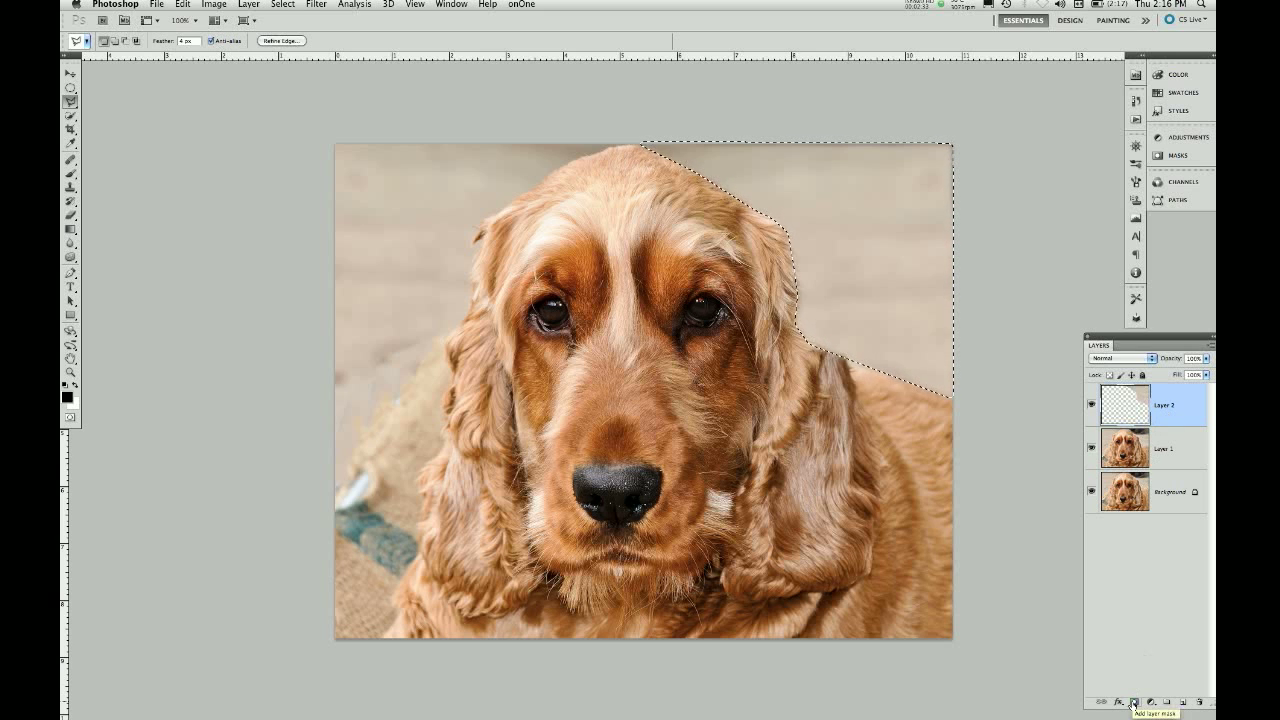
- Add a layer mask to the flipped patch and ready the Brush to refine it
click(1132, 702)
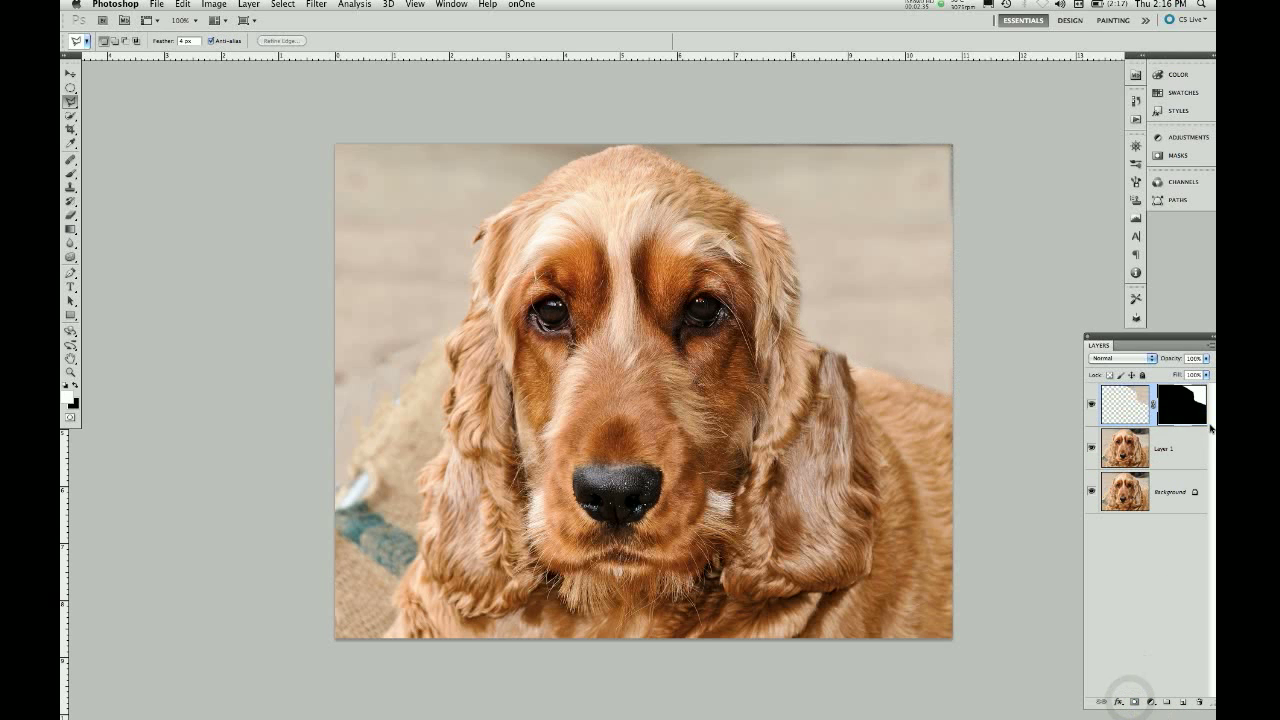
mouse_move(1184, 404)
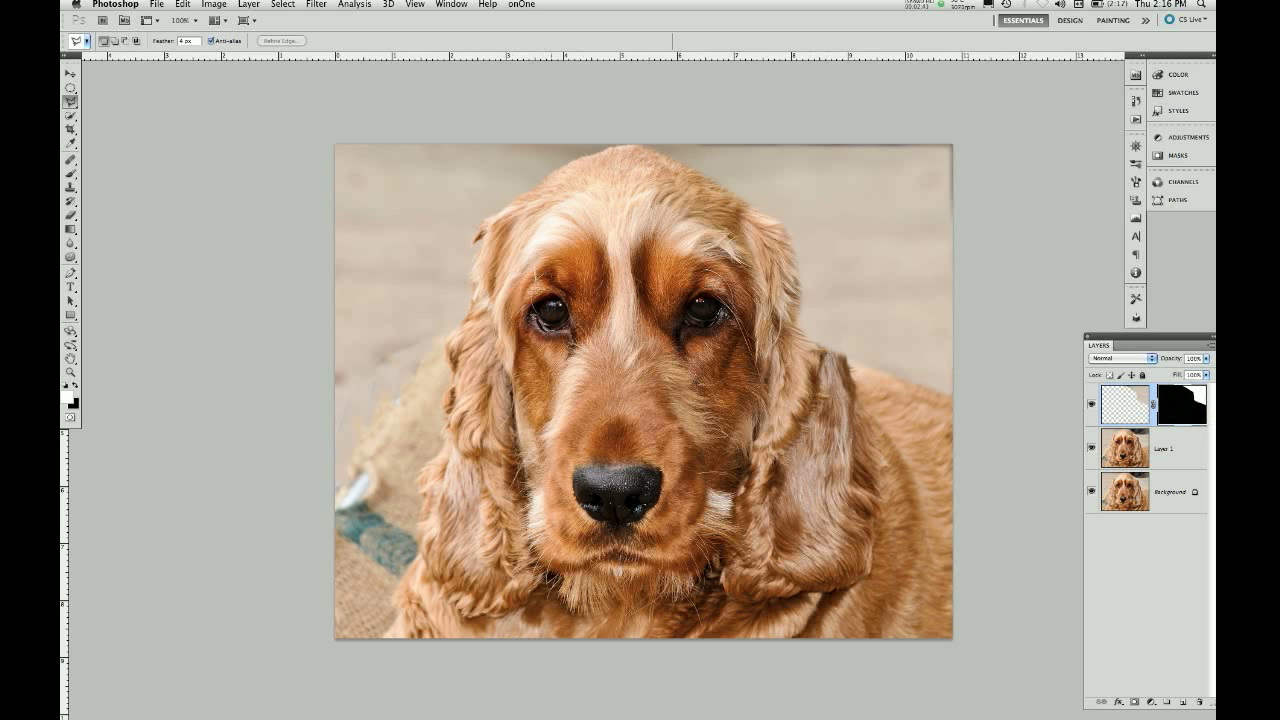
key(b)
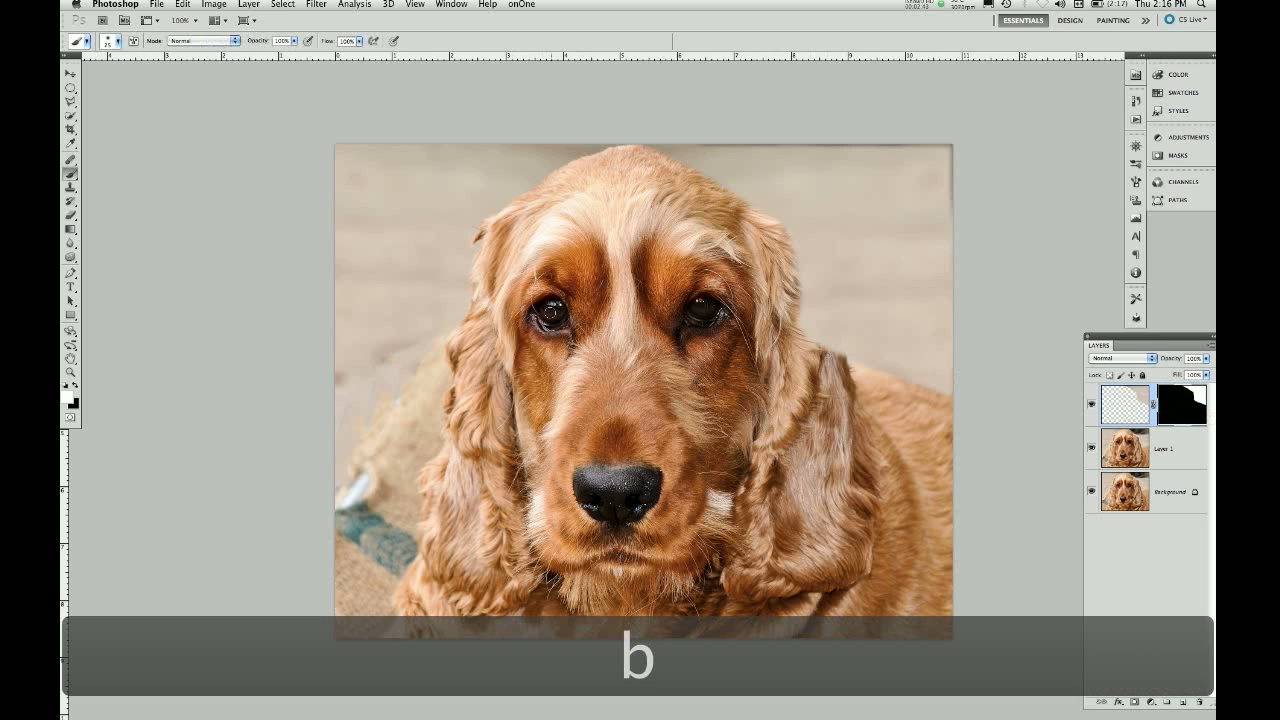
mouse_move(810, 214)
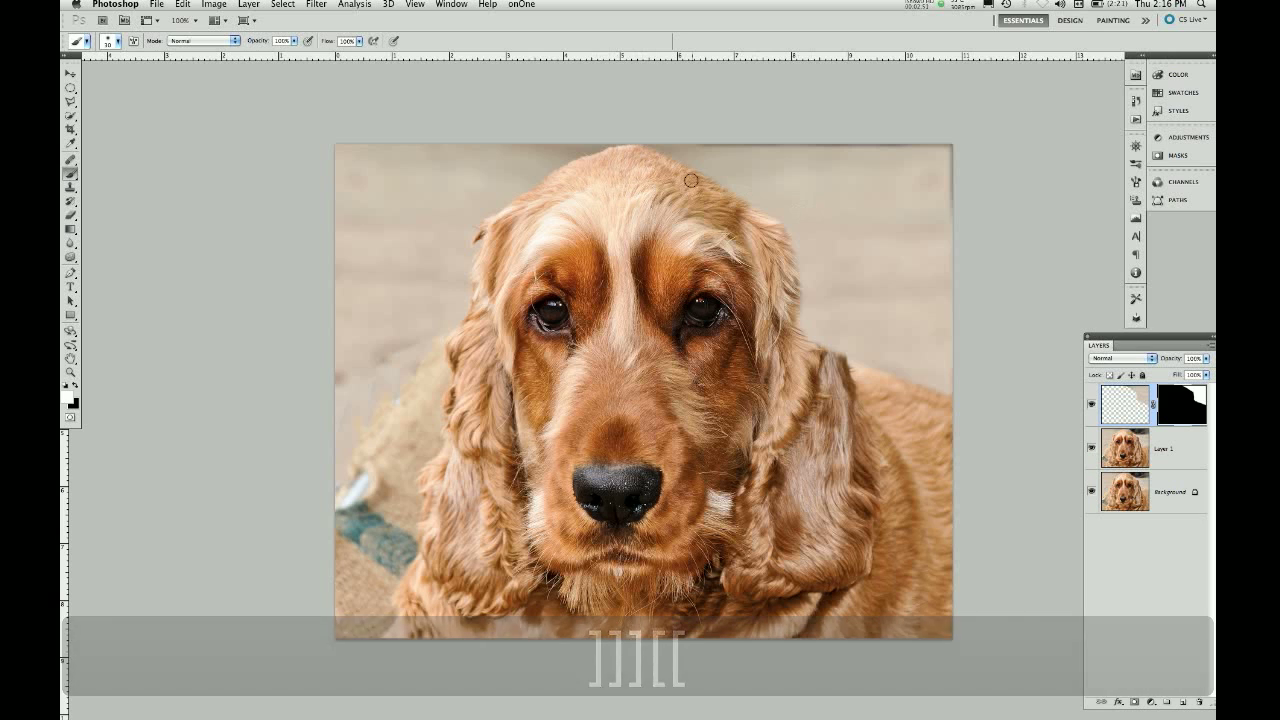
mouse_move(736, 204)
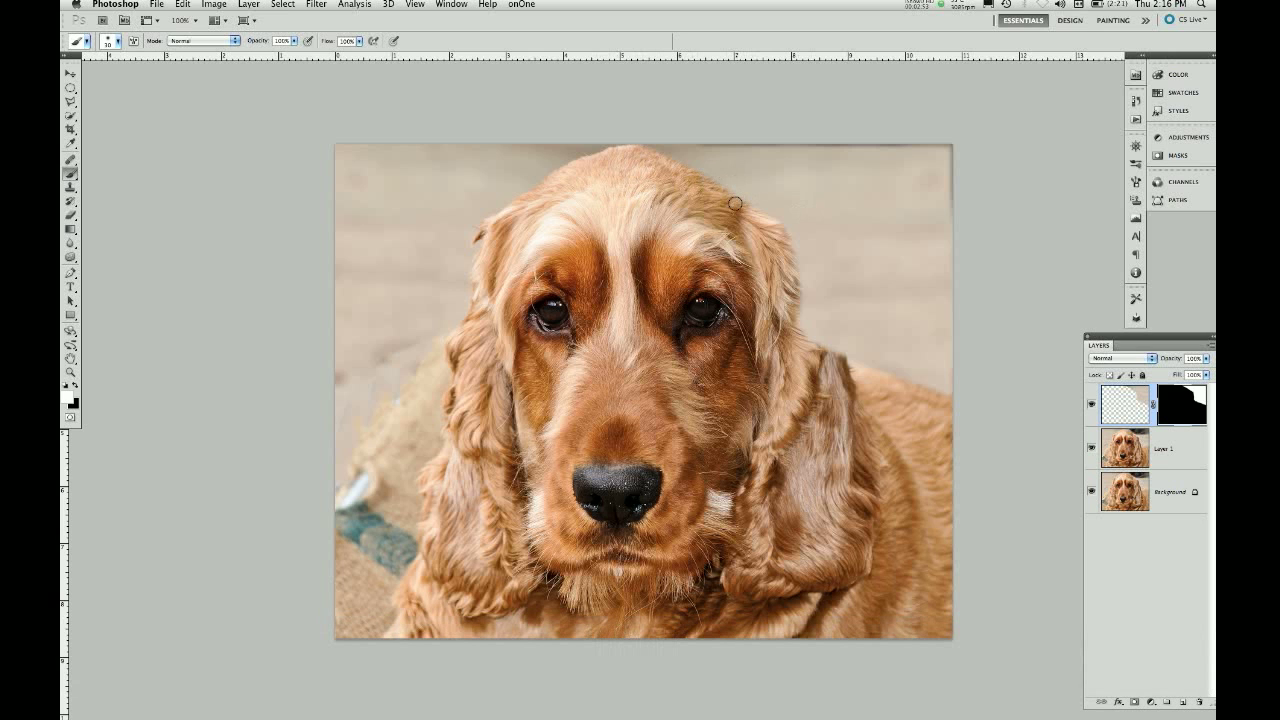
mouse_move(224, 276)
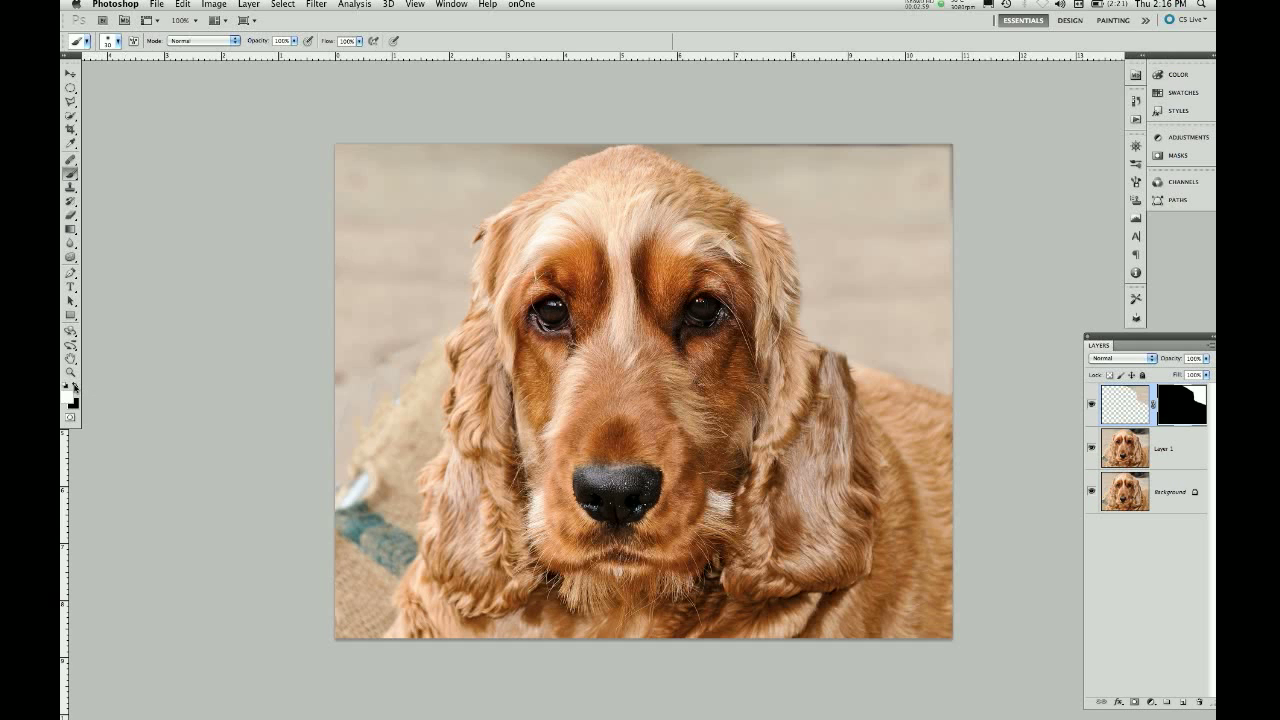
mouse_move(72, 386)
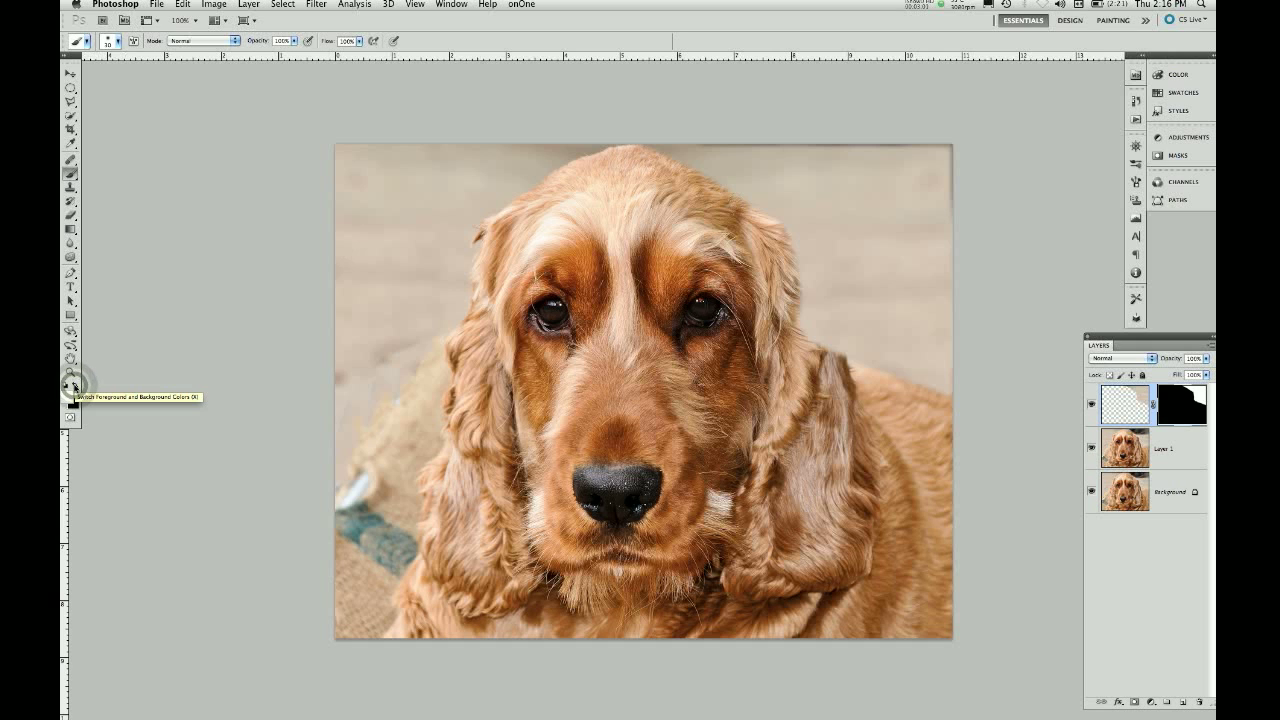
- Reset the foreground and background colours to black and white for mask painting
key(x)
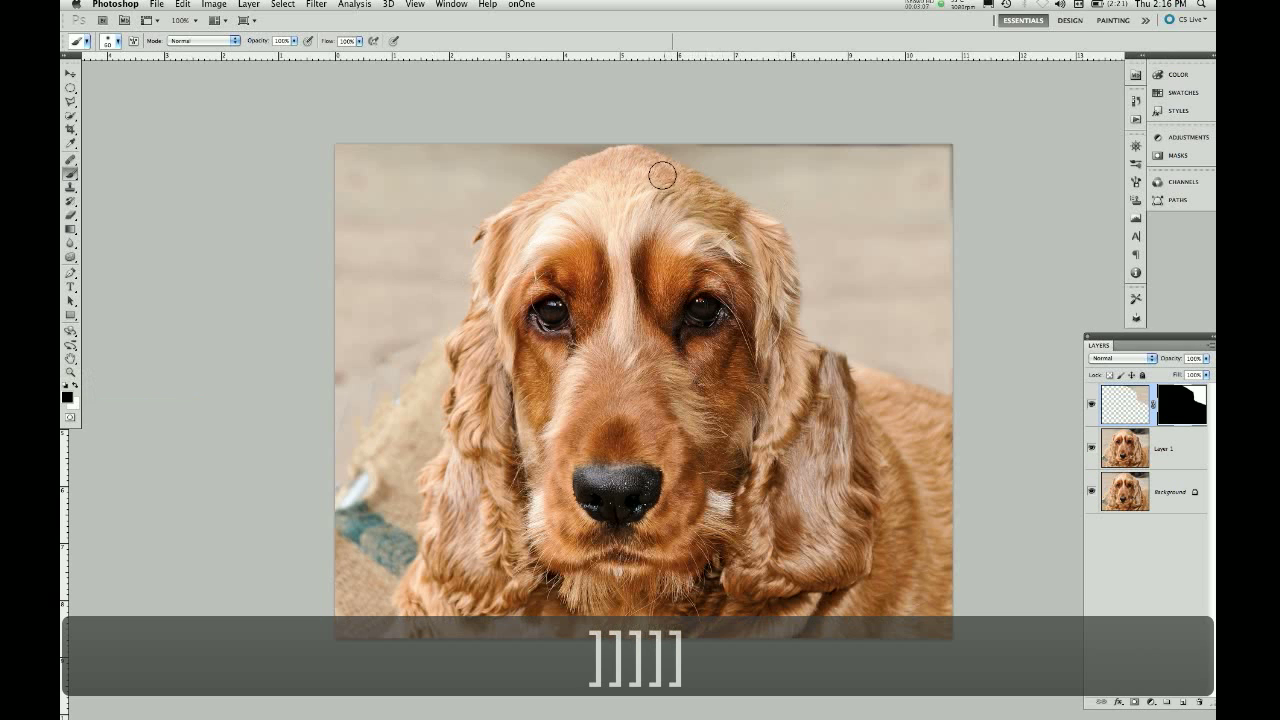
mouse_move(644, 156)
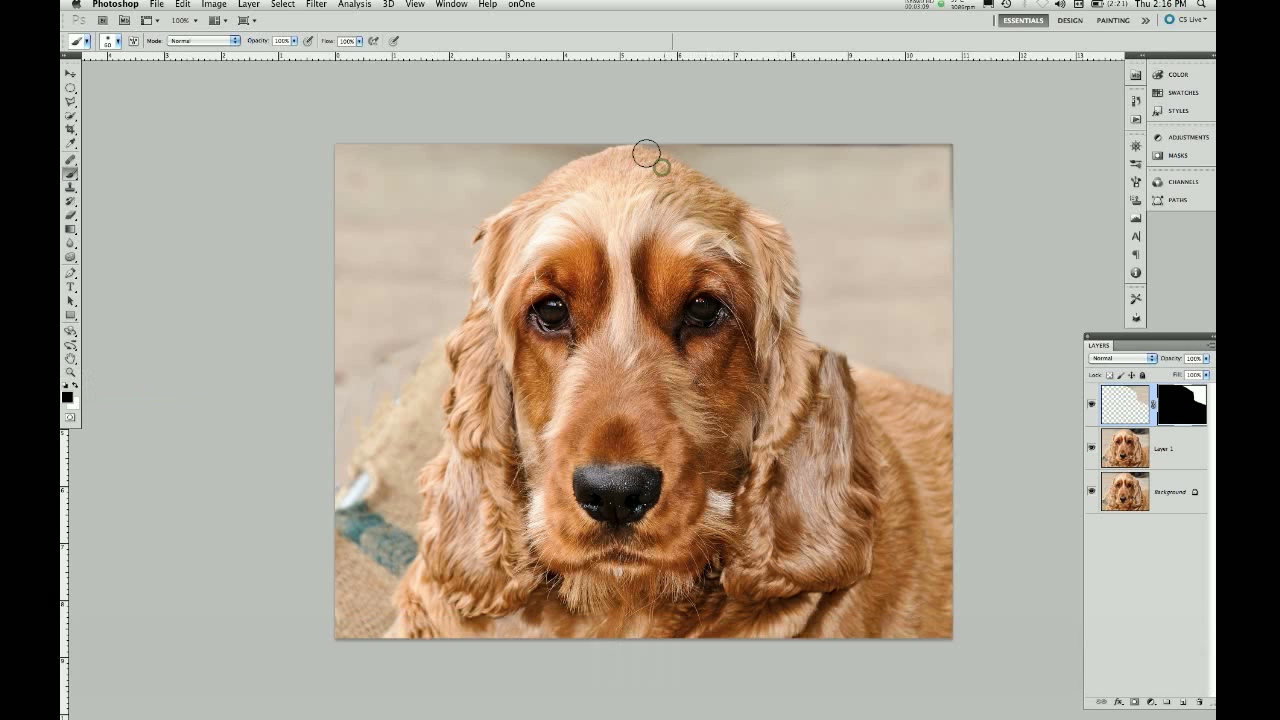
mouse_move(1010, 244)
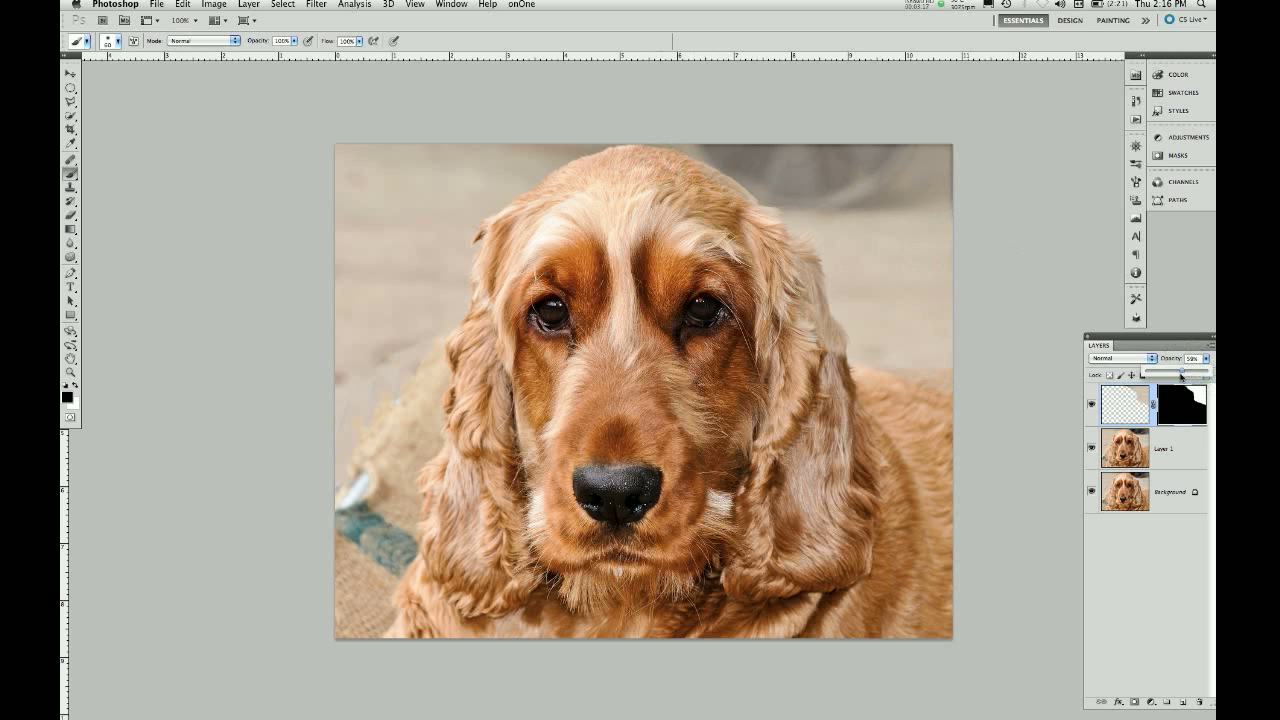
mouse_move(838, 244)
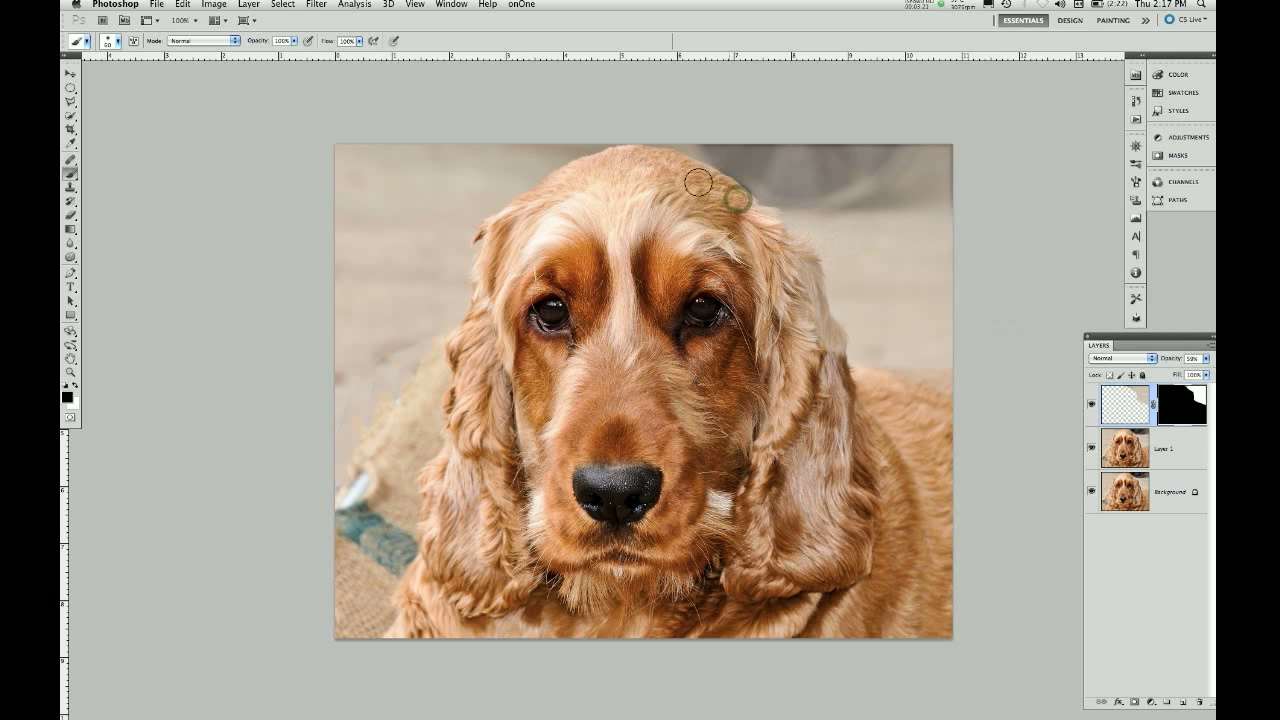
mouse_move(670, 164)
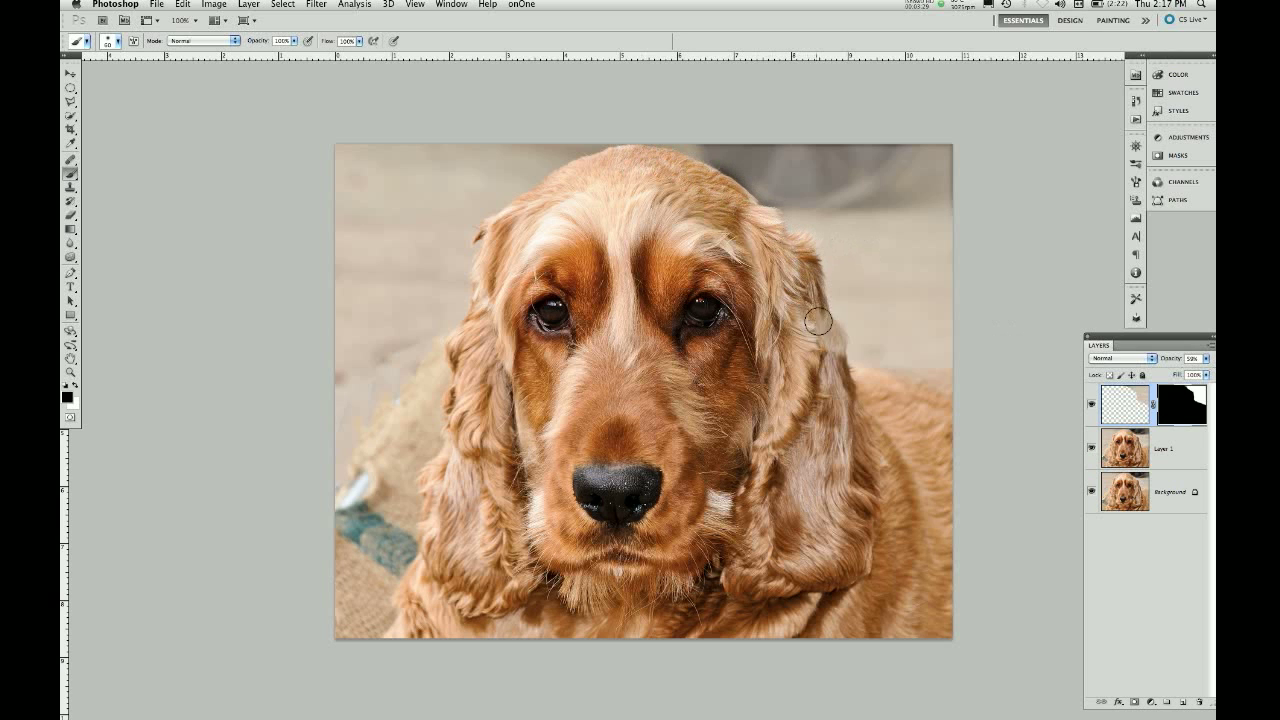
mouse_move(830, 344)
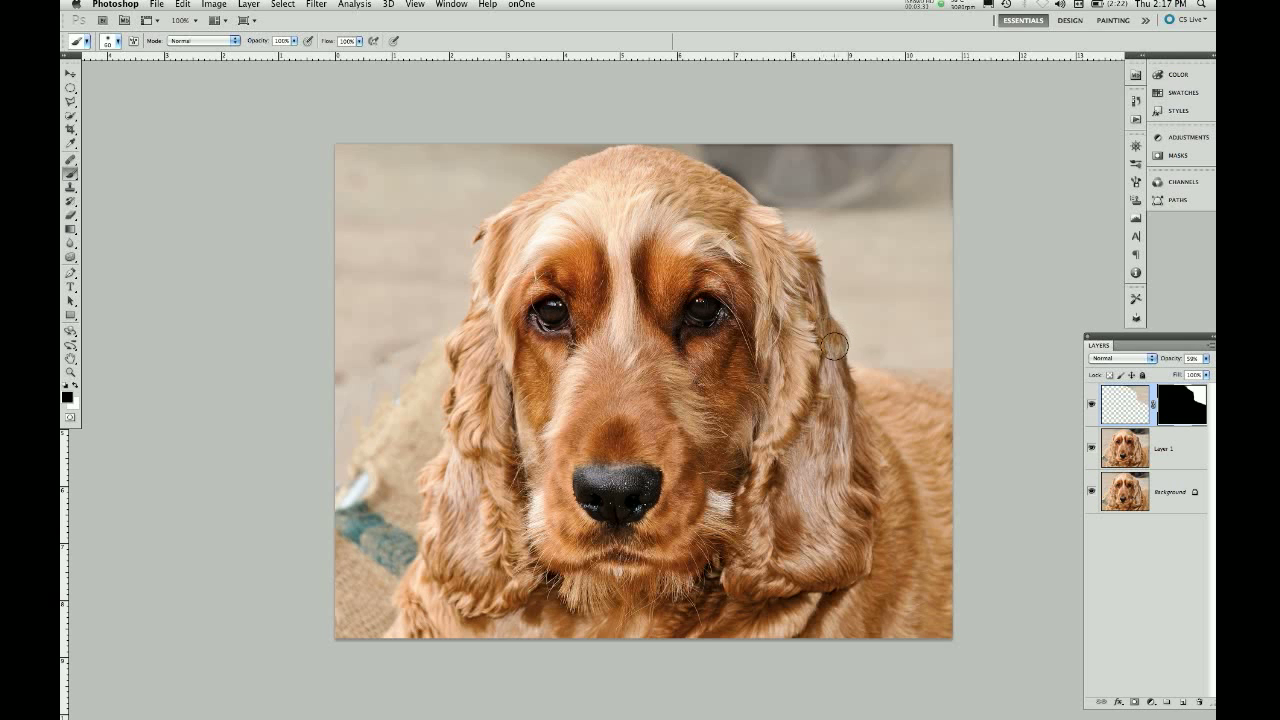
mouse_move(924, 388)
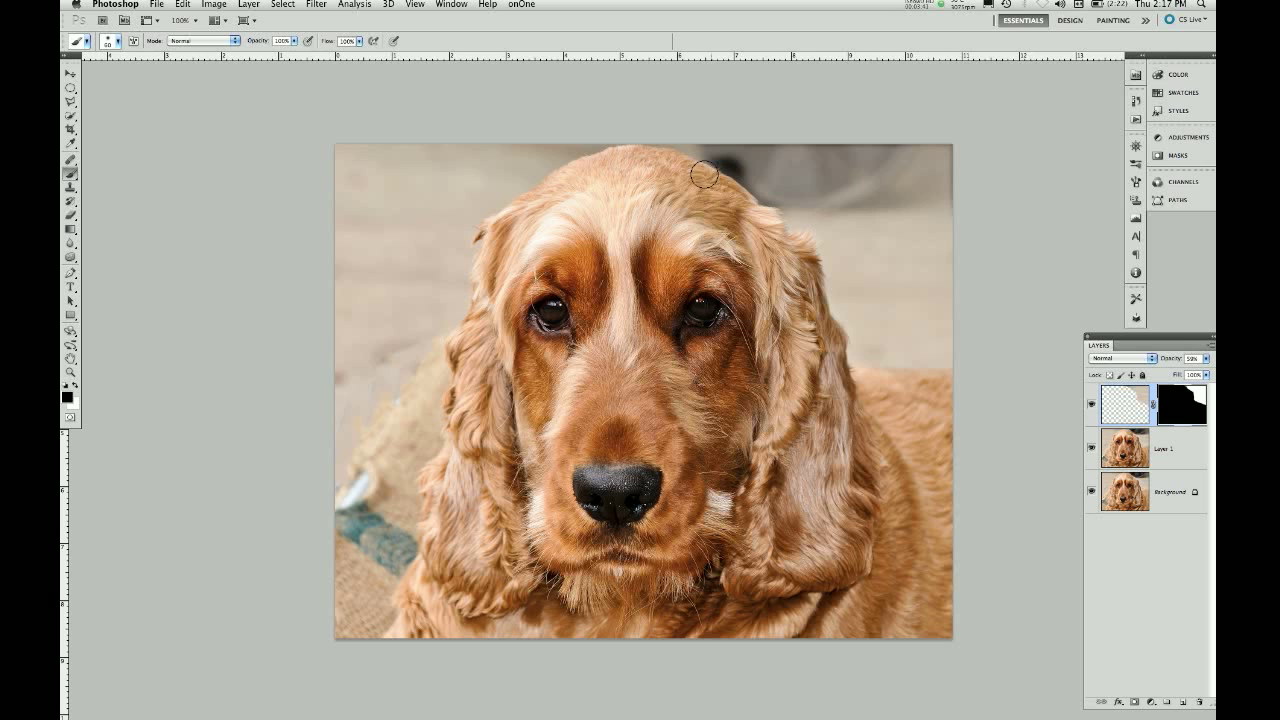
mouse_move(720, 170)
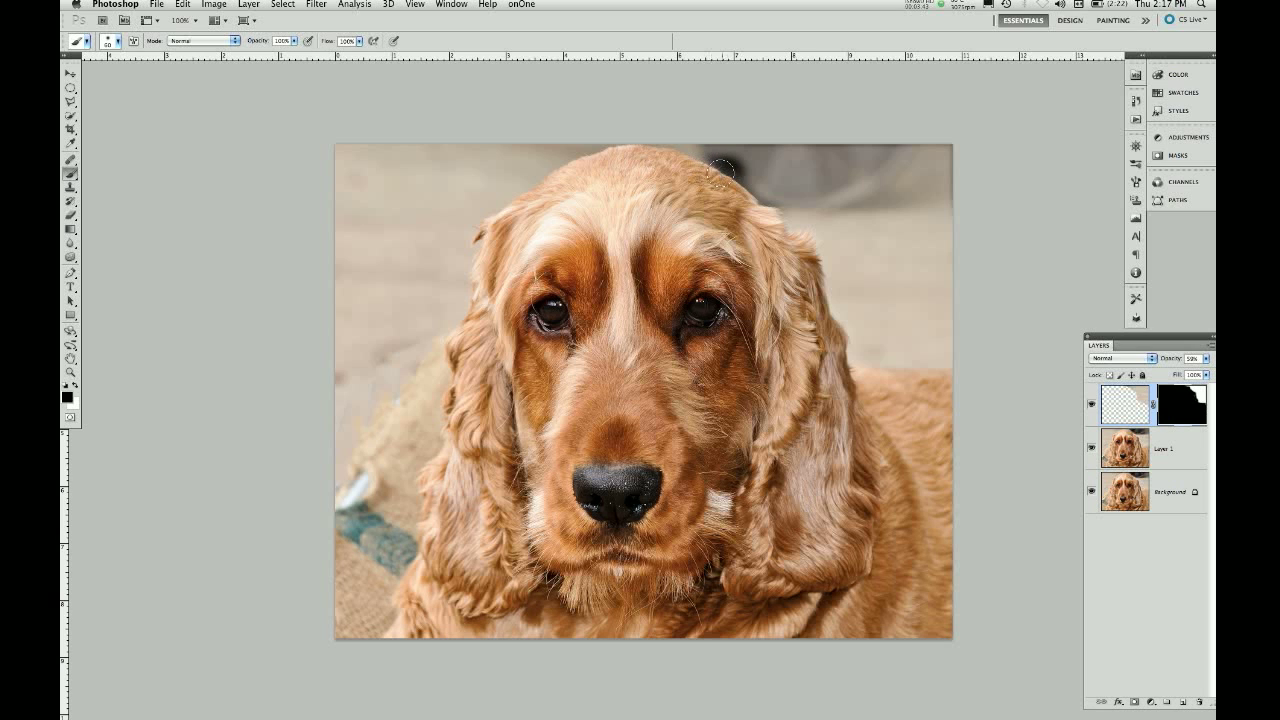
mouse_move(736, 196)
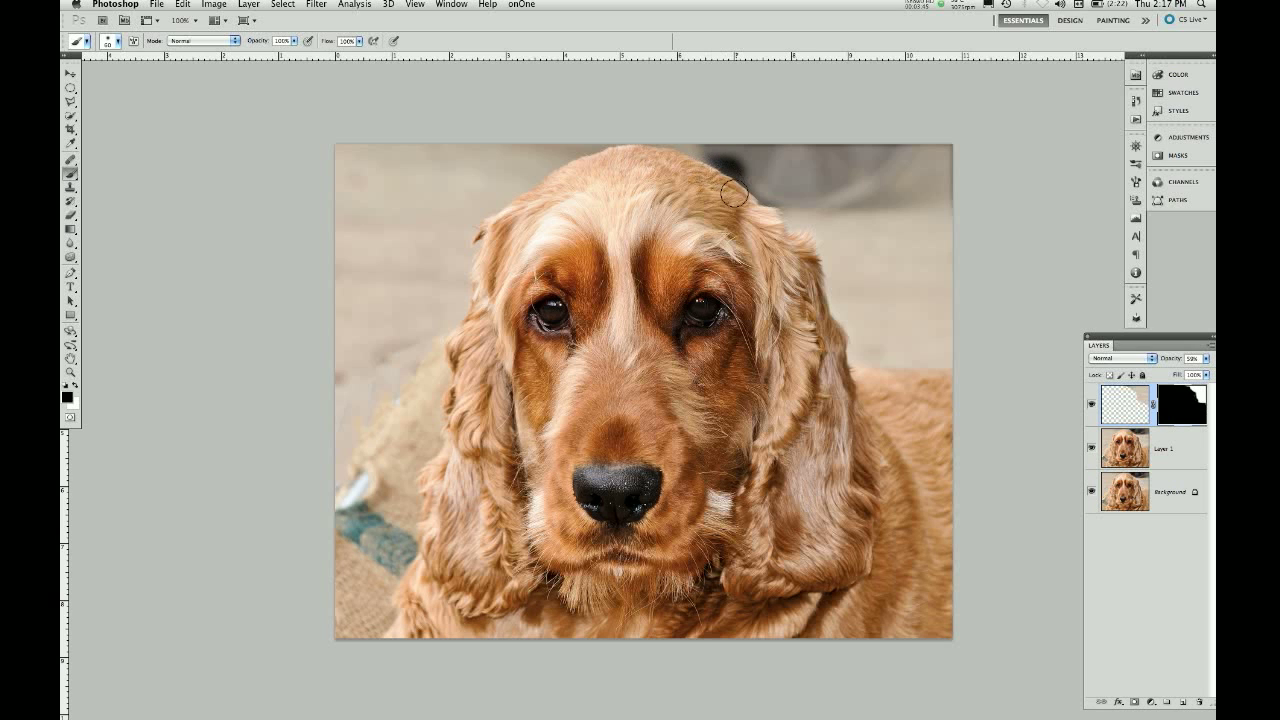
- Zoom onto the top of the dog's head and clone grey background over the patchy edge
key(z)
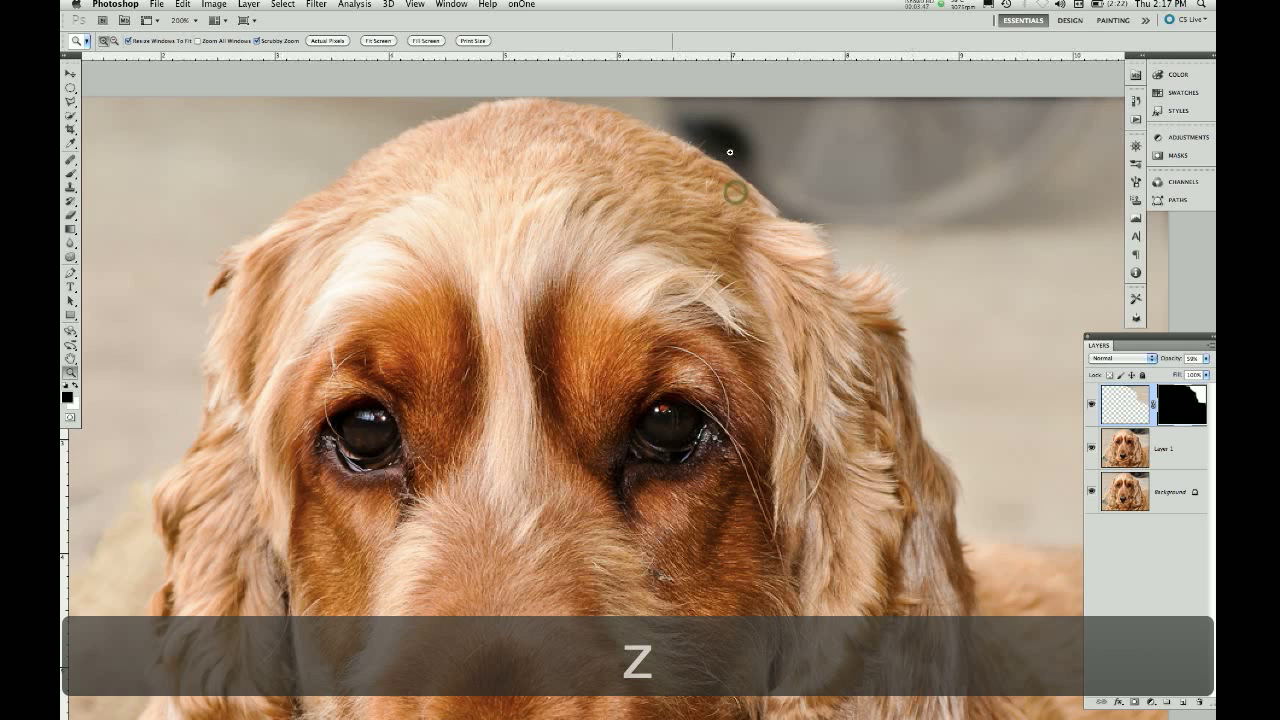
click(730, 152)
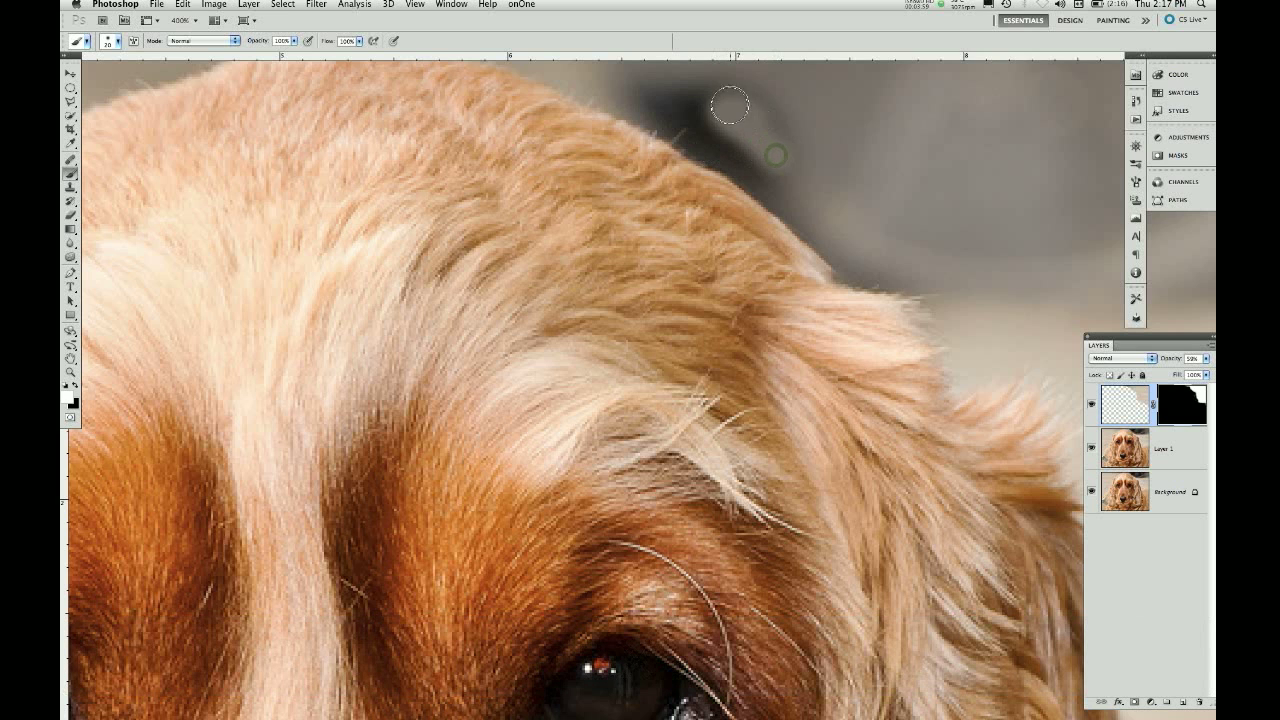
mouse_move(692, 92)
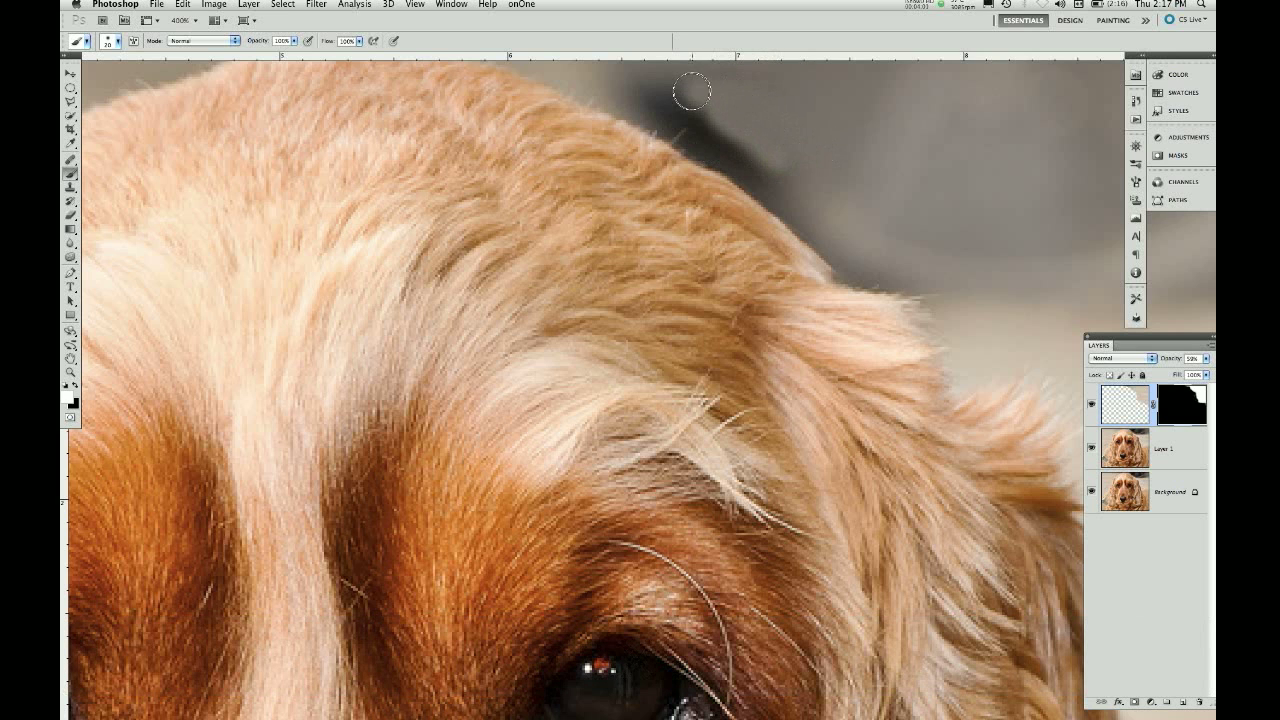
mouse_move(718, 132)
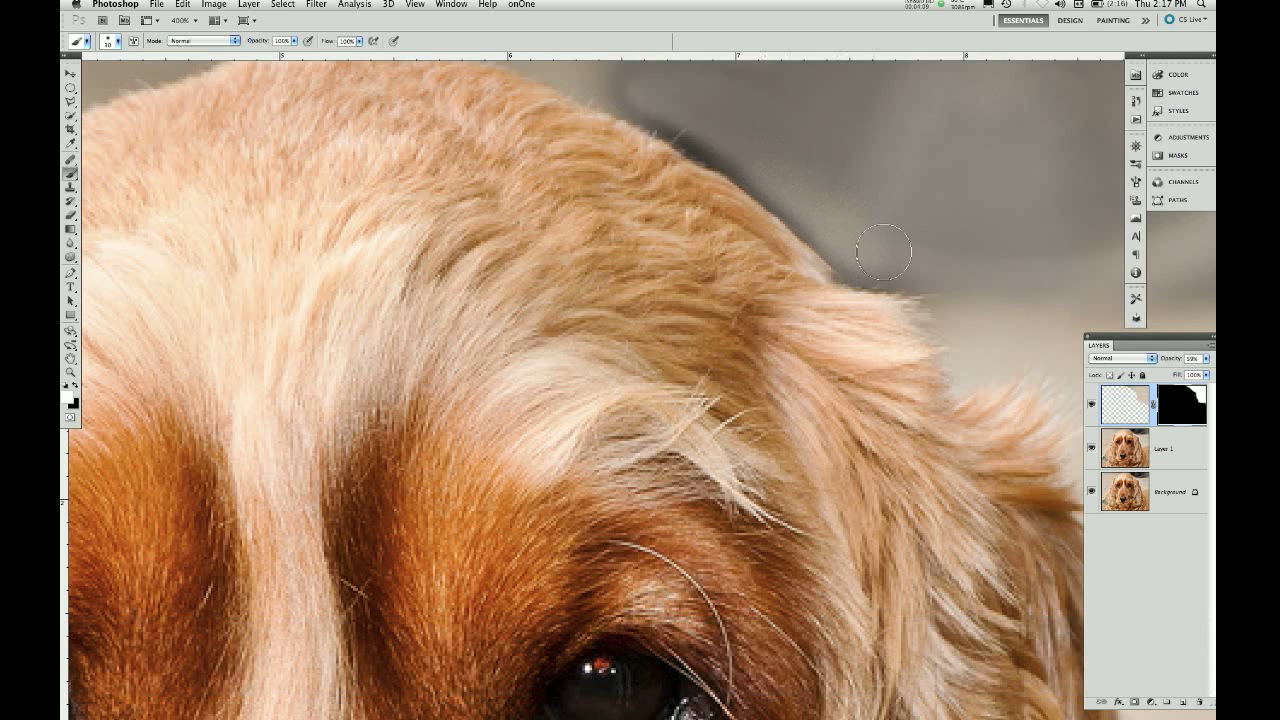
mouse_move(840, 224)
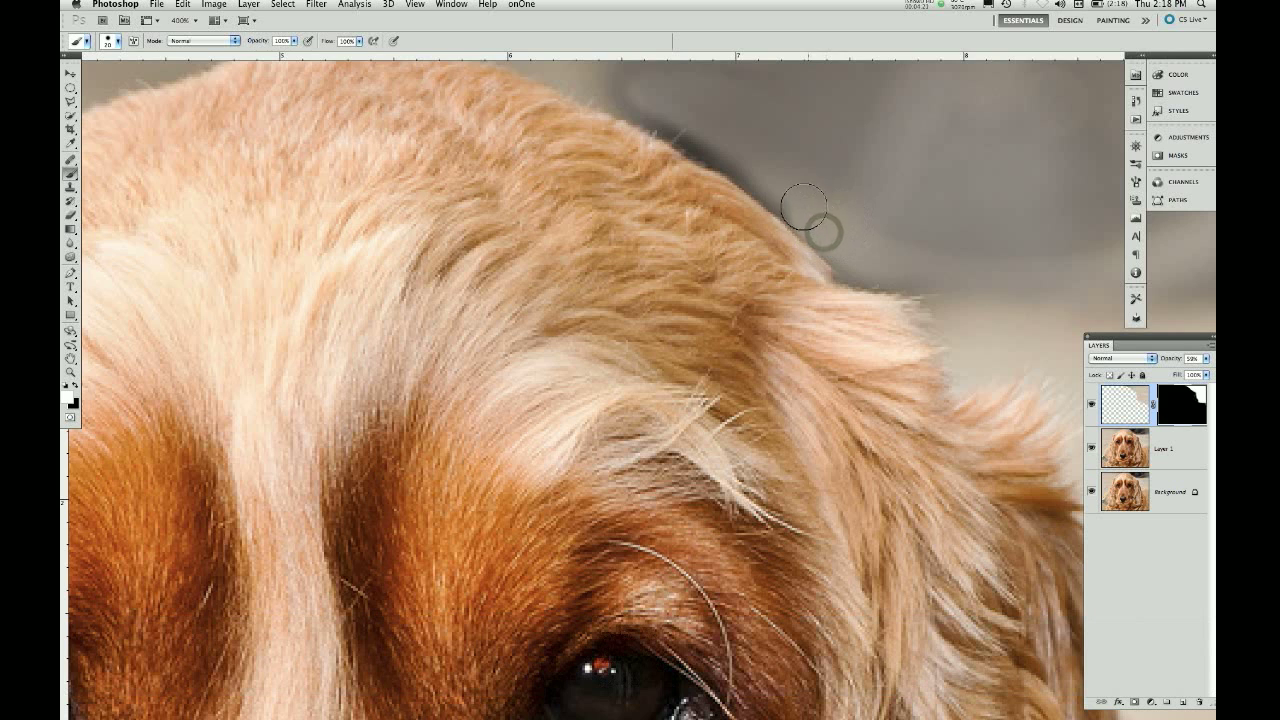
mouse_move(728, 148)
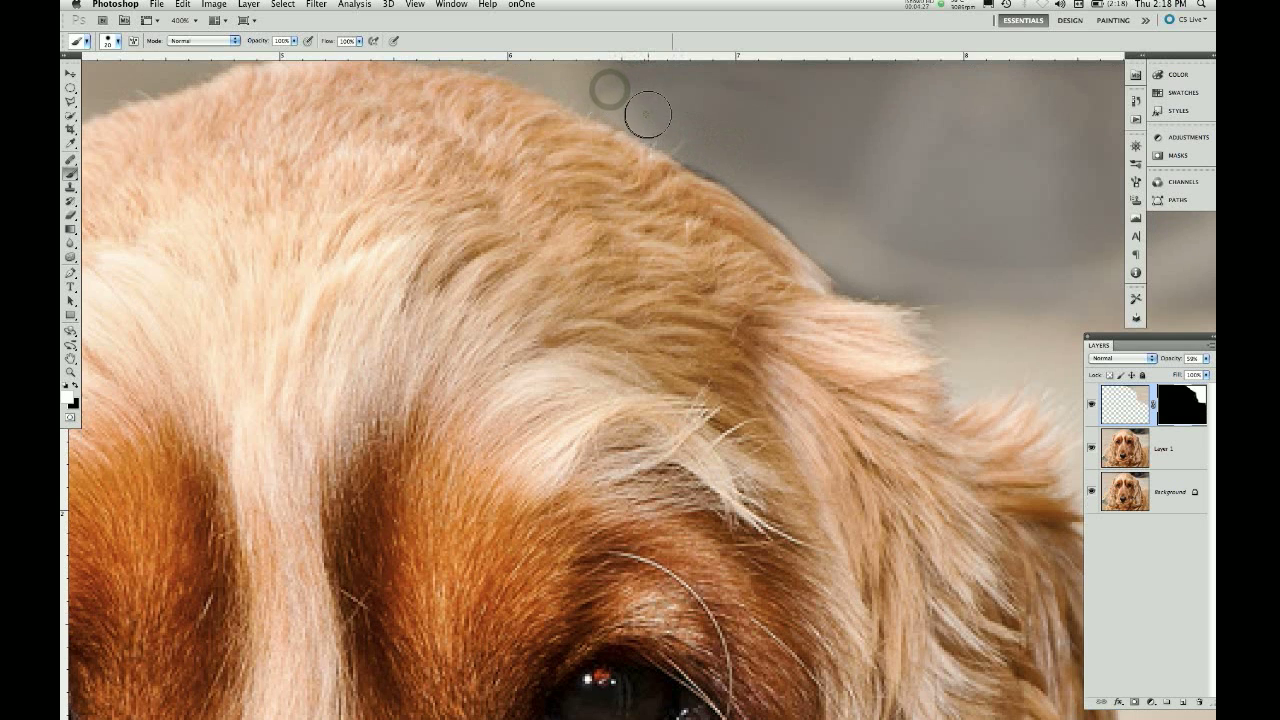
mouse_move(724, 162)
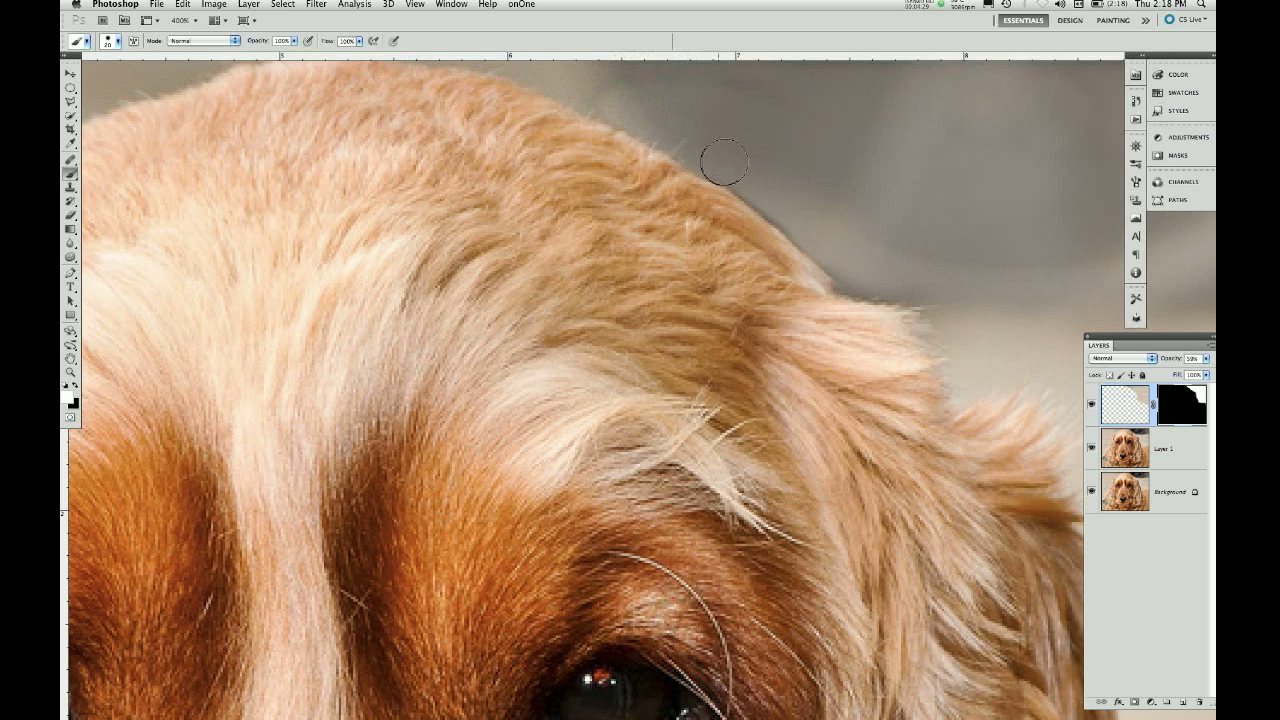
mouse_move(792, 210)
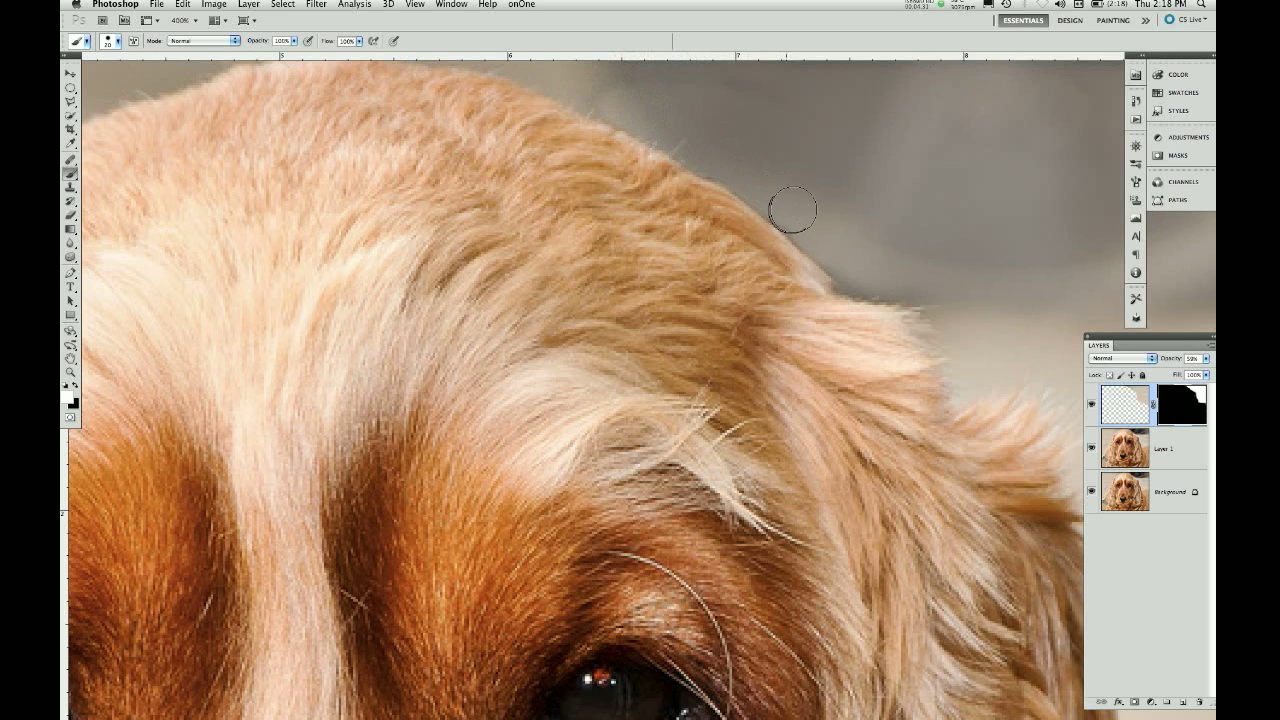
mouse_move(852, 280)
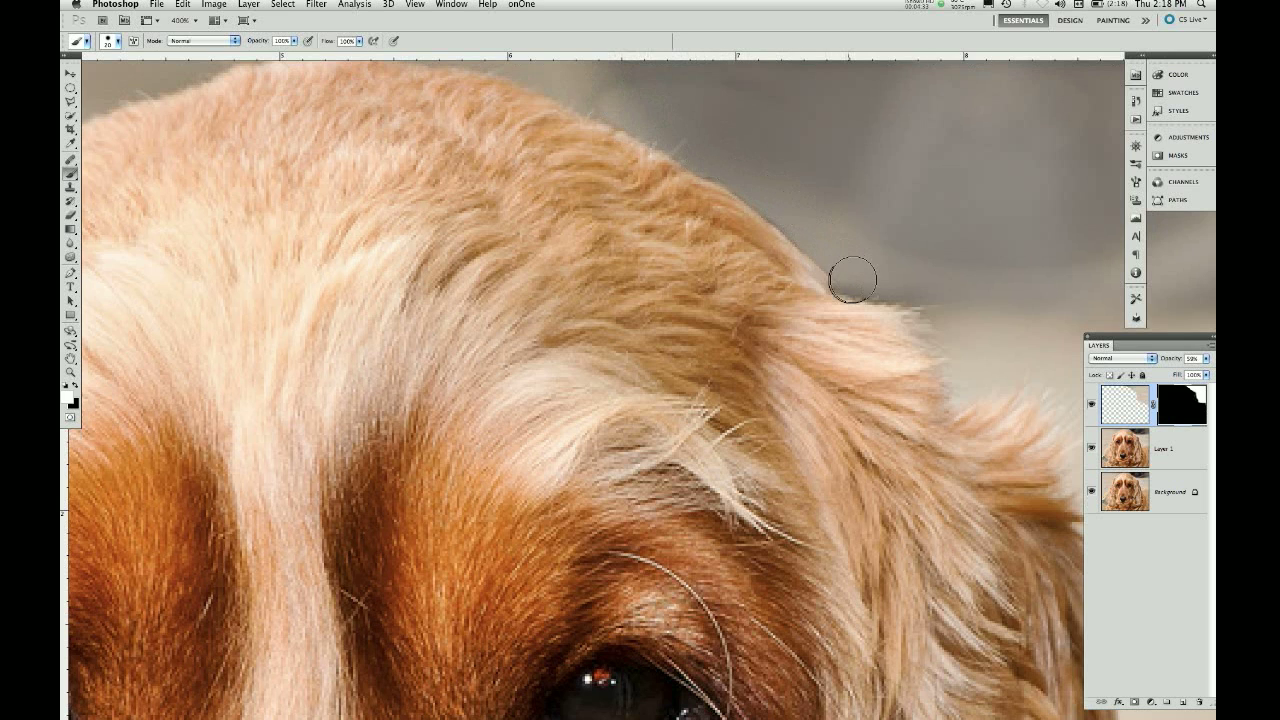
mouse_move(940, 268)
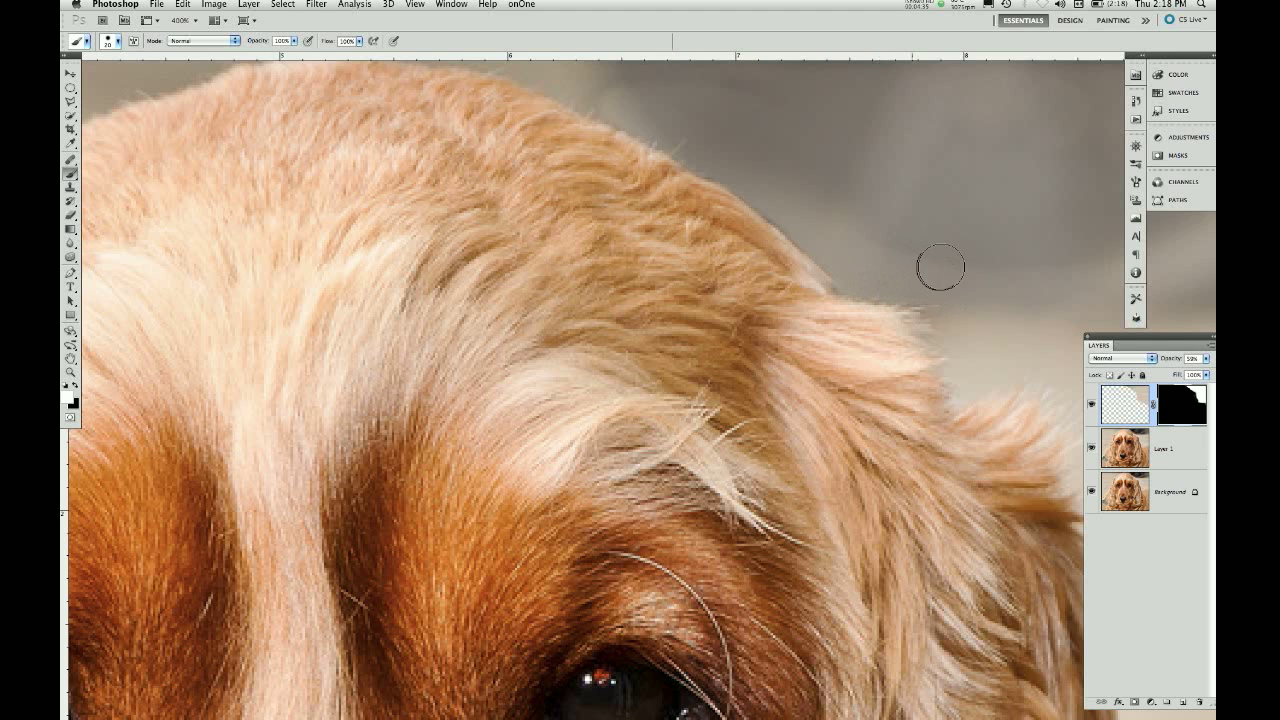
click(1182, 404)
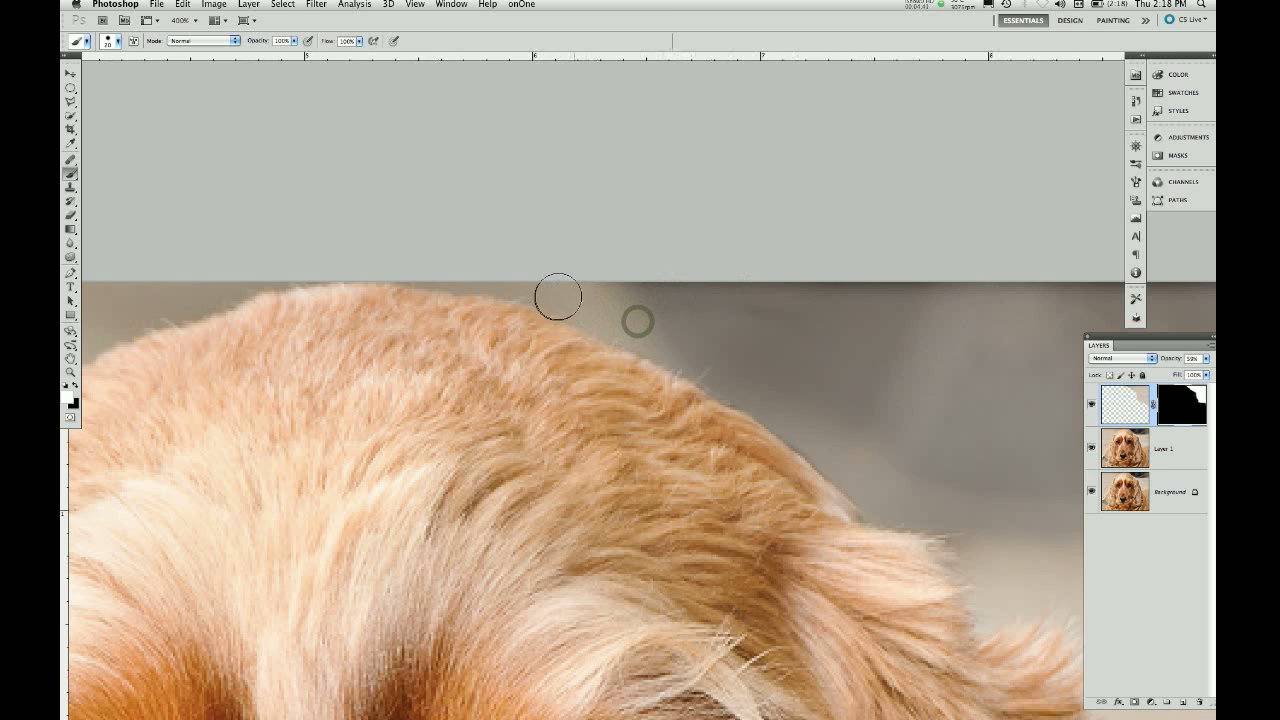
mouse_move(456, 264)
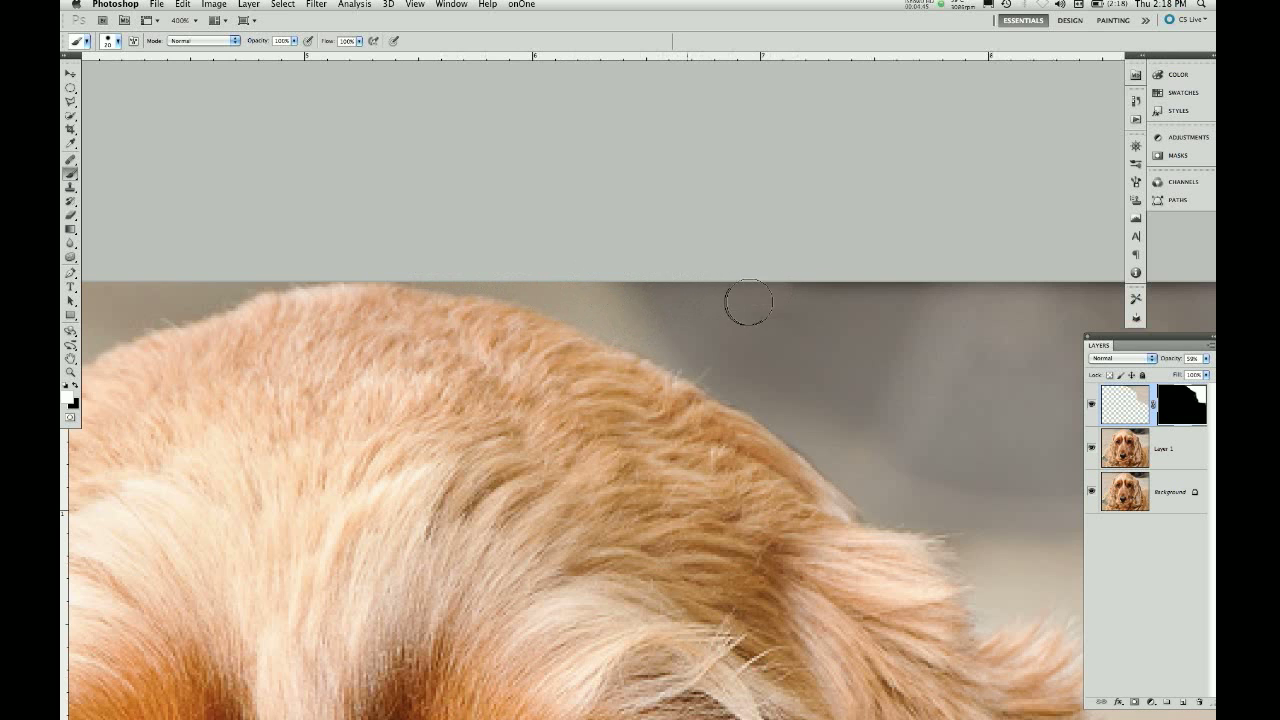
key(z)
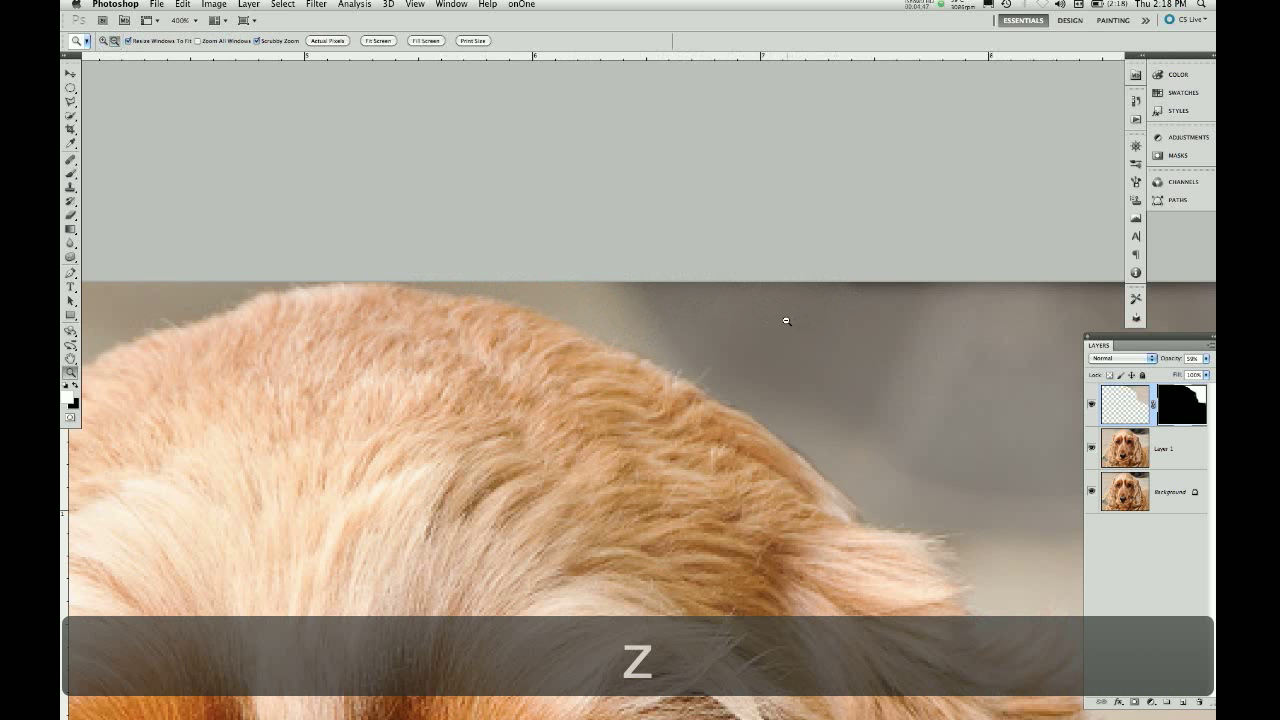
- Reframe on the photo's top border above the head and resume brush work there
click(788, 320)
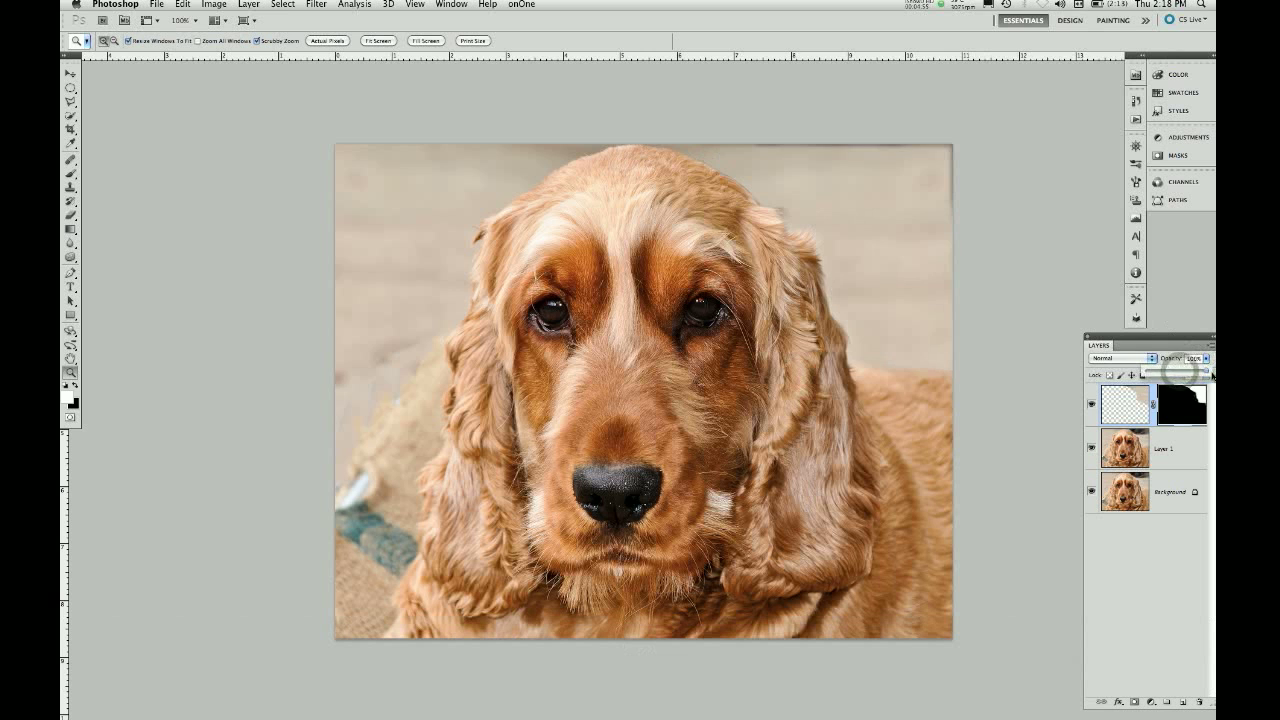
click(862, 172)
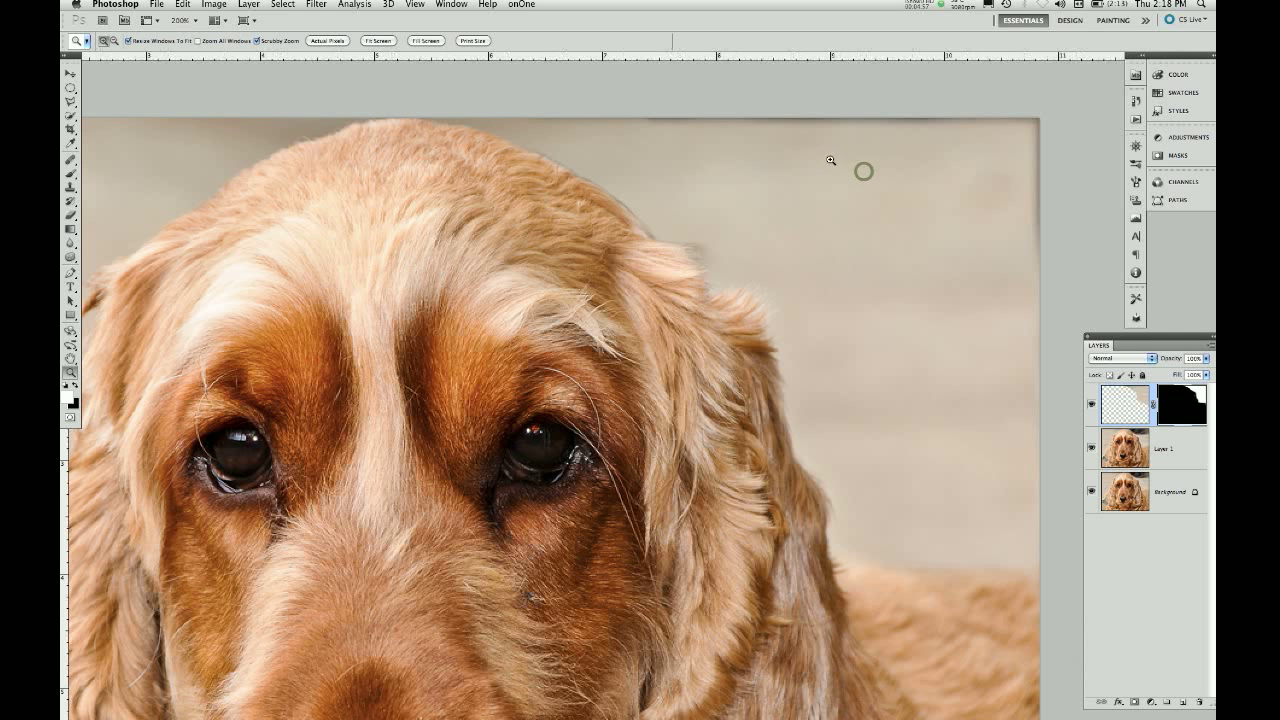
mouse_move(1016, 250)
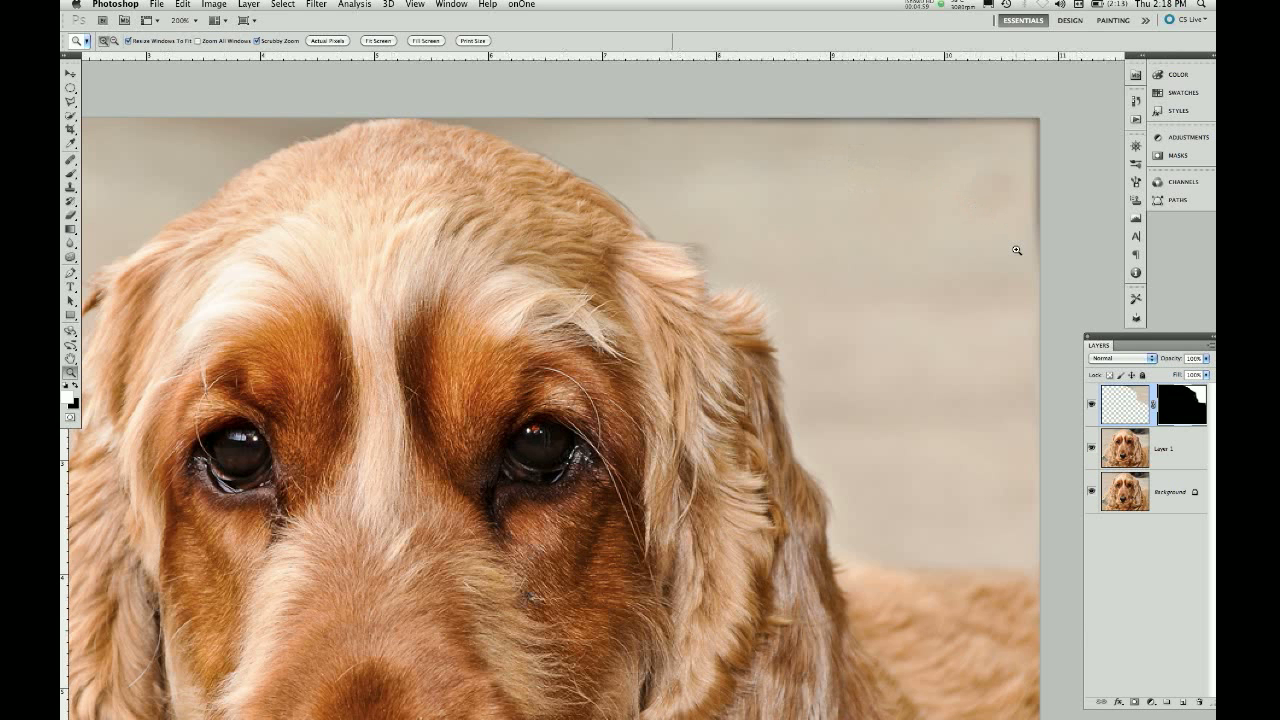
key(b)
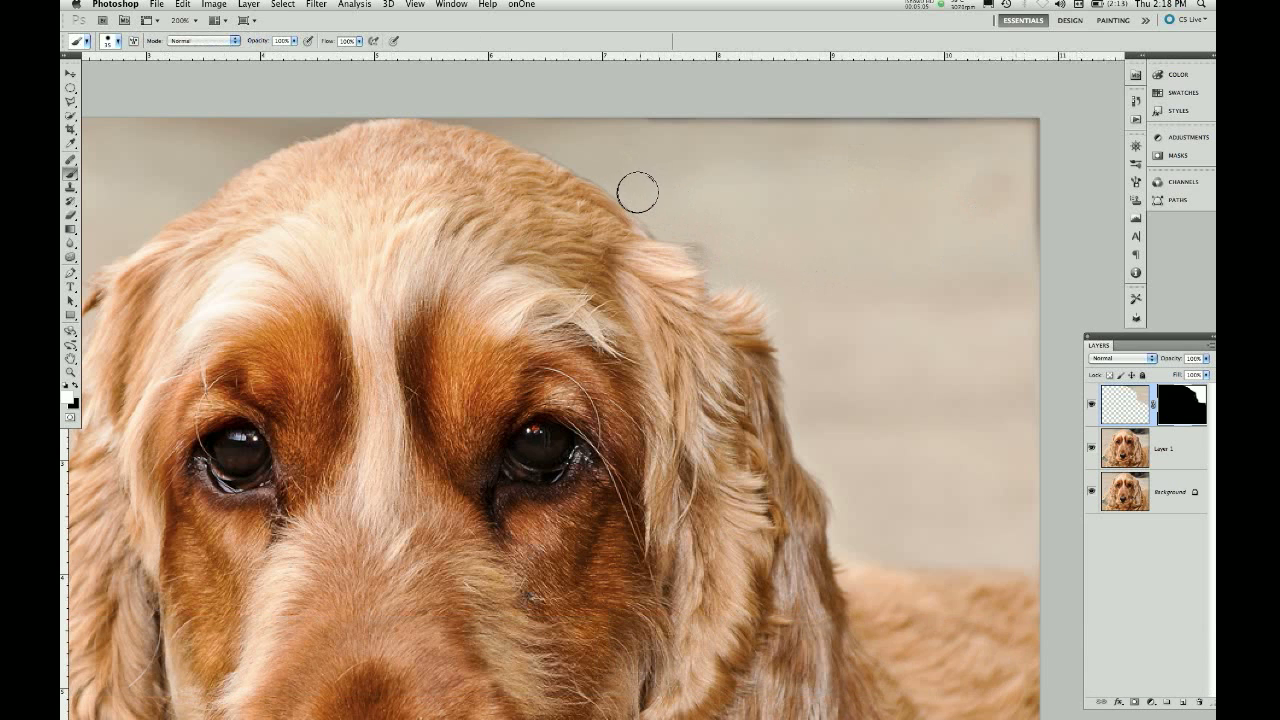
mouse_move(588, 160)
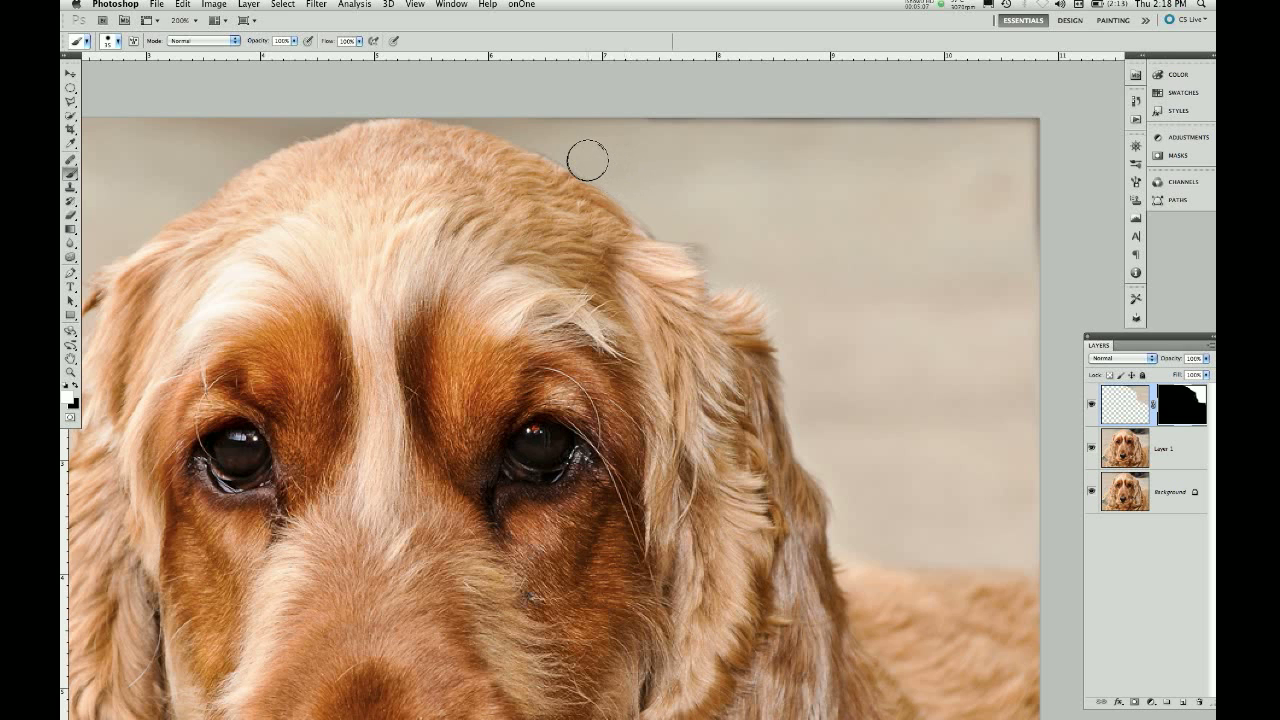
mouse_move(536, 132)
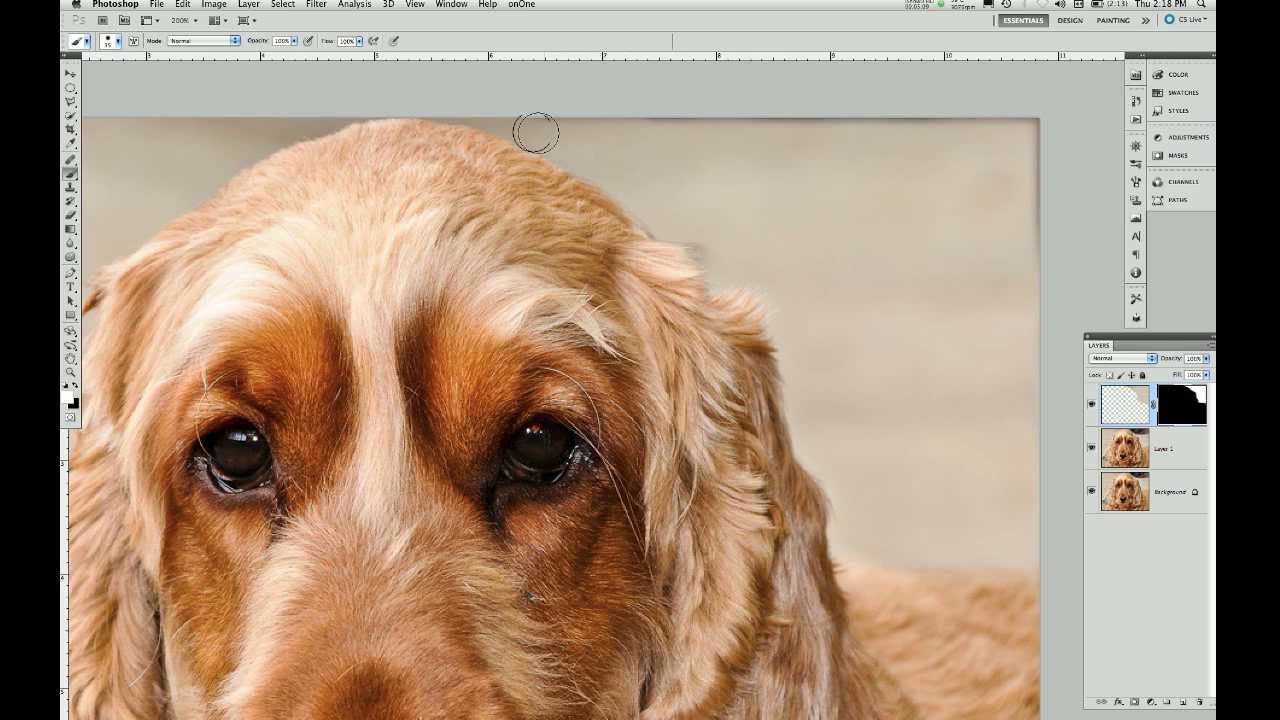
mouse_move(452, 104)
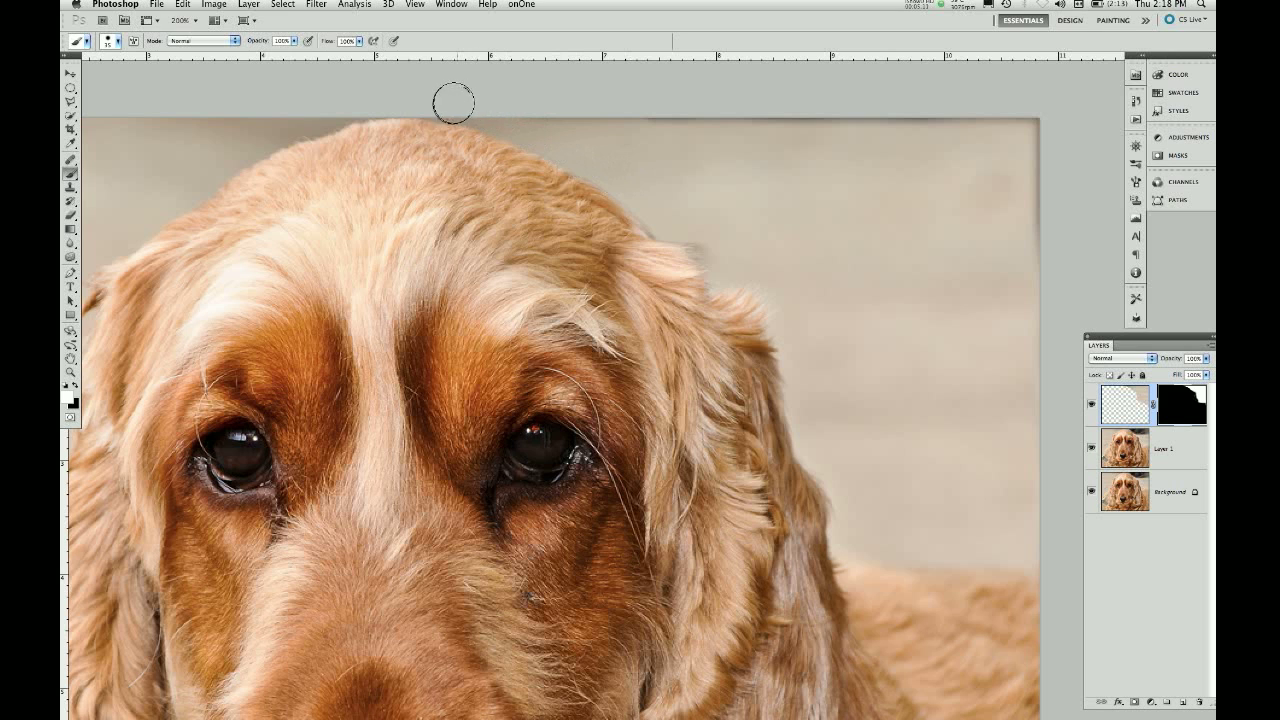
mouse_move(584, 160)
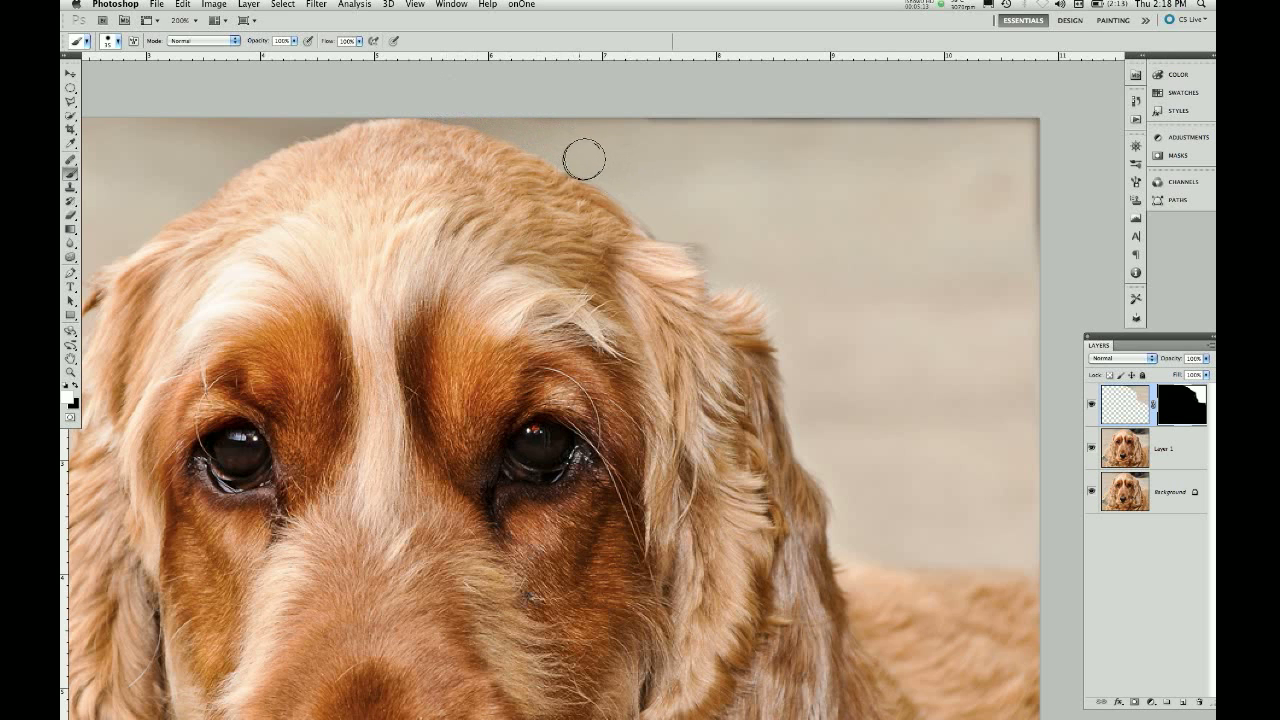
mouse_move(672, 224)
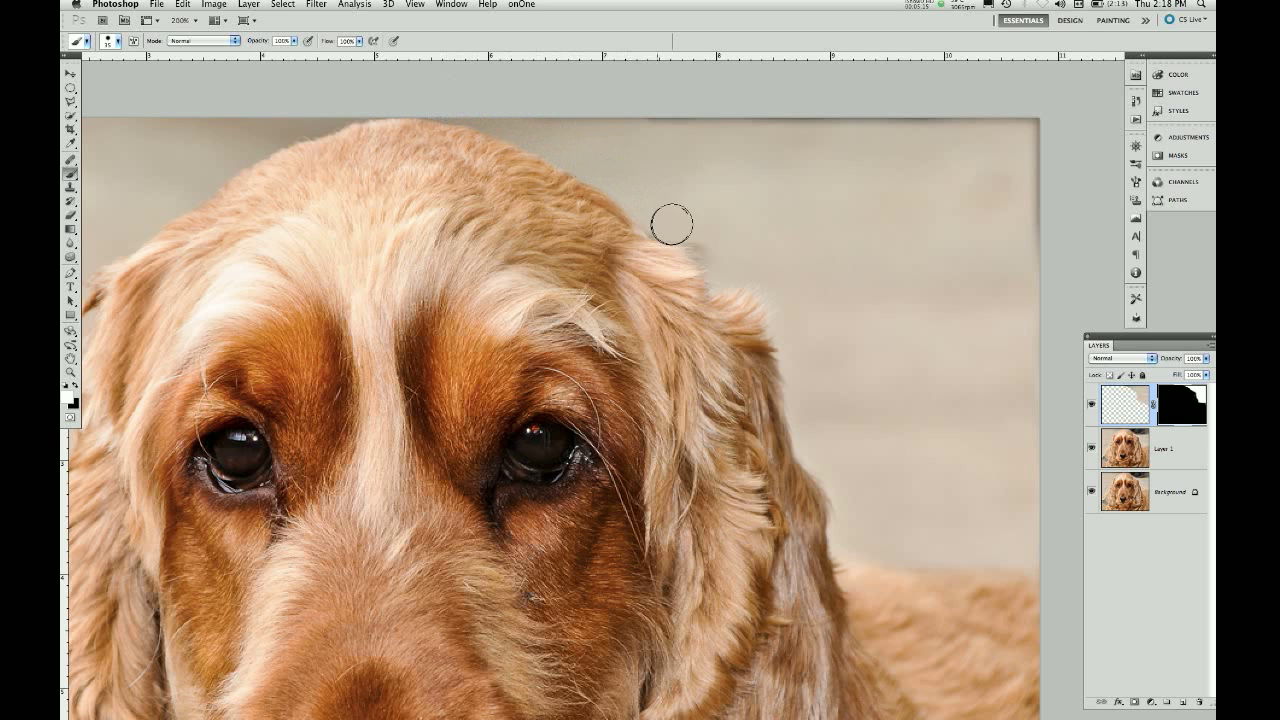
mouse_move(740, 256)
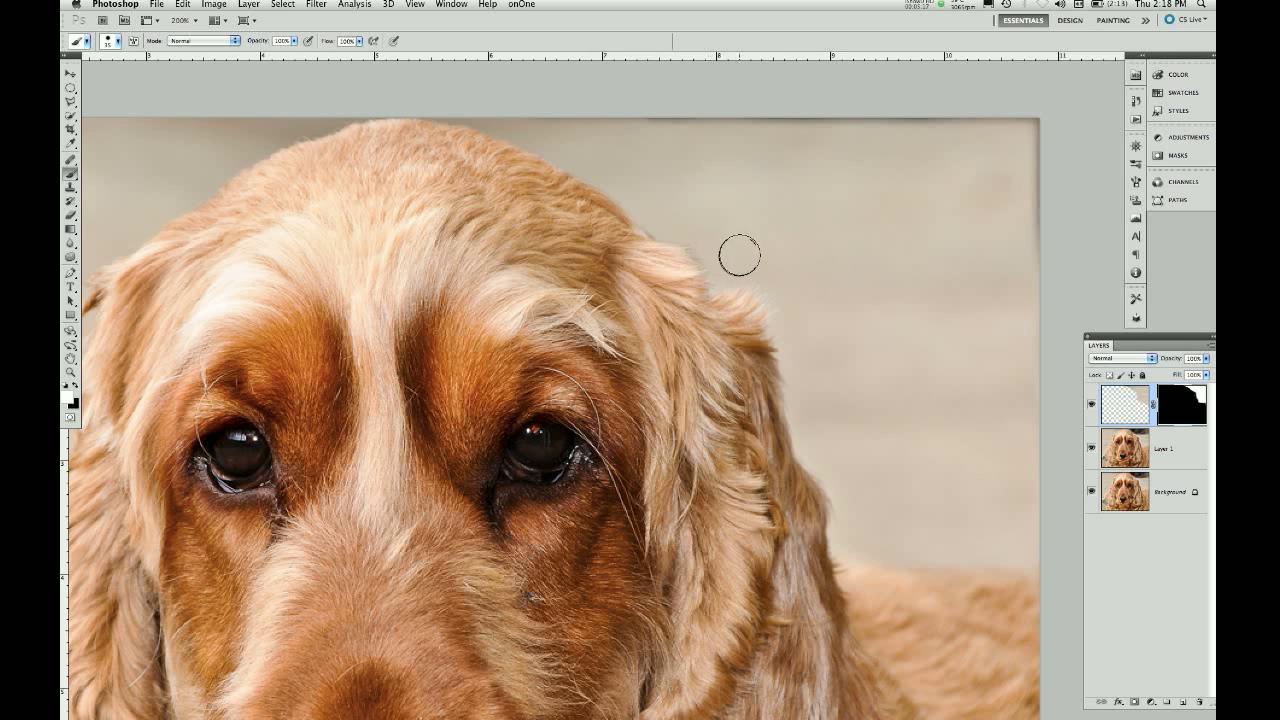
mouse_move(656, 144)
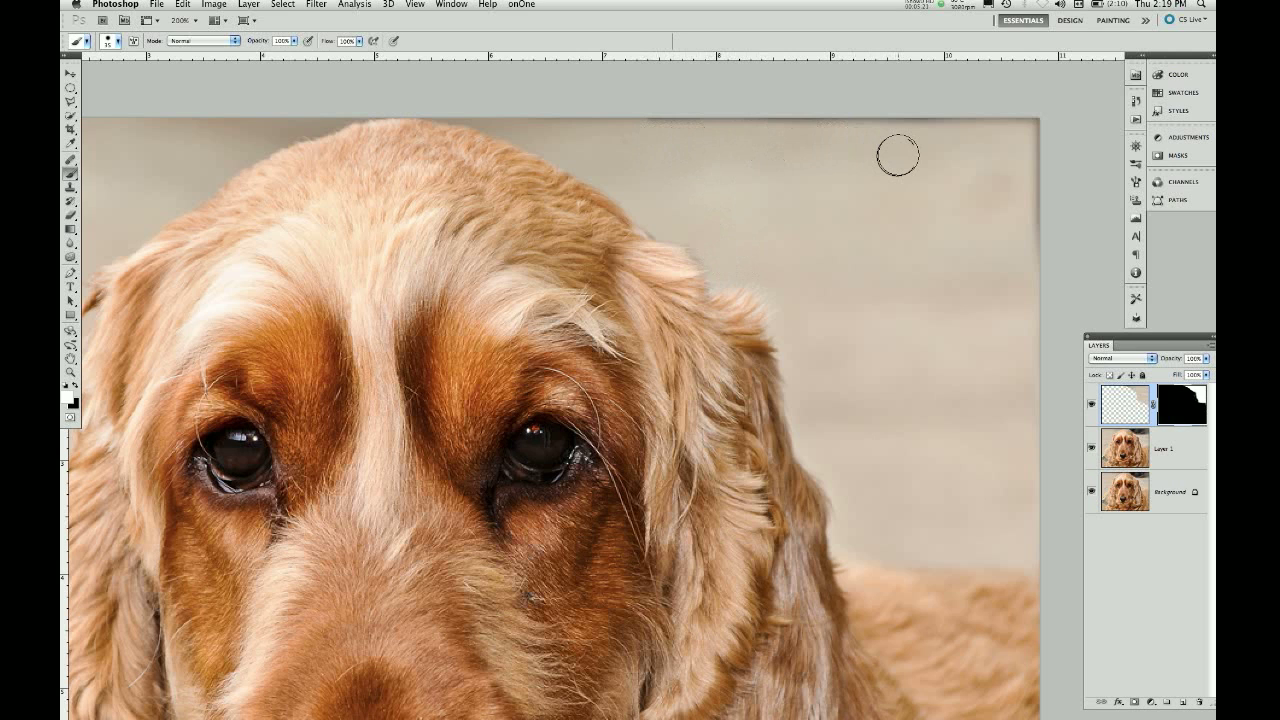
mouse_move(836, 184)
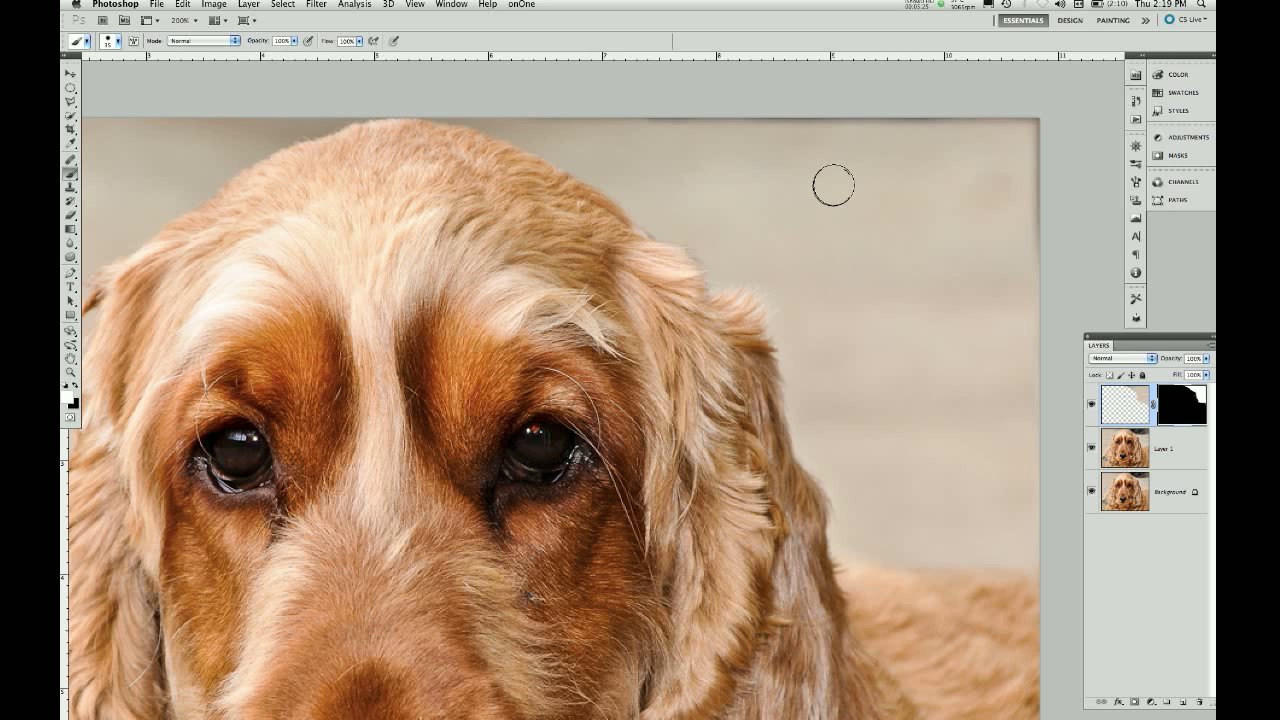
mouse_move(750, 178)
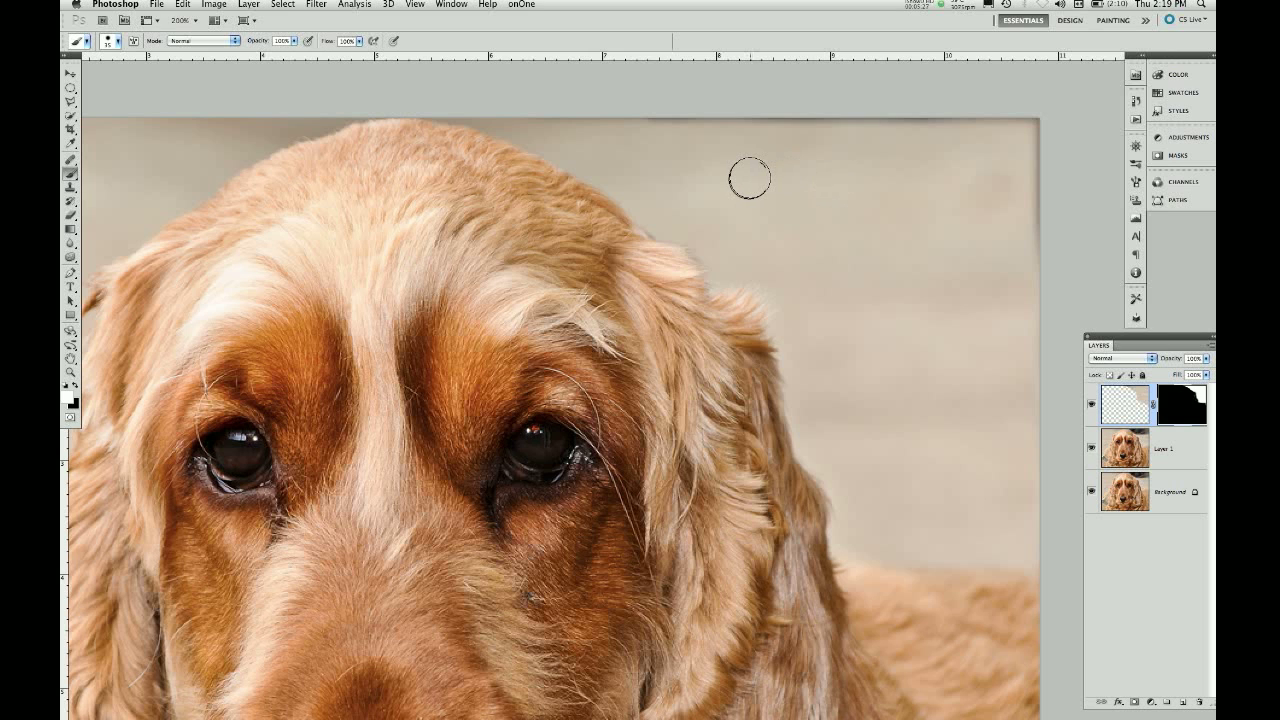
- Clone along the top edge with a smaller Clone Stamp brush, undoing a bad stroke and setting Sample
key(s)
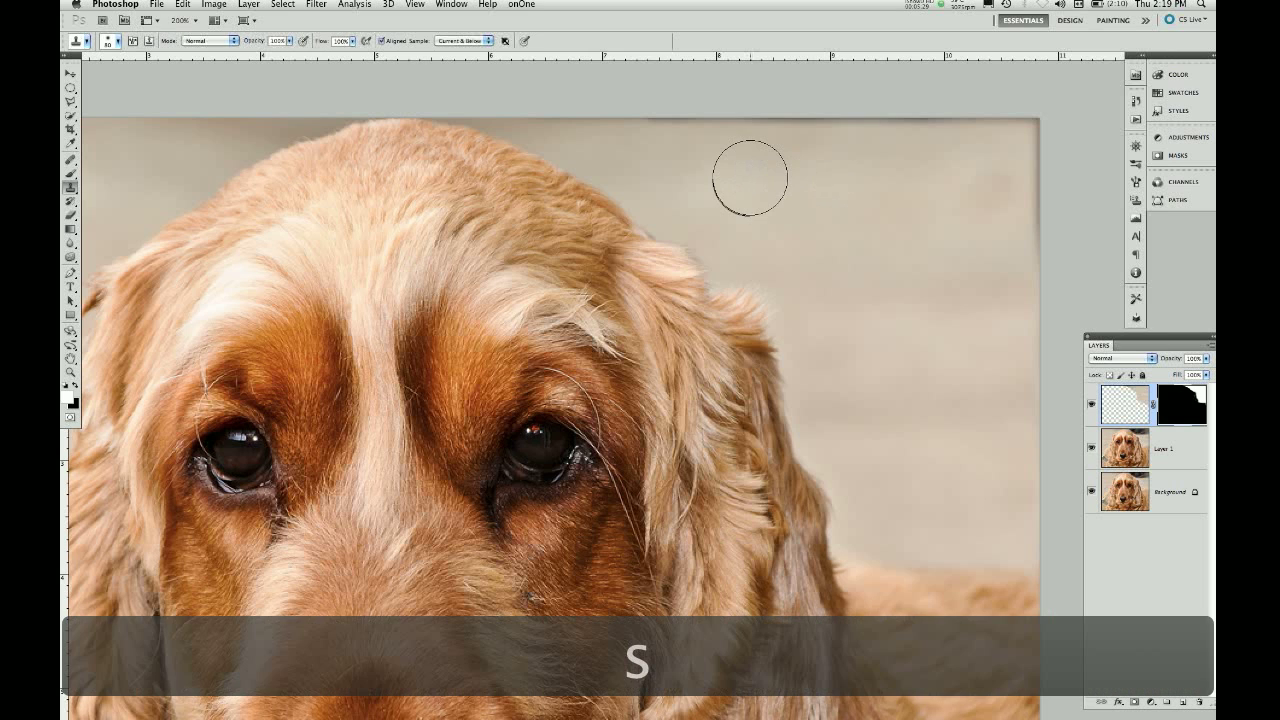
key([)
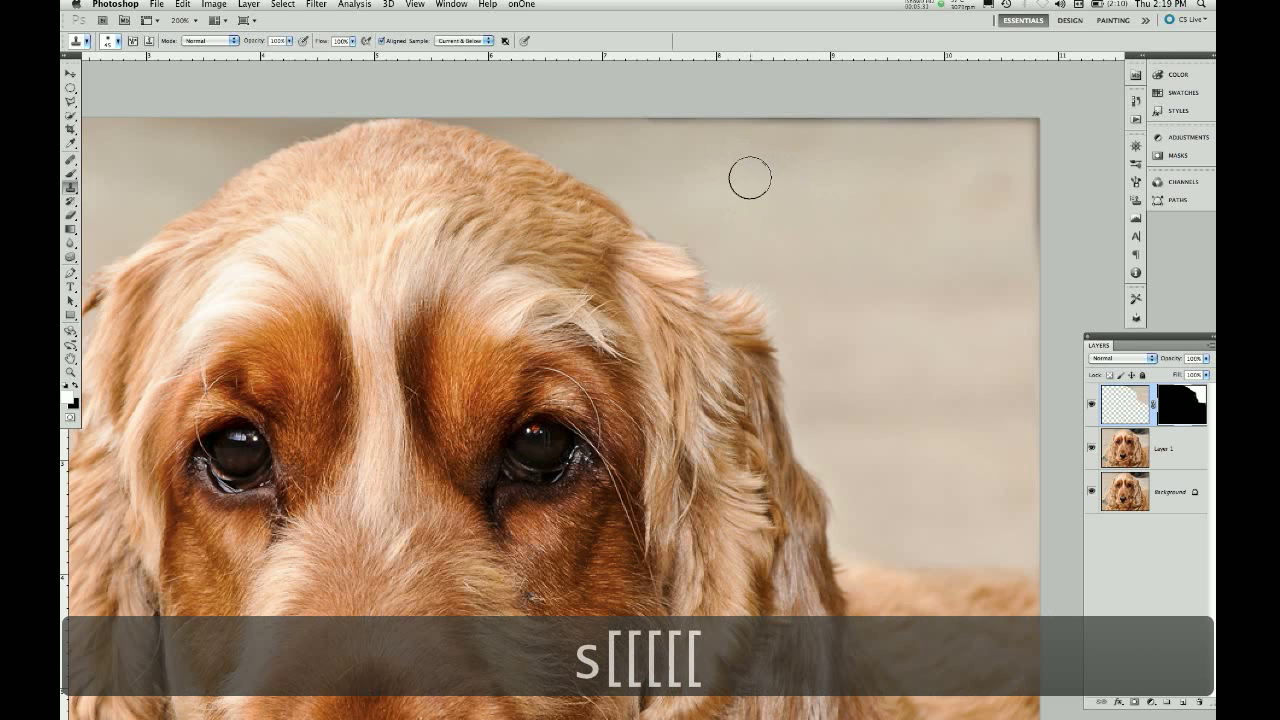
key([)
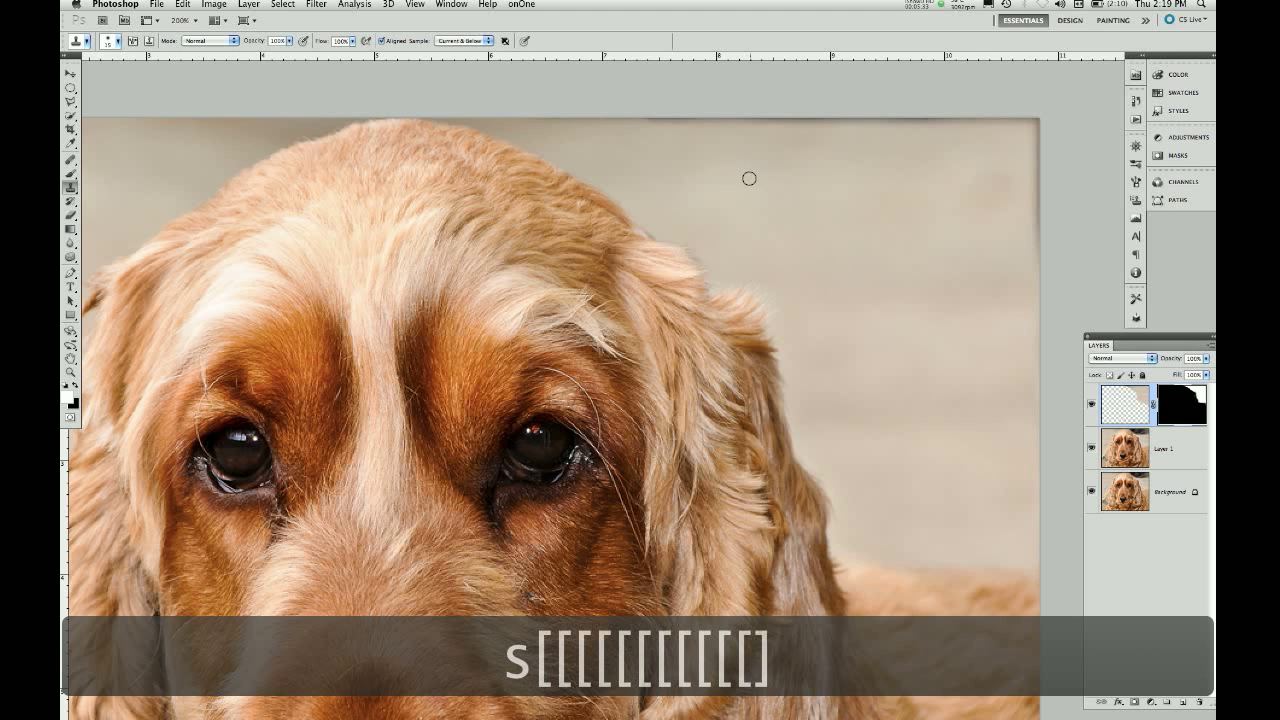
mouse_move(660, 144)
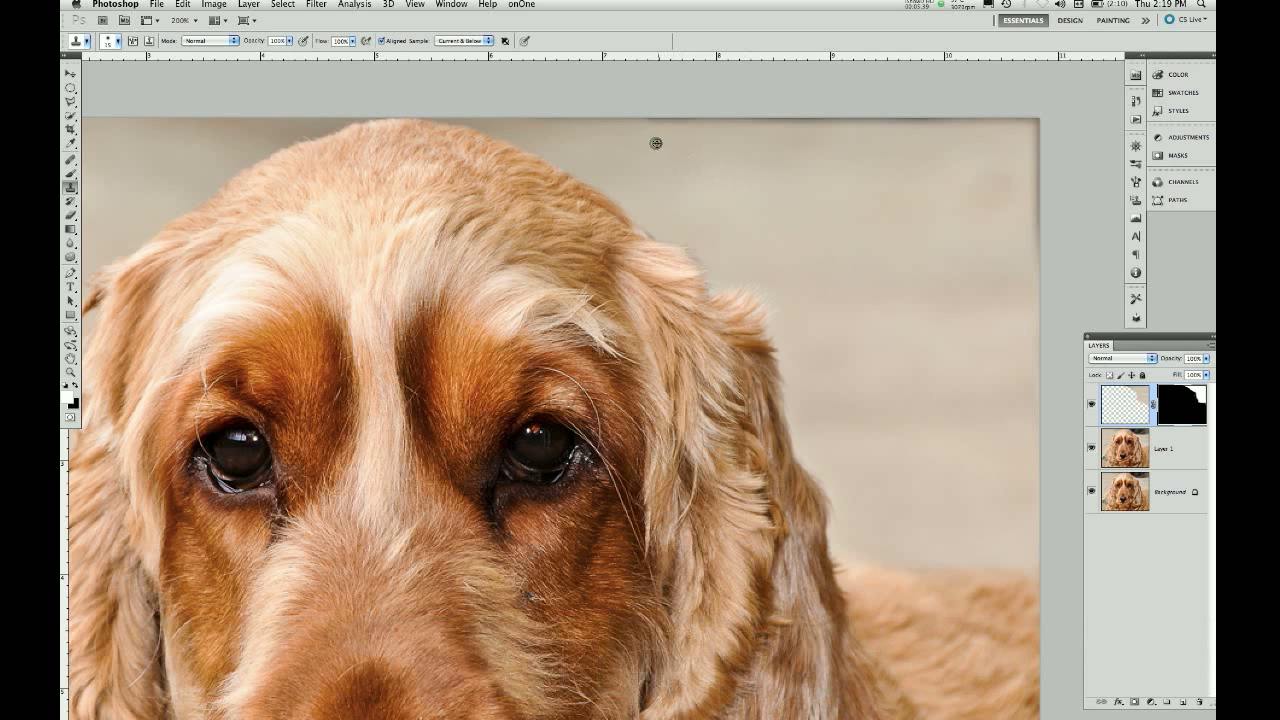
mouse_move(652, 122)
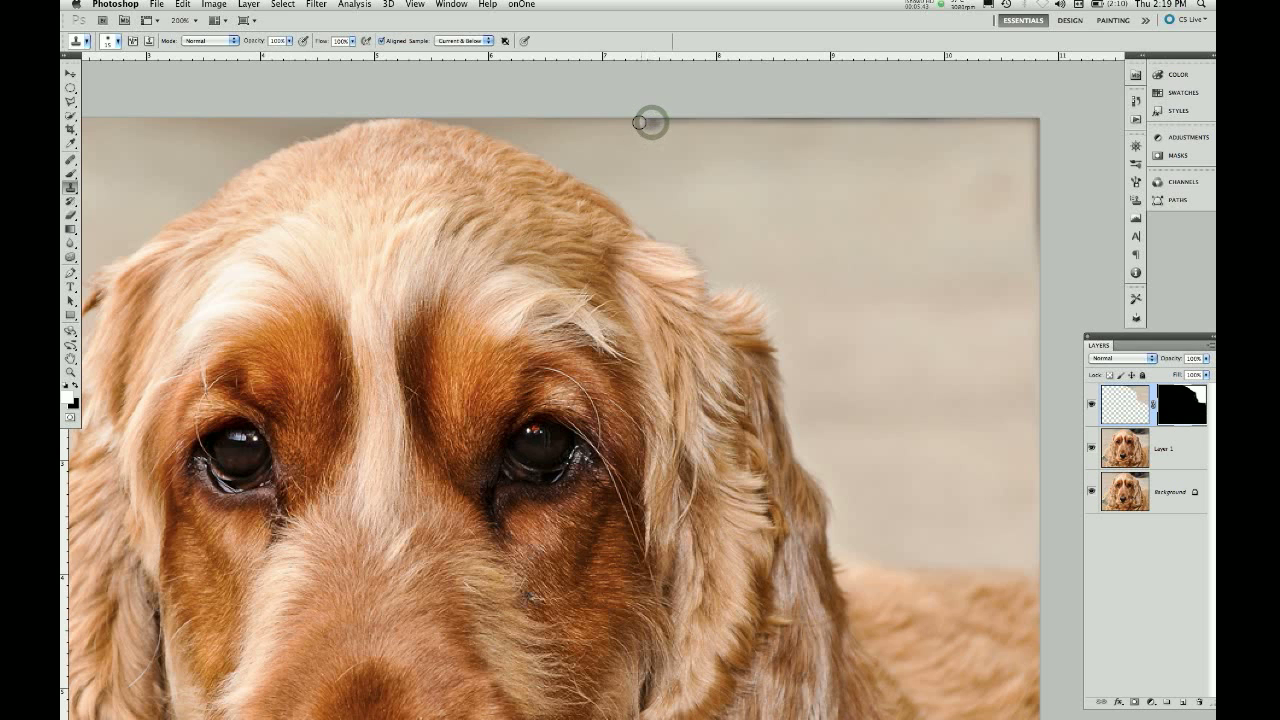
key(cmd+z)
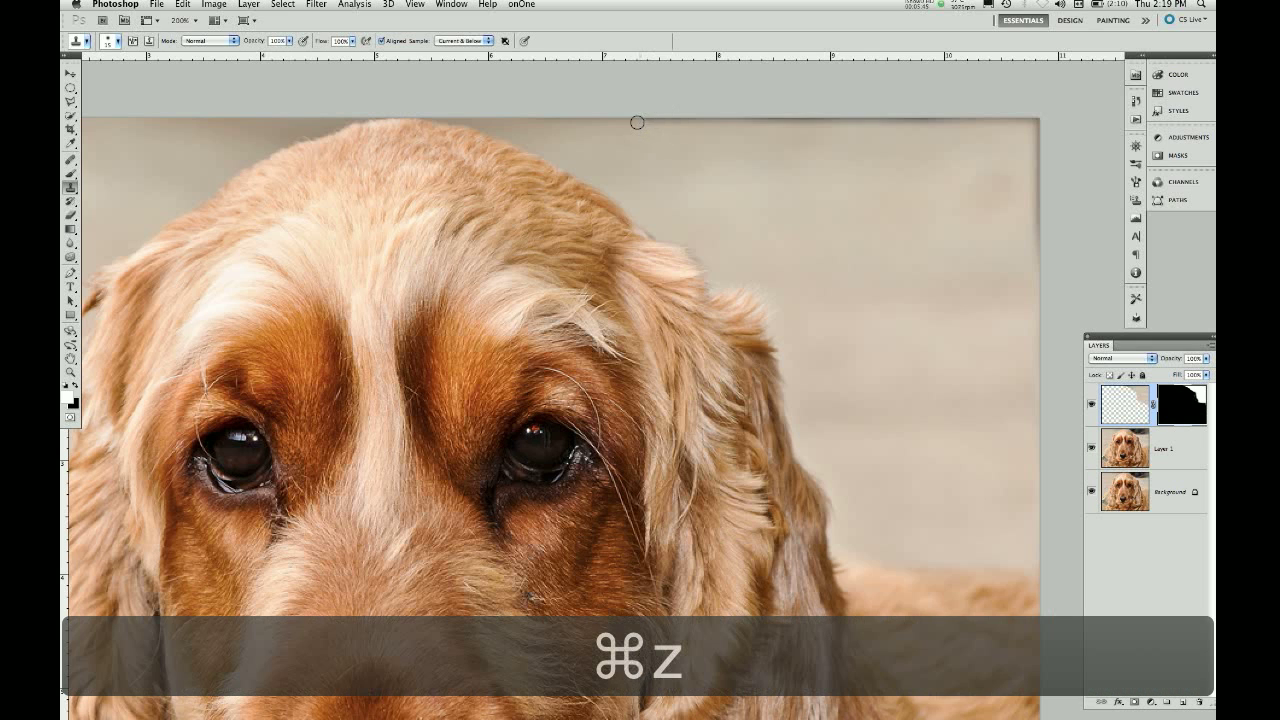
click(464, 40)
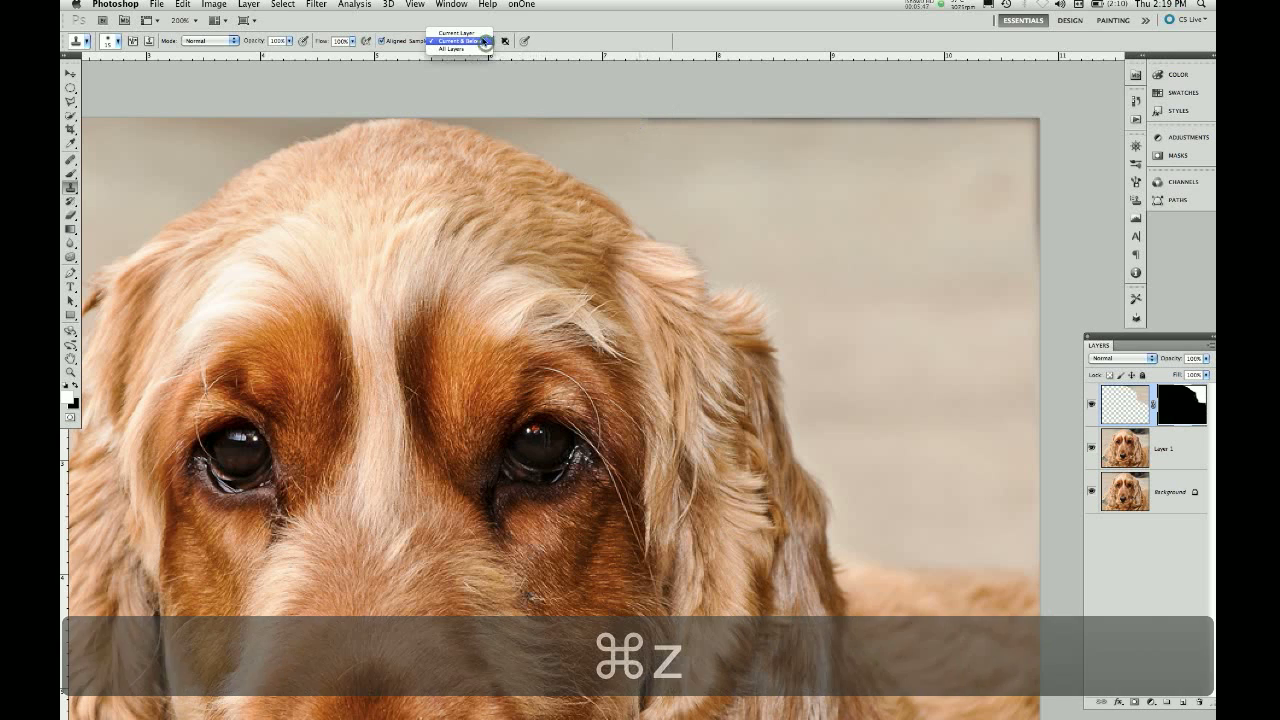
key(cmd+z)
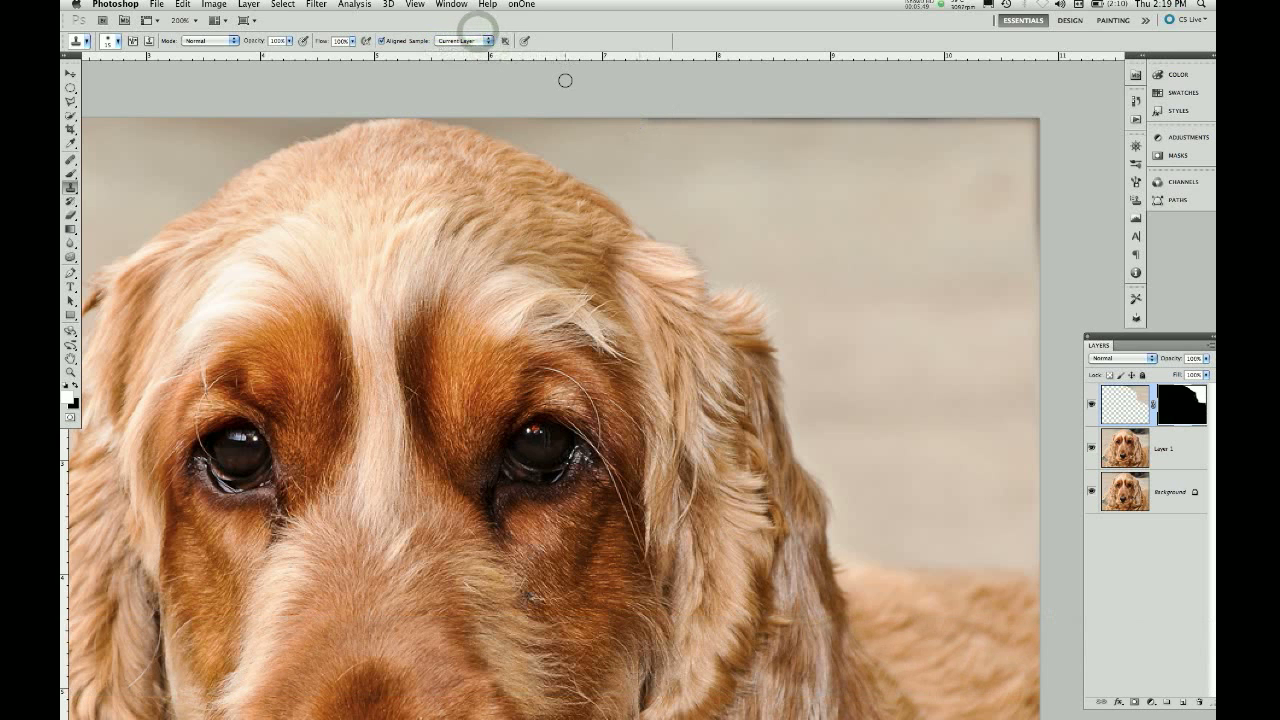
mouse_move(650, 136)
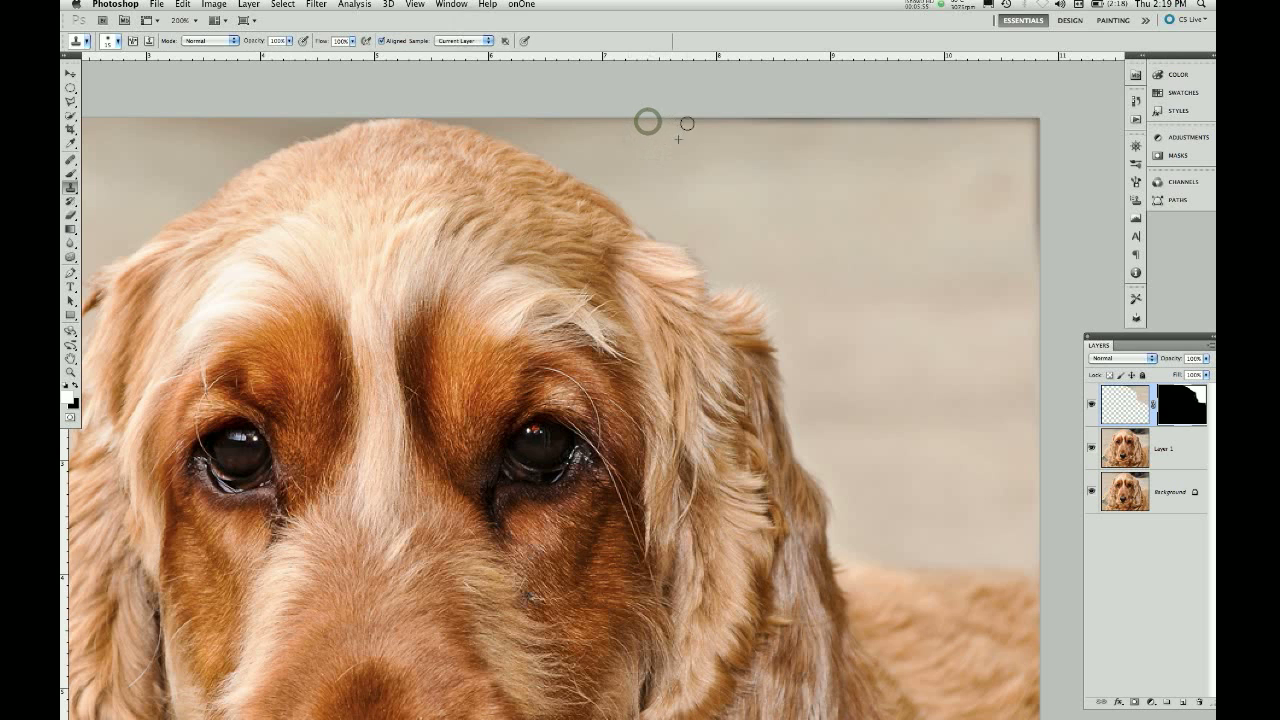
mouse_move(704, 122)
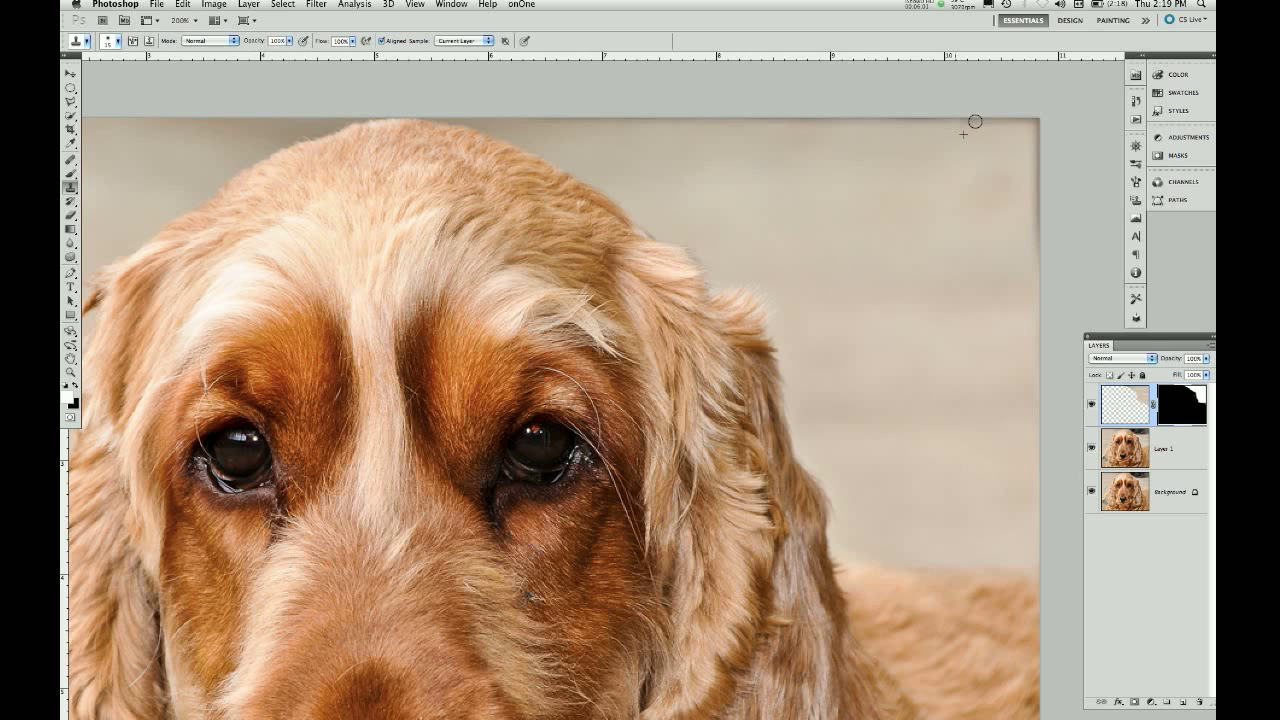
mouse_move(808, 128)
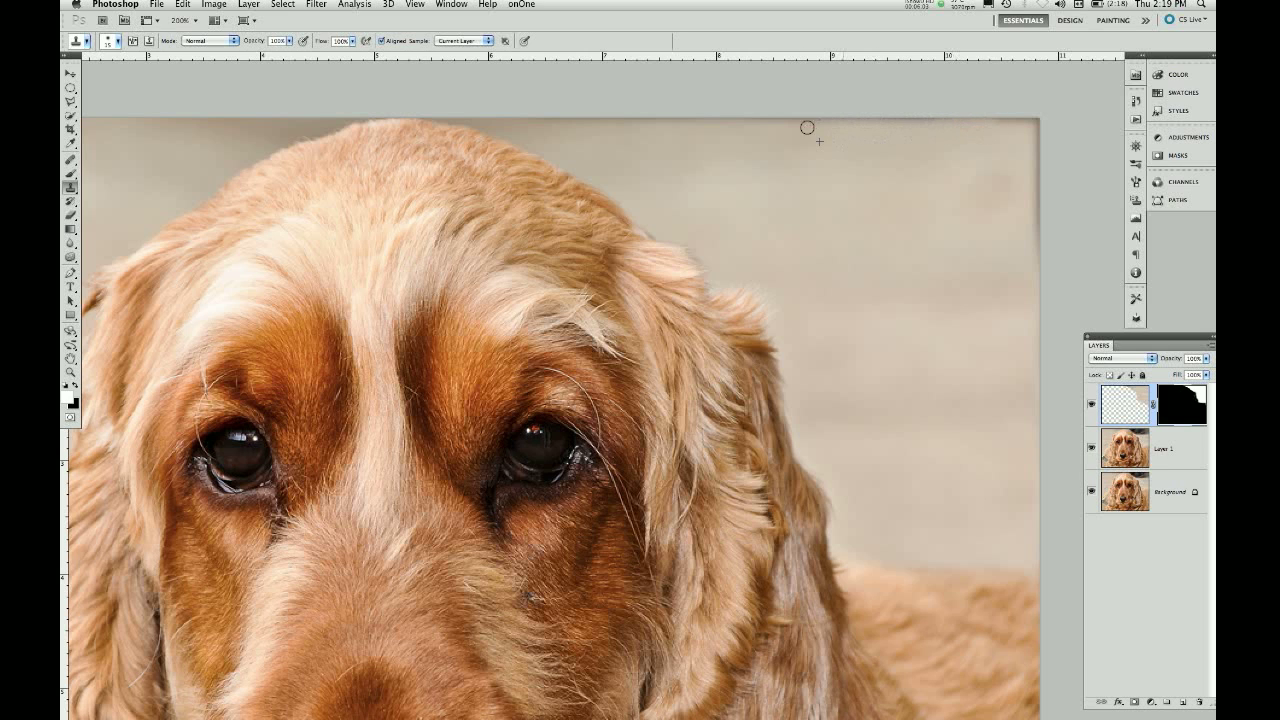
mouse_move(670, 128)
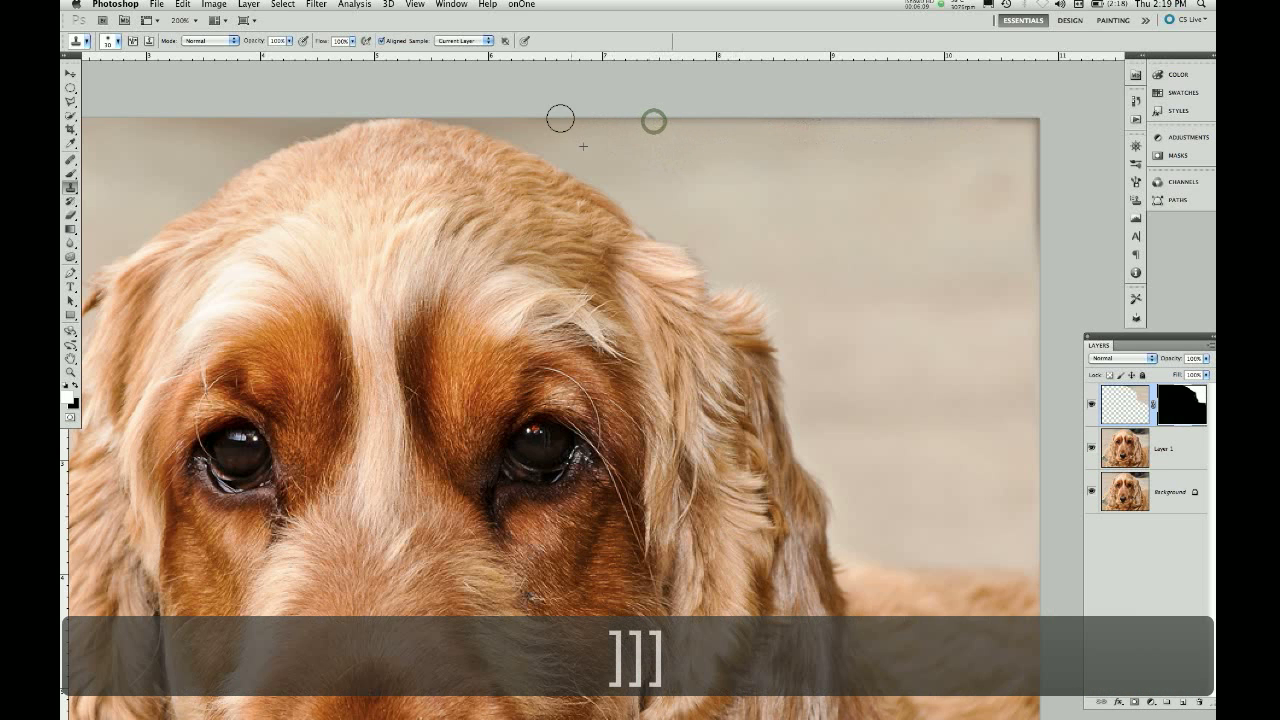
mouse_move(950, 118)
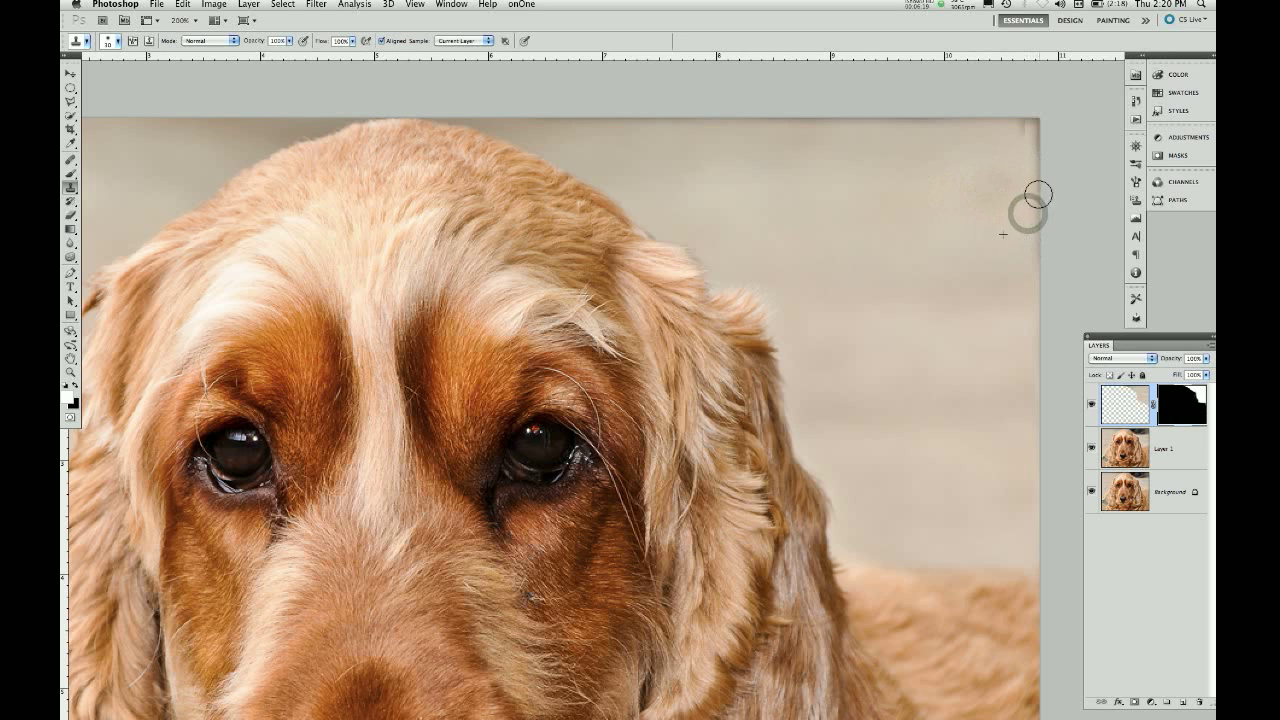
mouse_move(1010, 148)
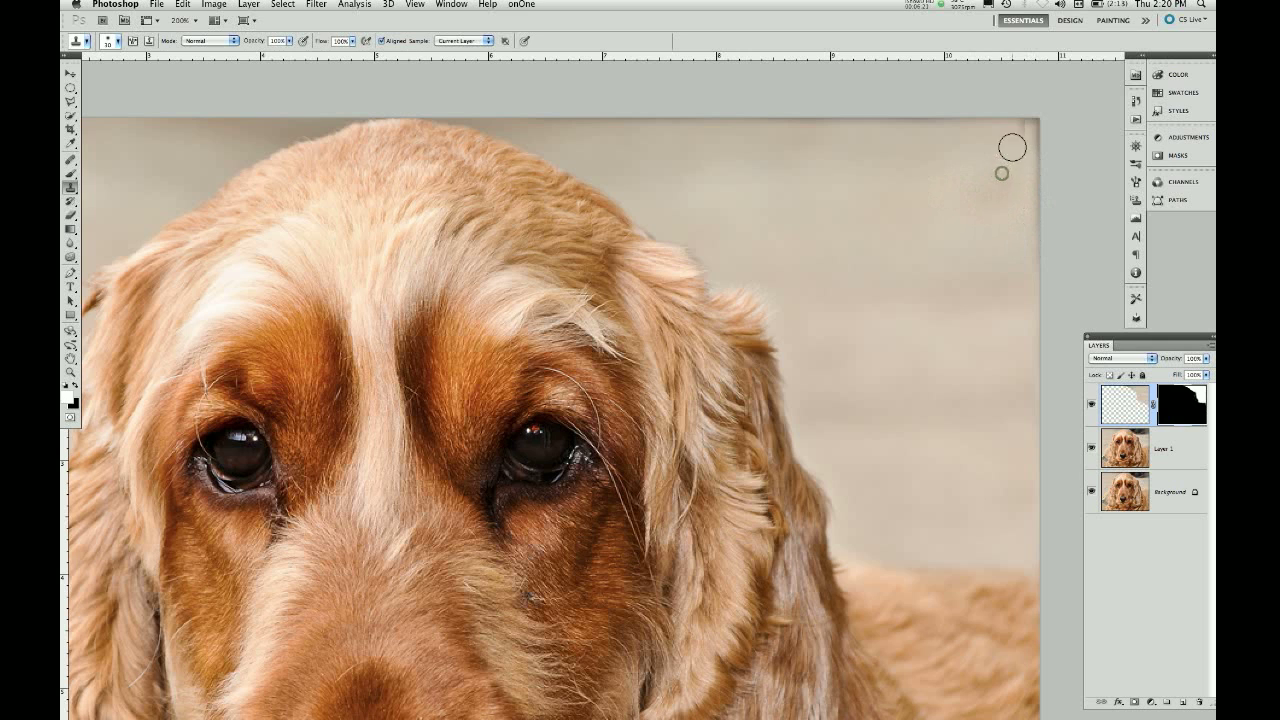
mouse_move(1036, 172)
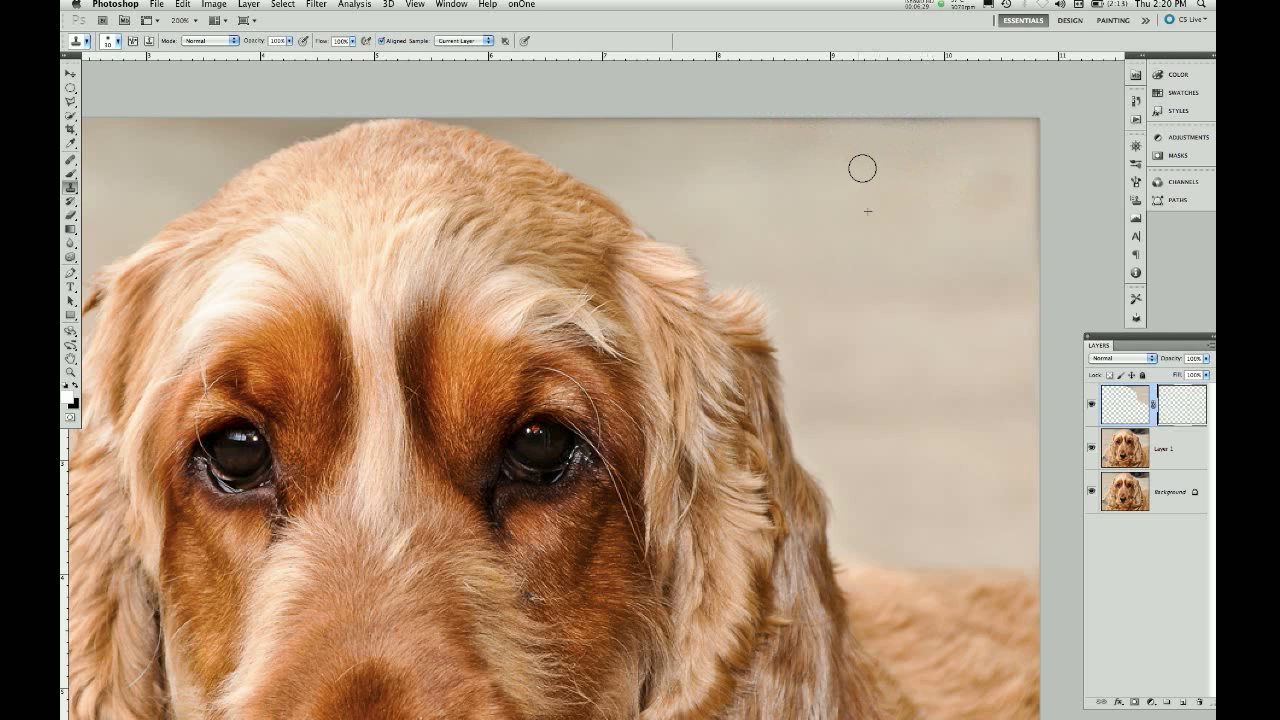
- Zoom in three times on the background beside the dog's left ear where the wheel remains
key(z)
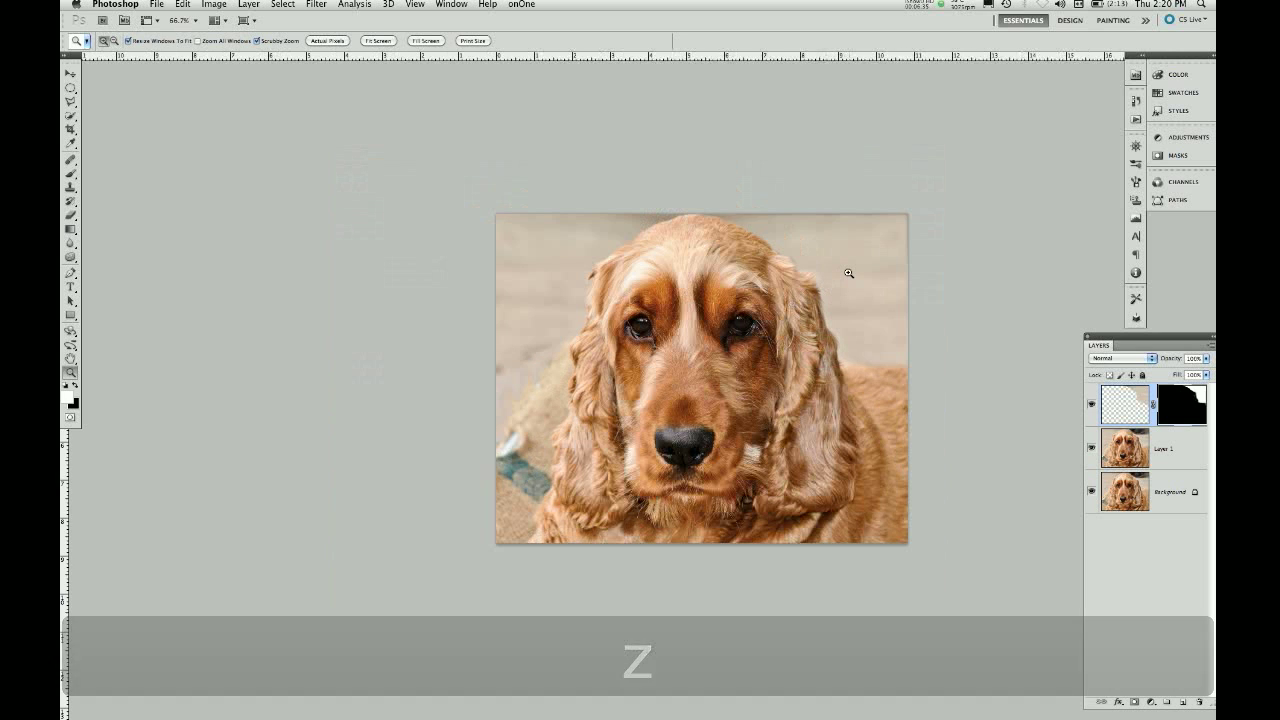
mouse_move(532, 388)
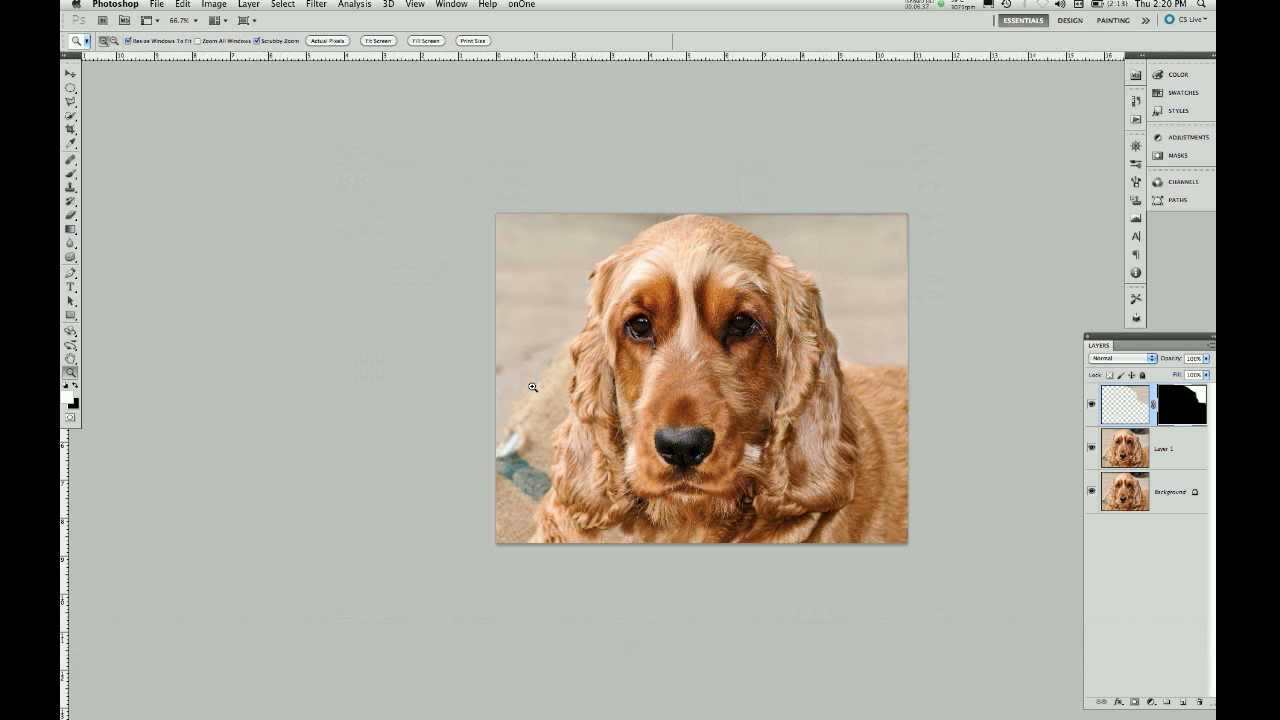
click(532, 378)
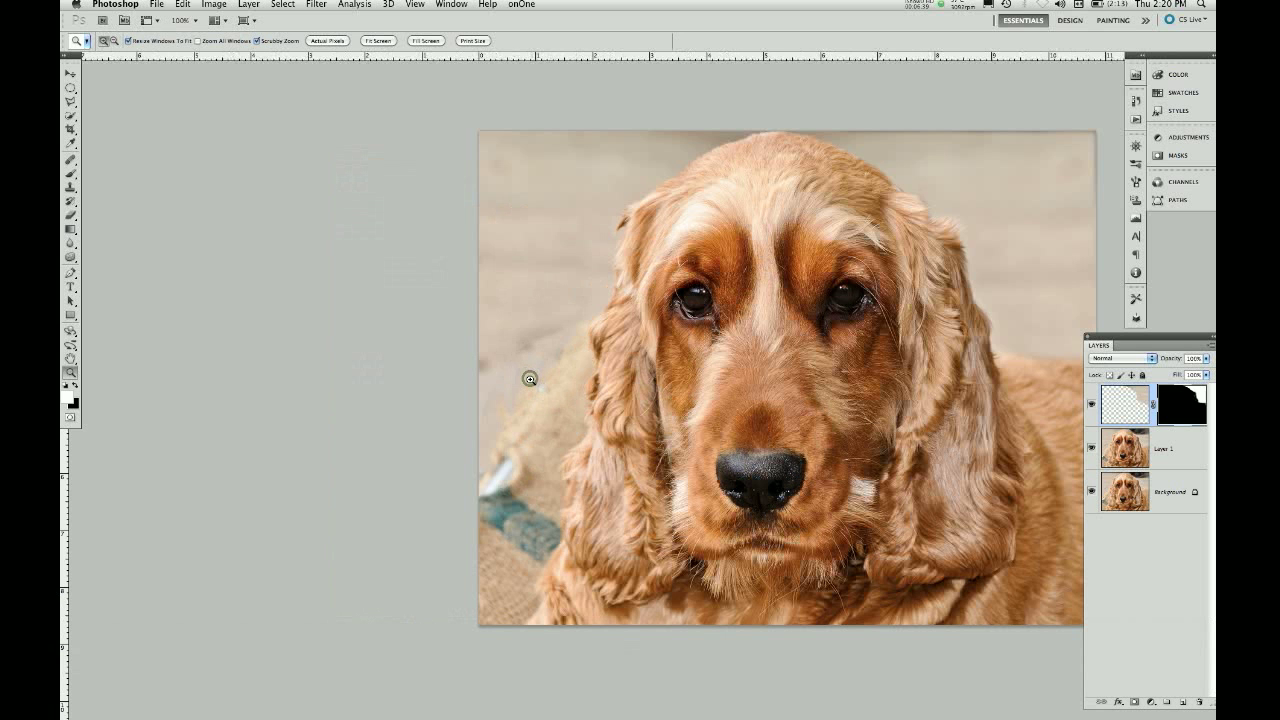
click(530, 378)
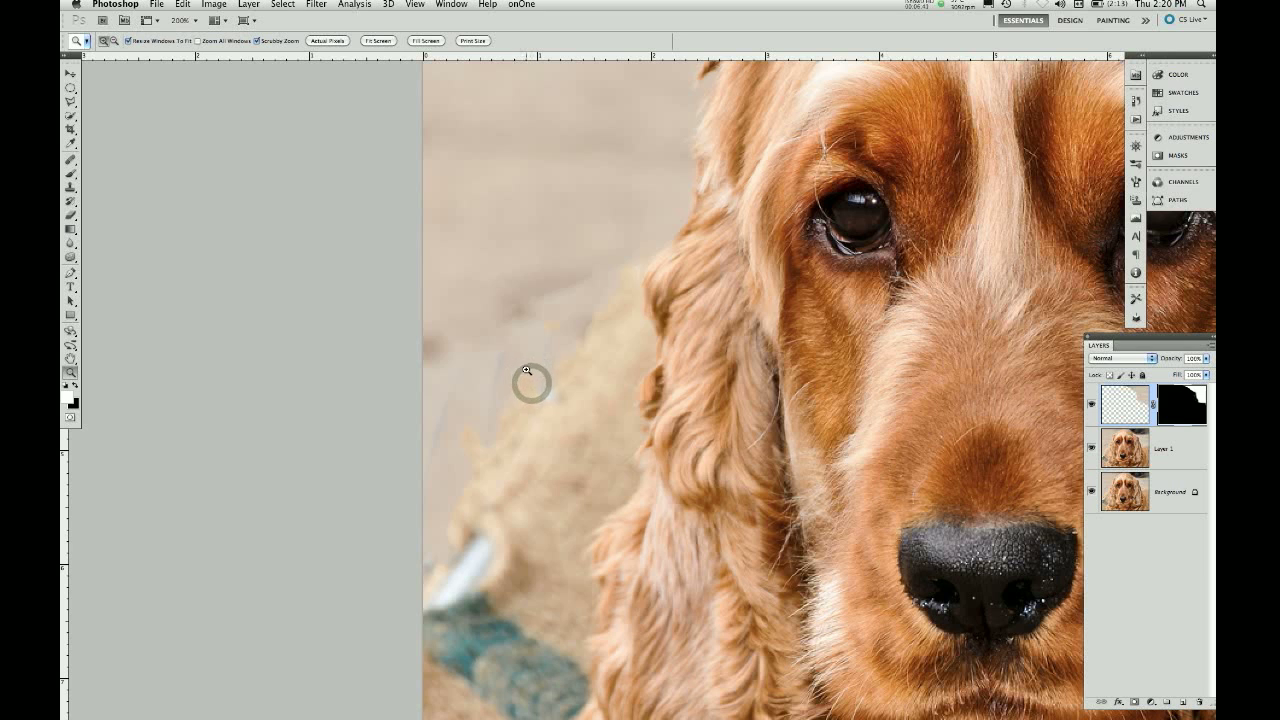
click(524, 370)
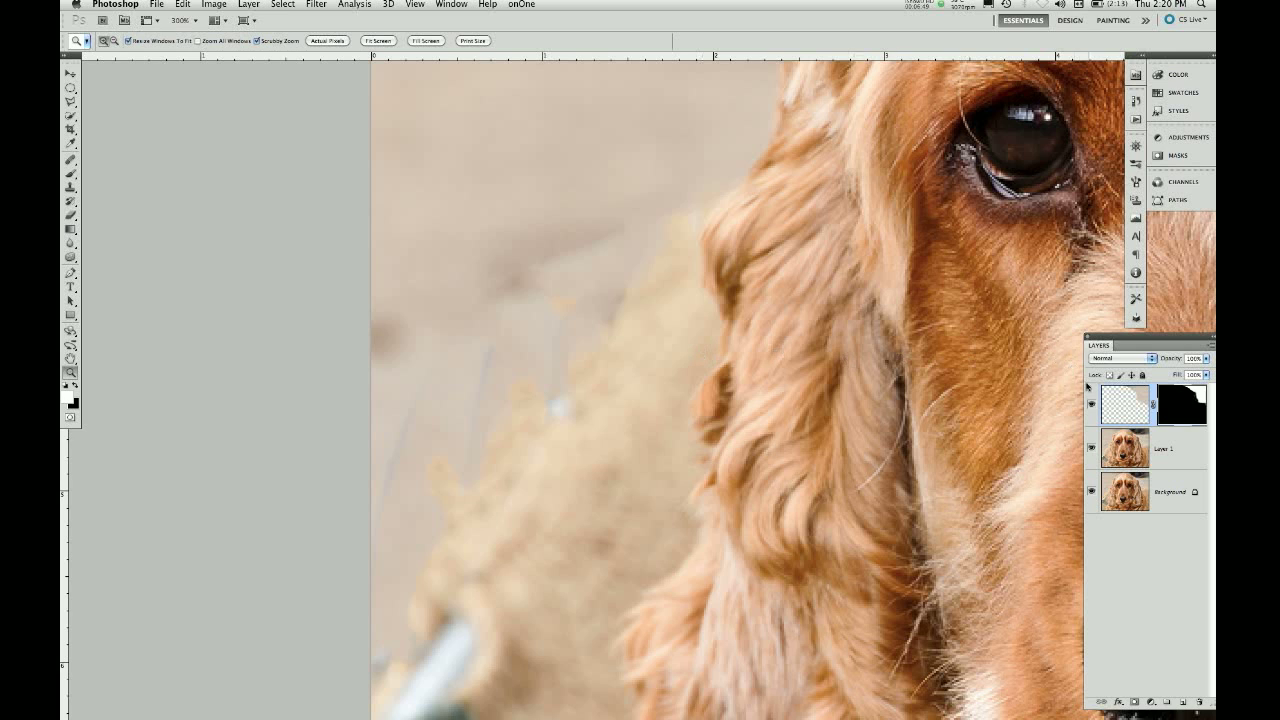
- Zoom in on the left ear's edge and make Layer 1 the active layer
click(1164, 448)
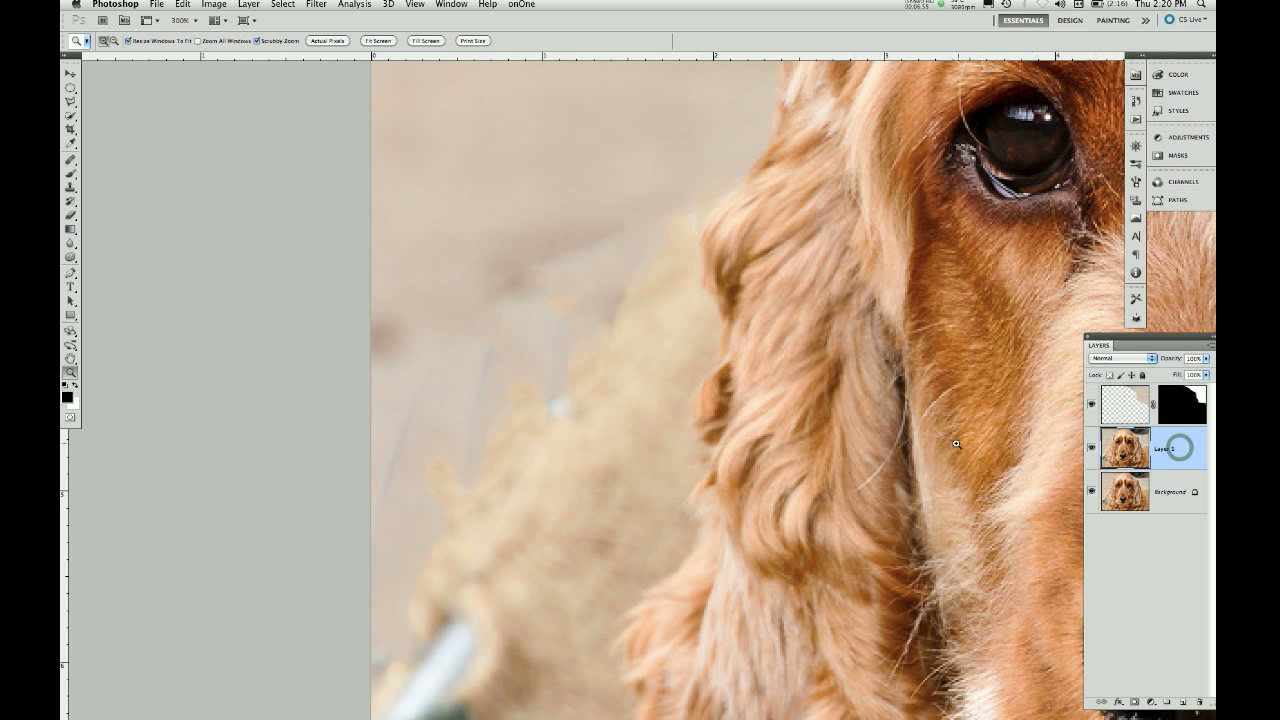
click(1160, 448)
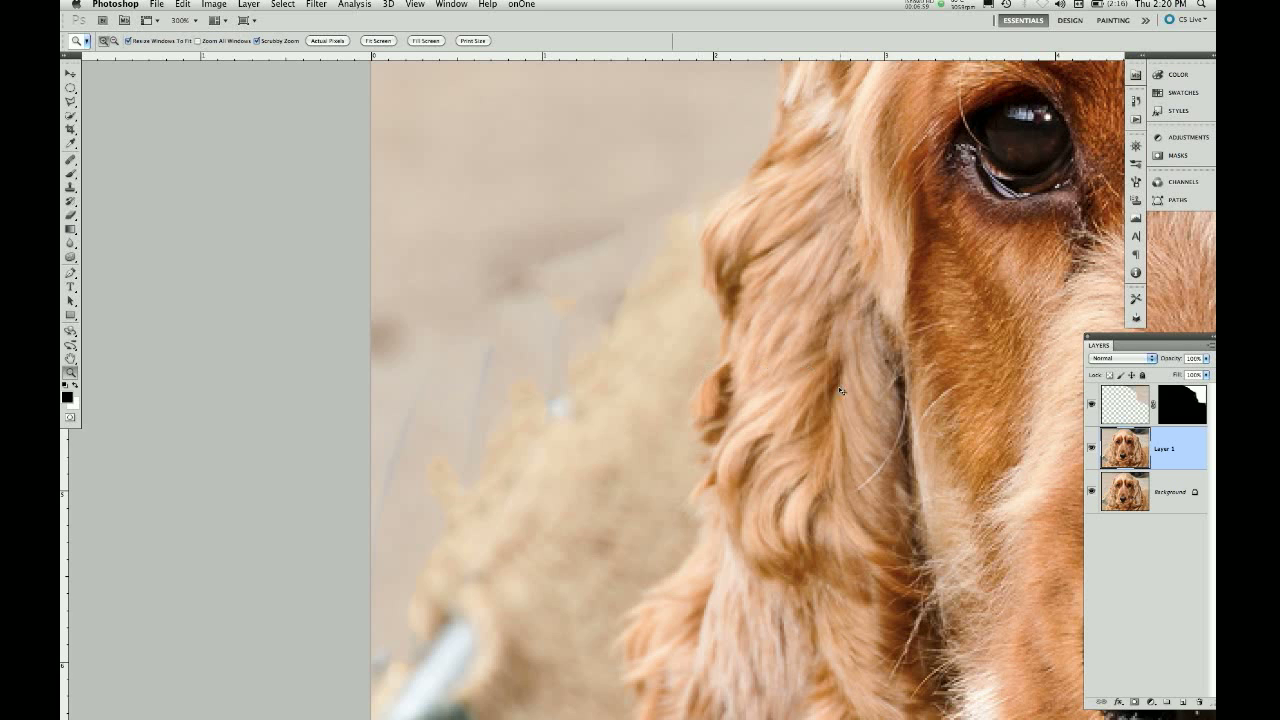
- Create a new empty layer above Layer 1 and ready an enlarged Clone Stamp brush
key(cmd+shift+n)
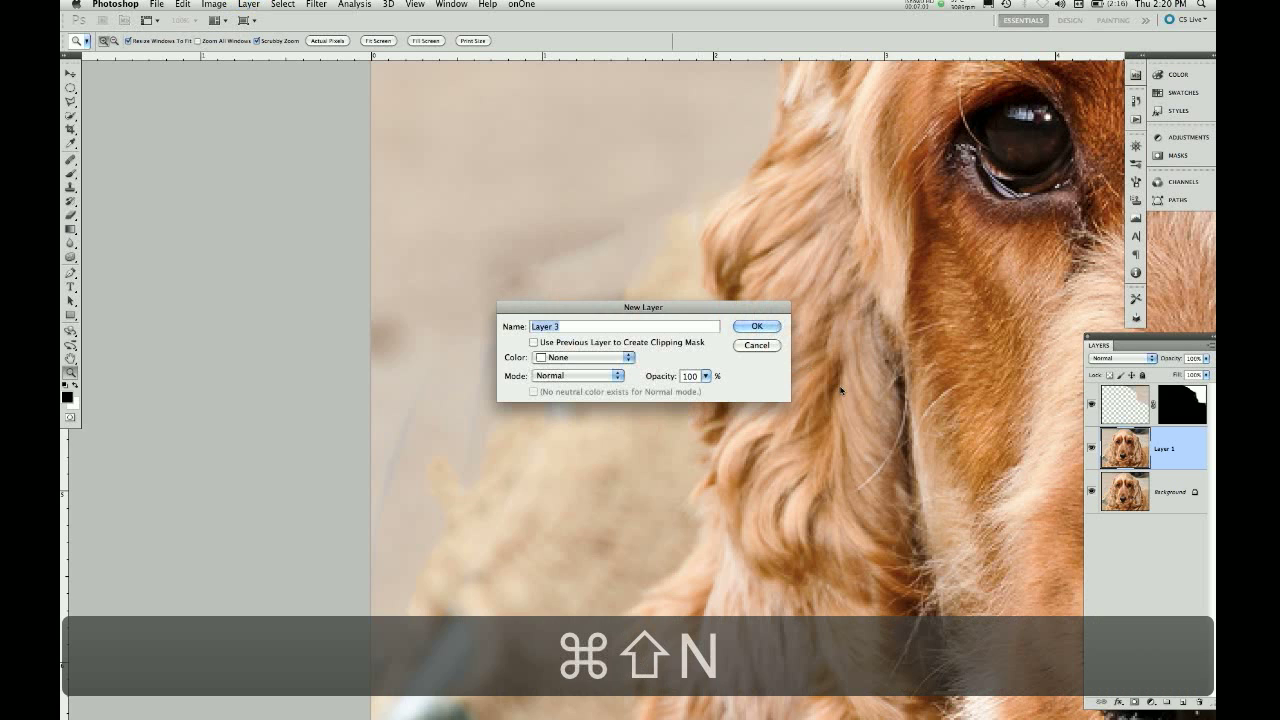
click(756, 326)
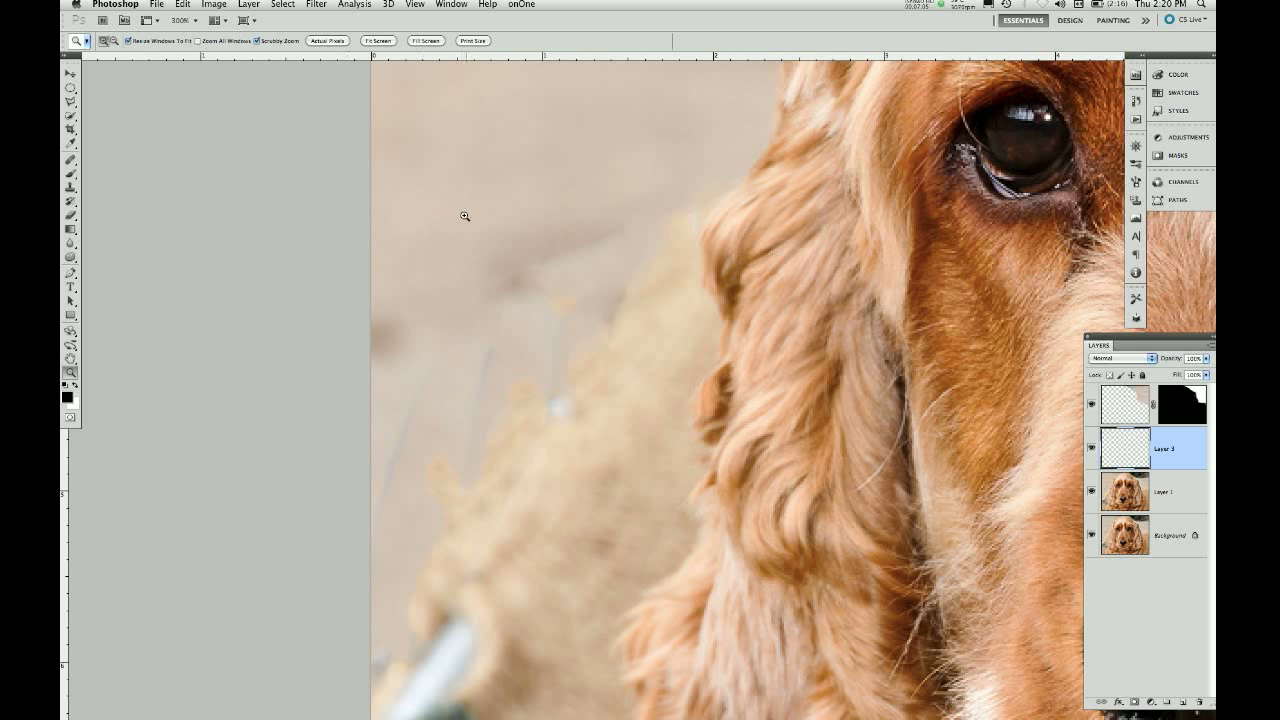
key(s)
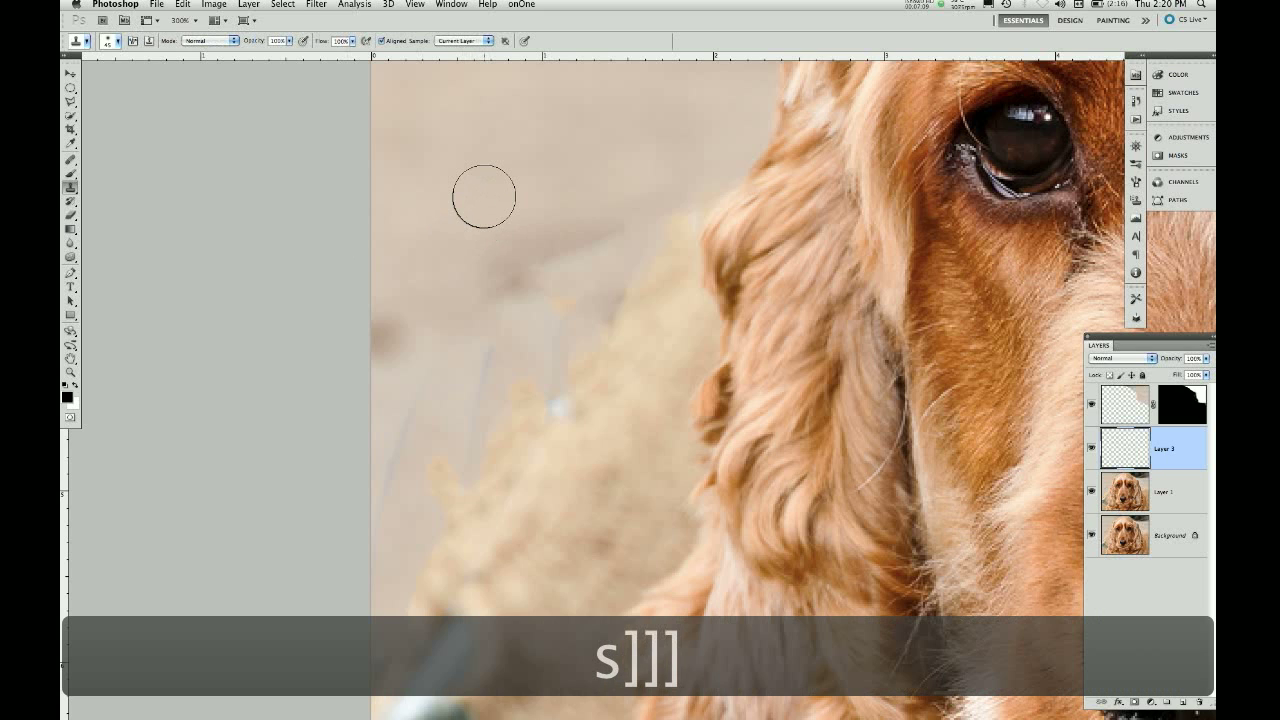
key({)
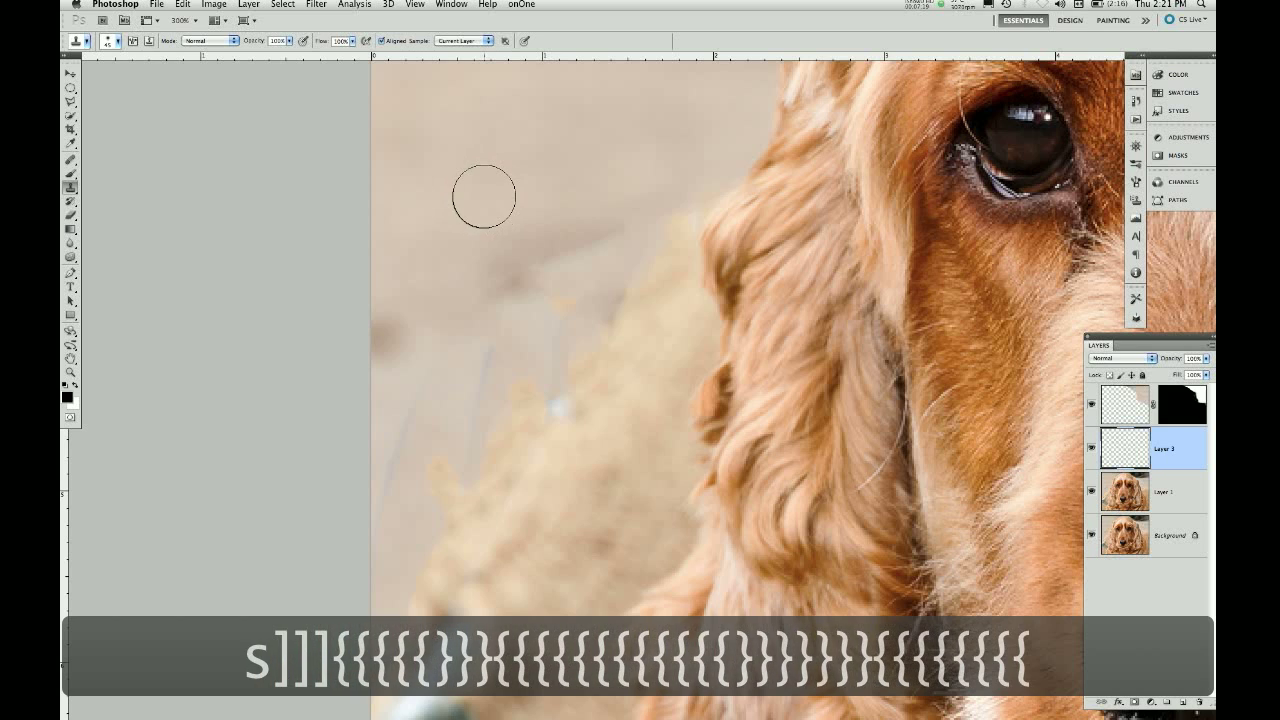
mouse_move(452, 156)
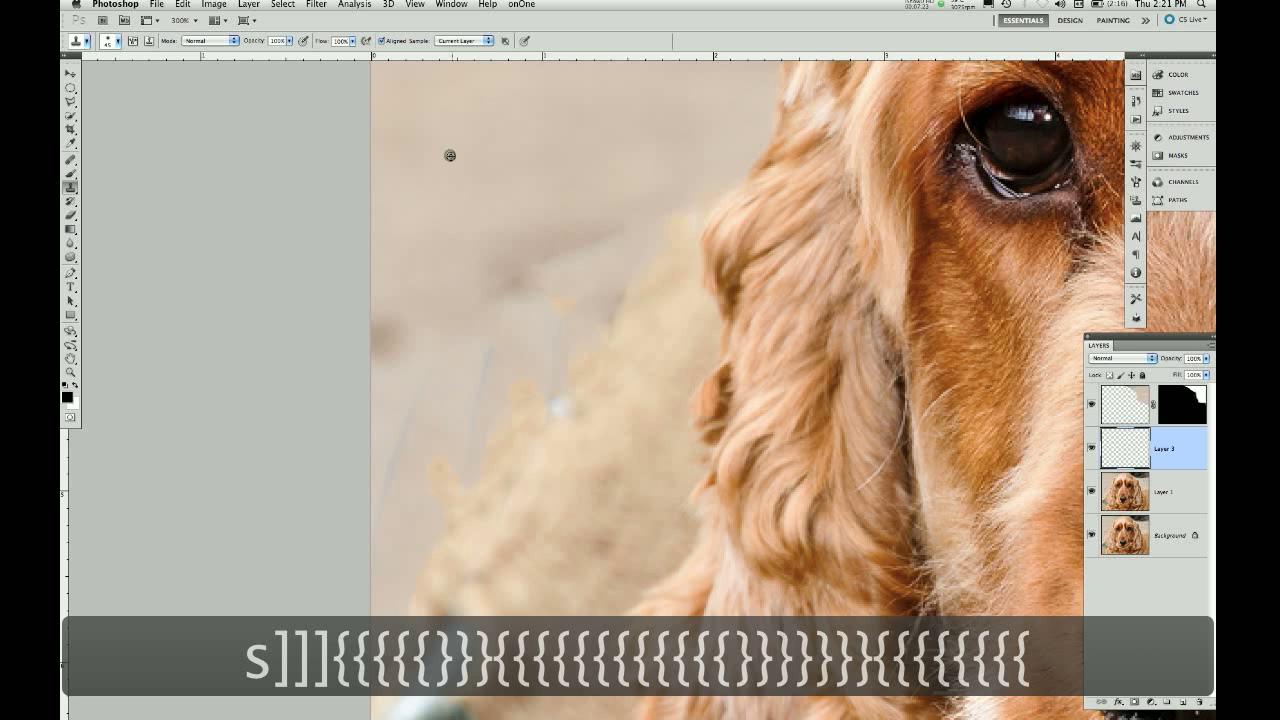
mouse_move(480, 252)
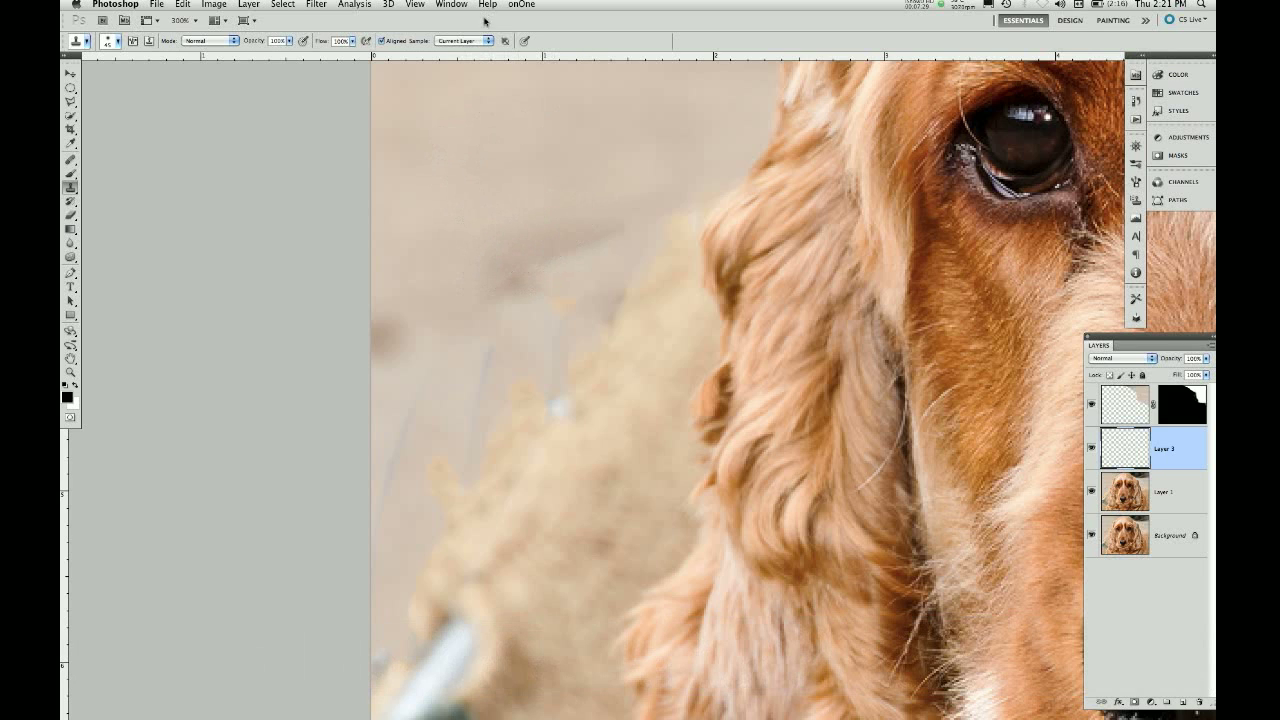
- Set the Clone Stamp to sample Current & Below layers
click(464, 40)
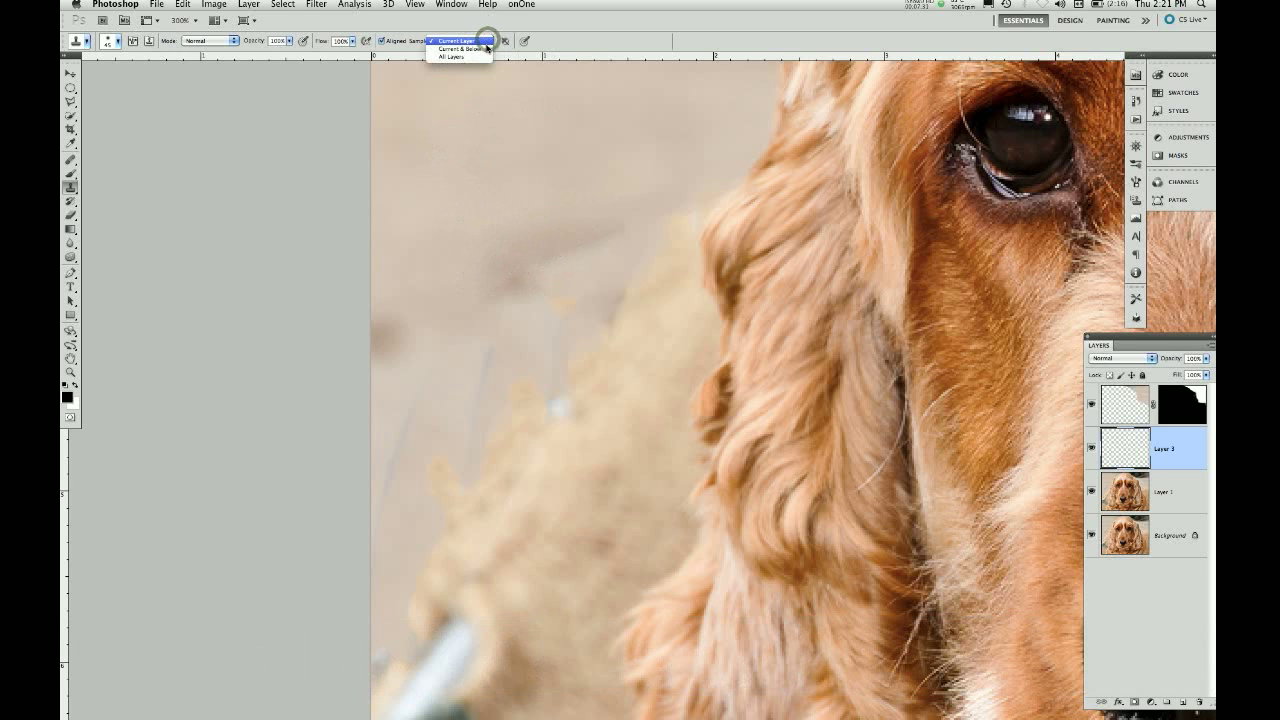
click(452, 48)
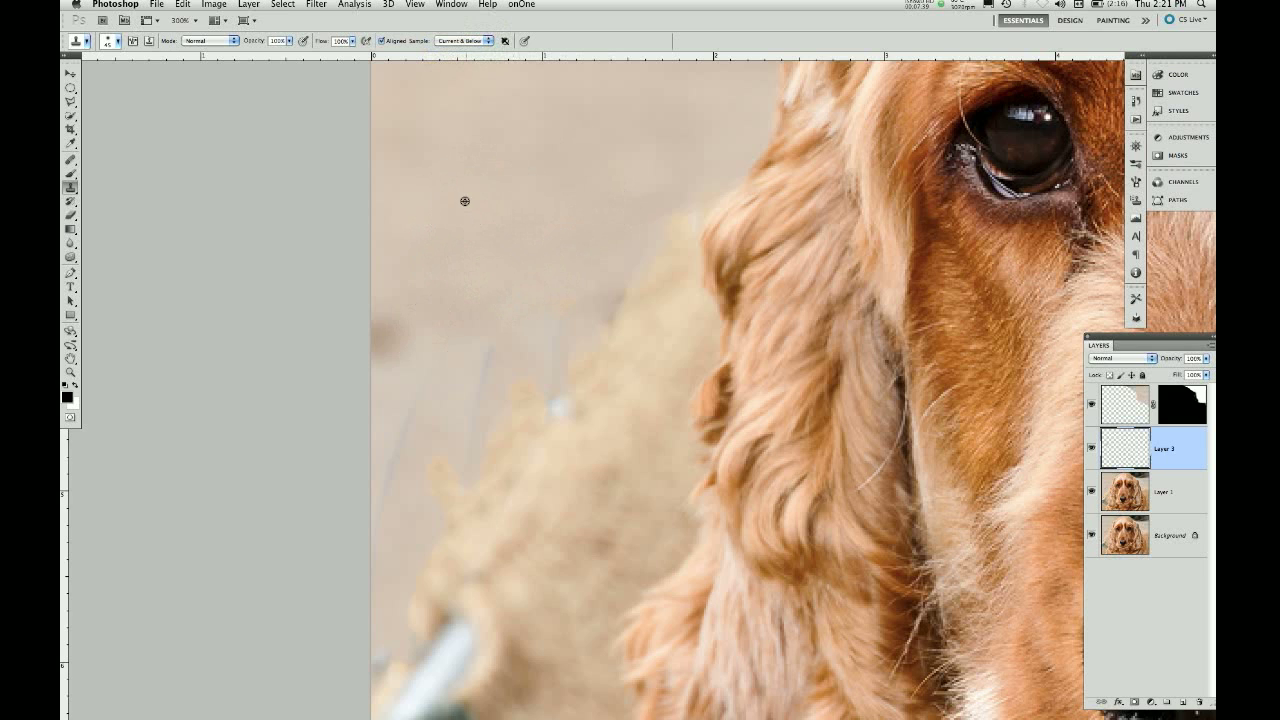
mouse_move(460, 428)
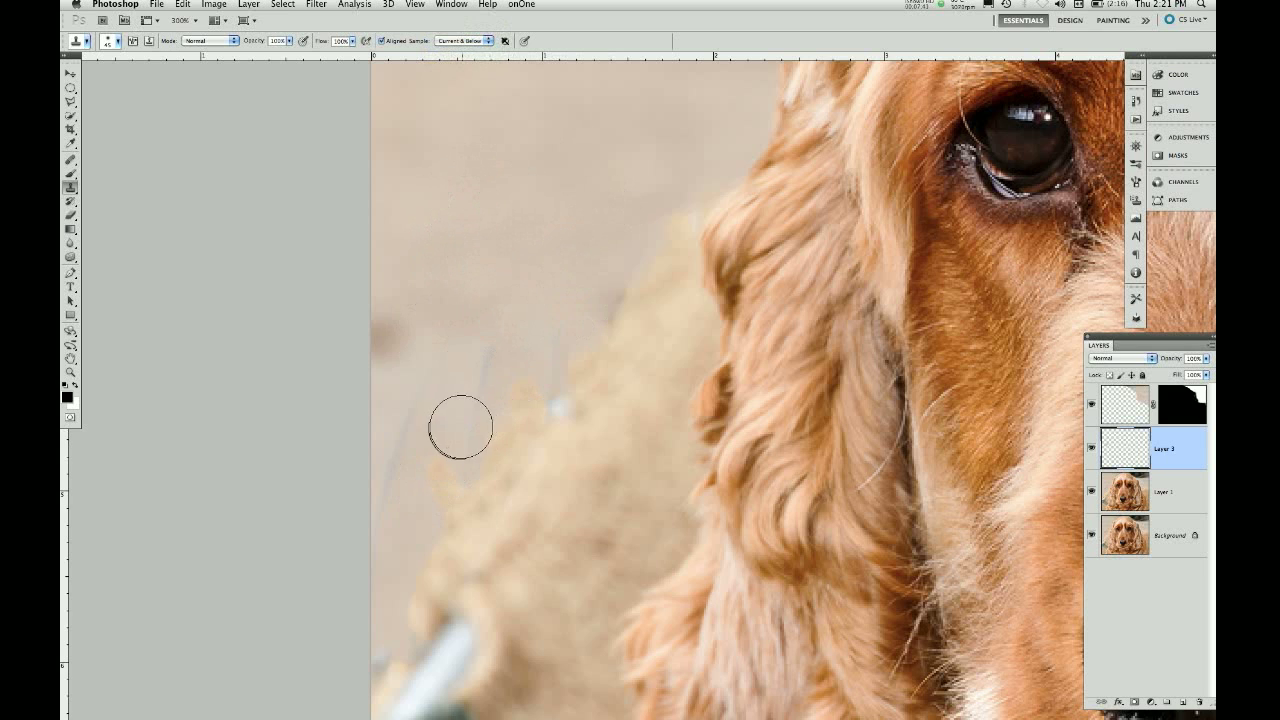
mouse_move(412, 308)
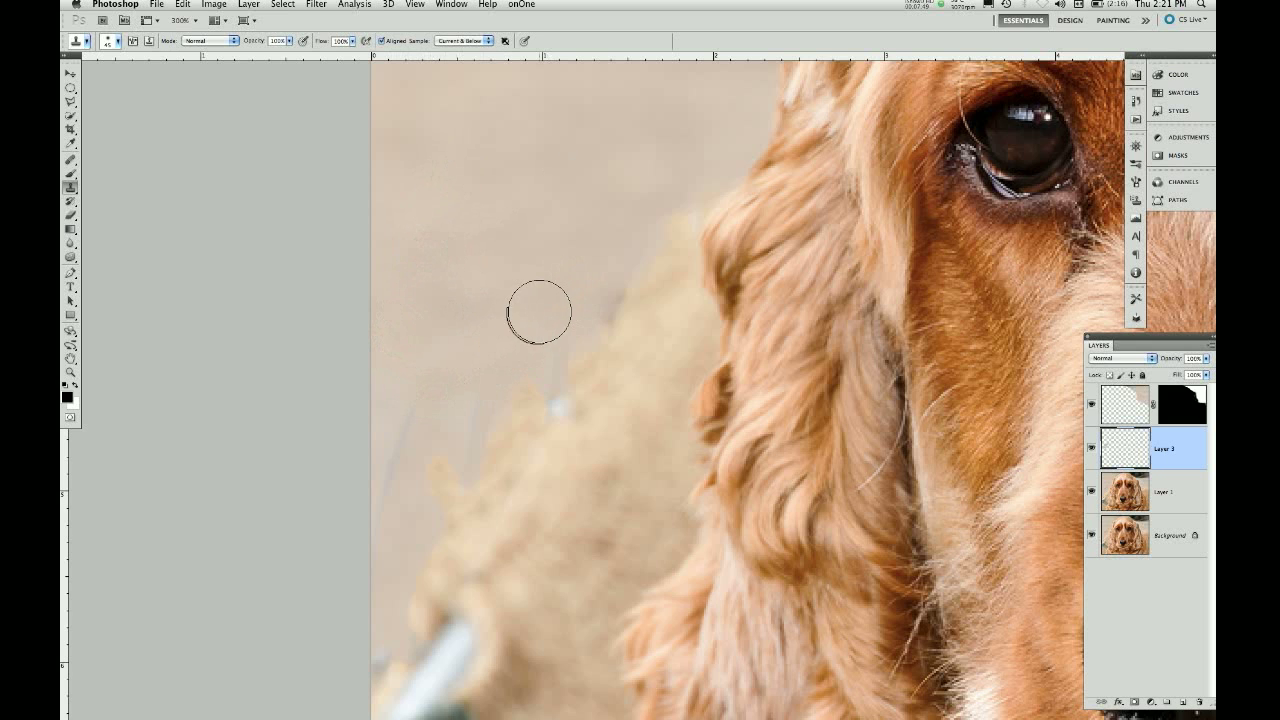
mouse_move(498, 376)
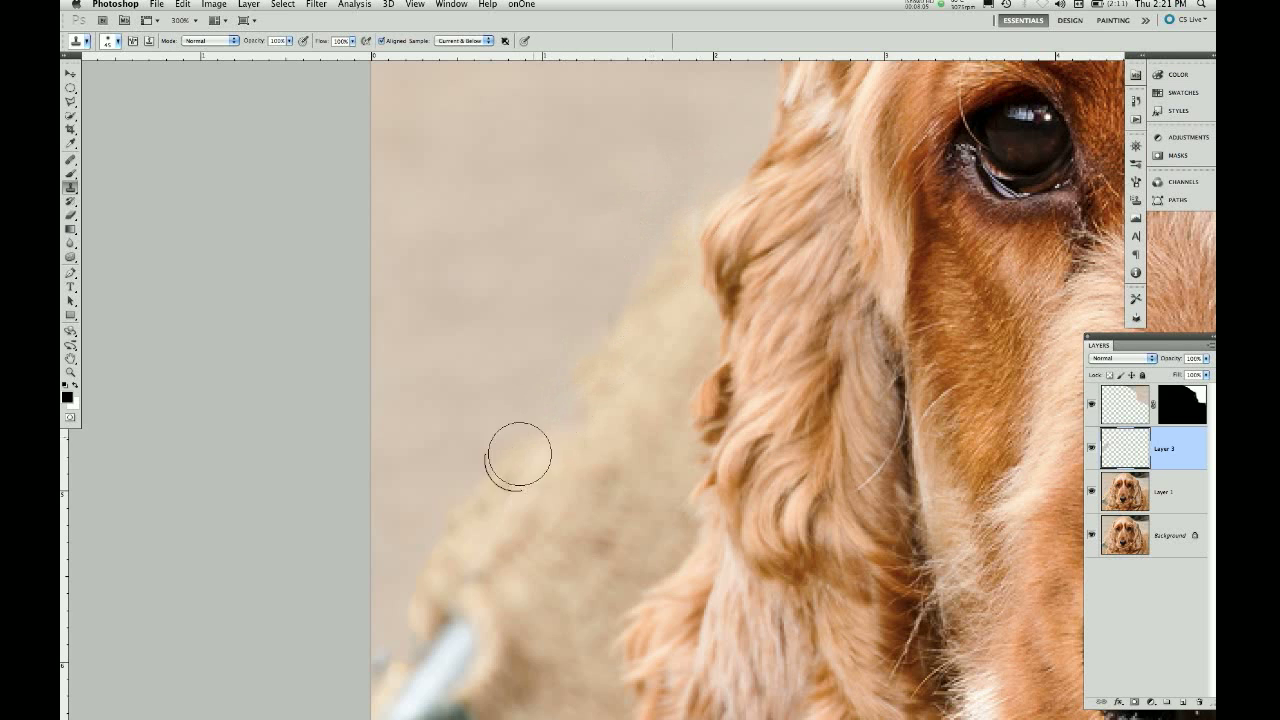
mouse_move(668, 256)
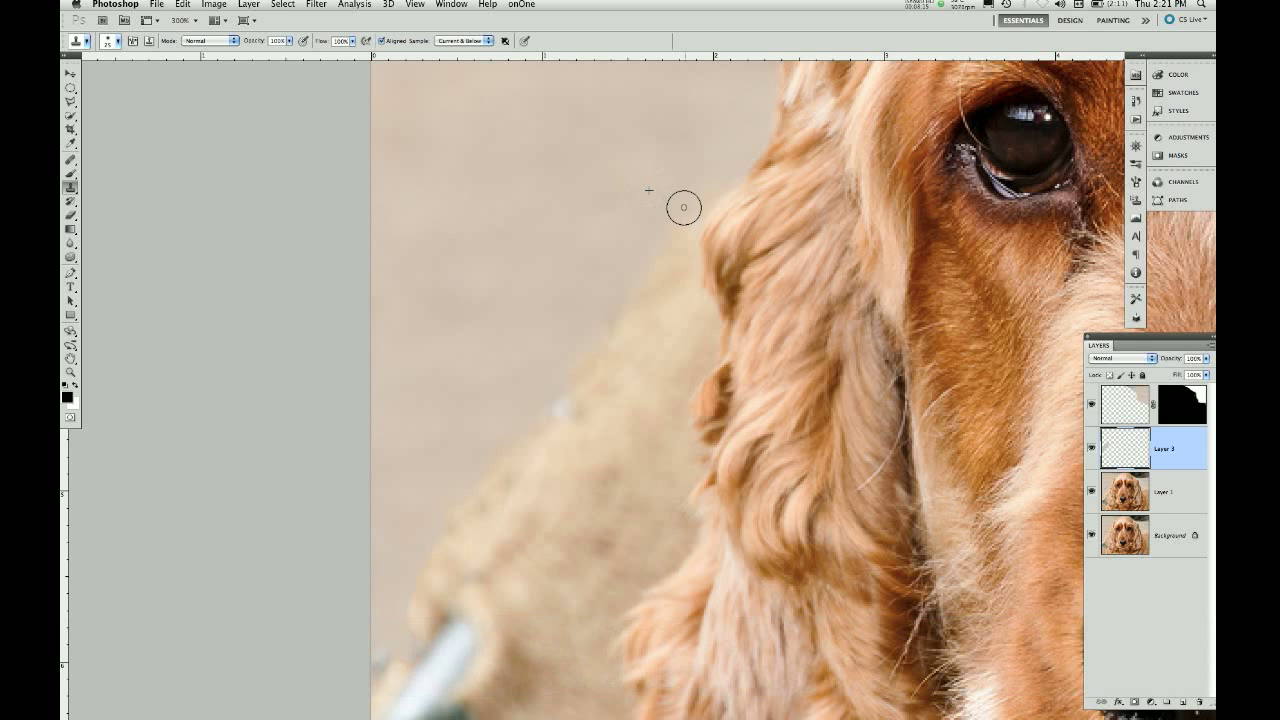
mouse_move(406, 564)
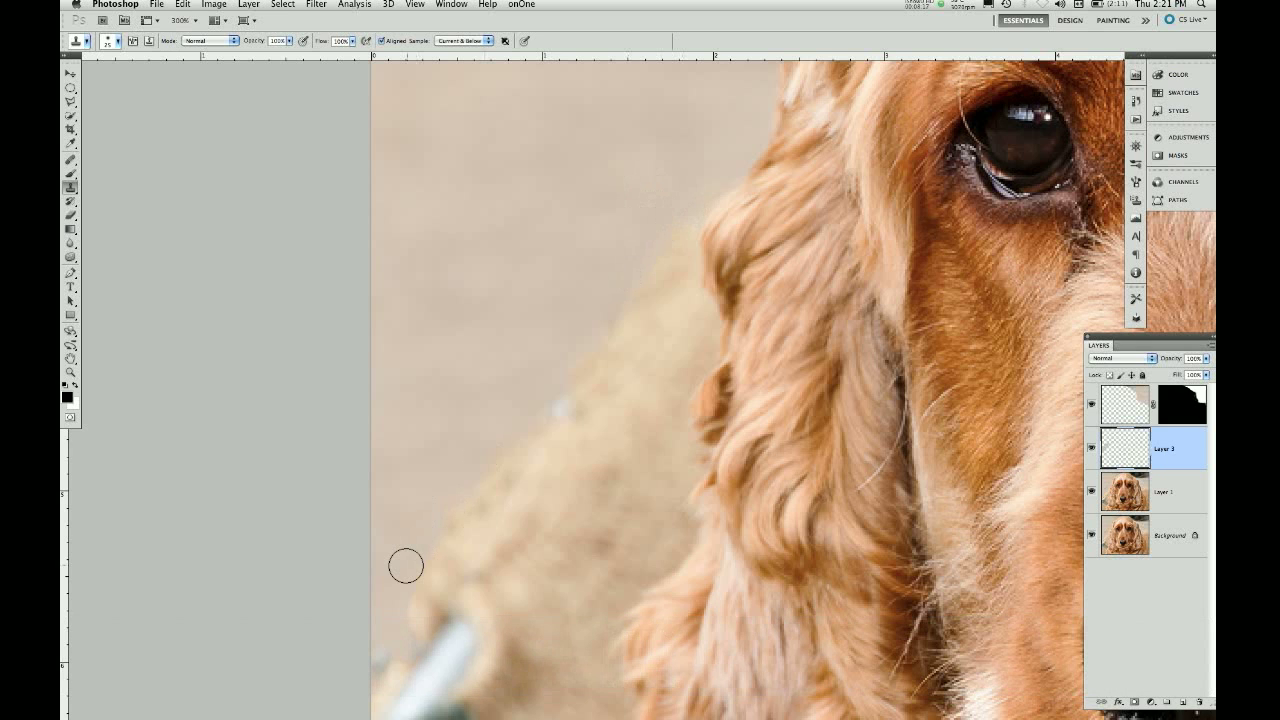
mouse_move(458, 504)
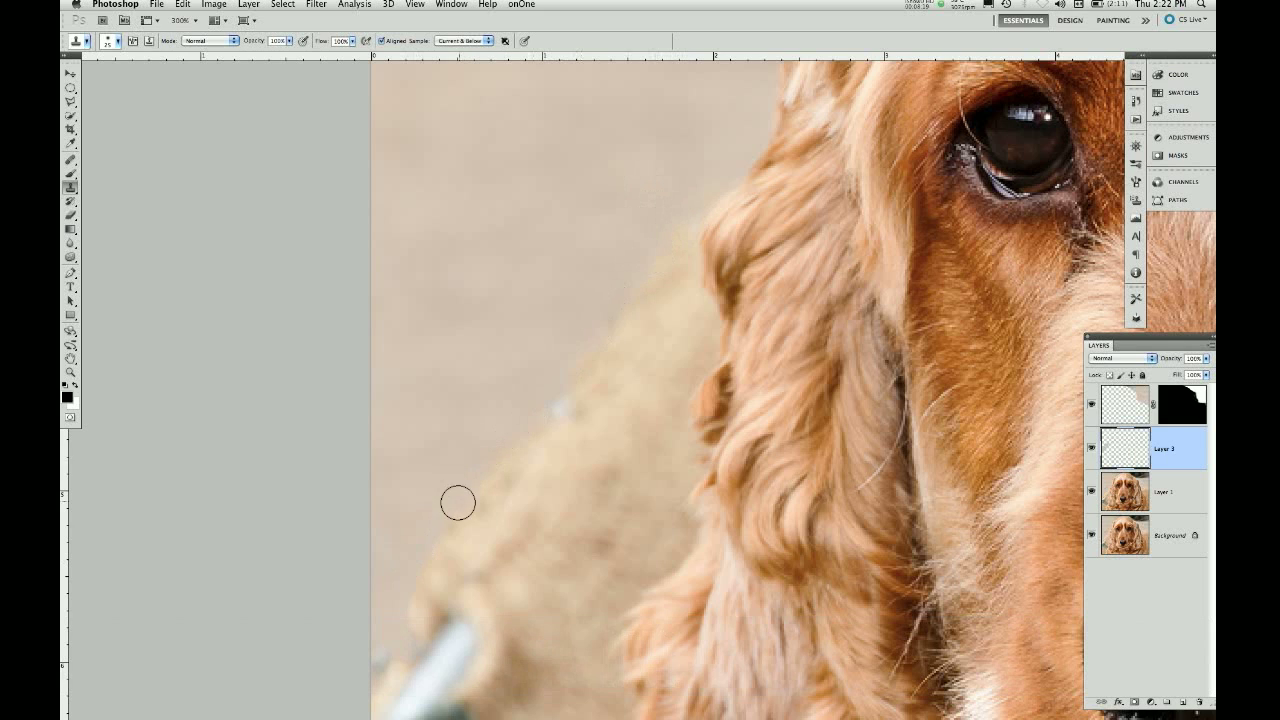
mouse_move(424, 540)
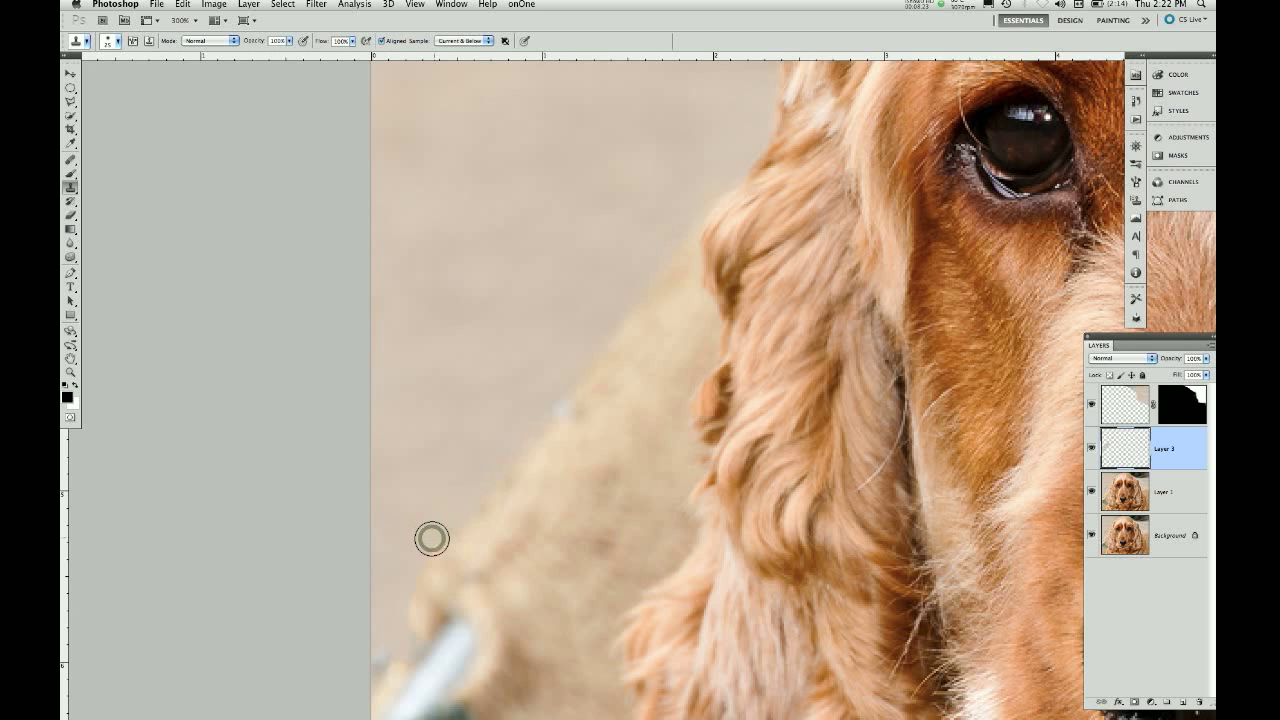
mouse_move(404, 584)
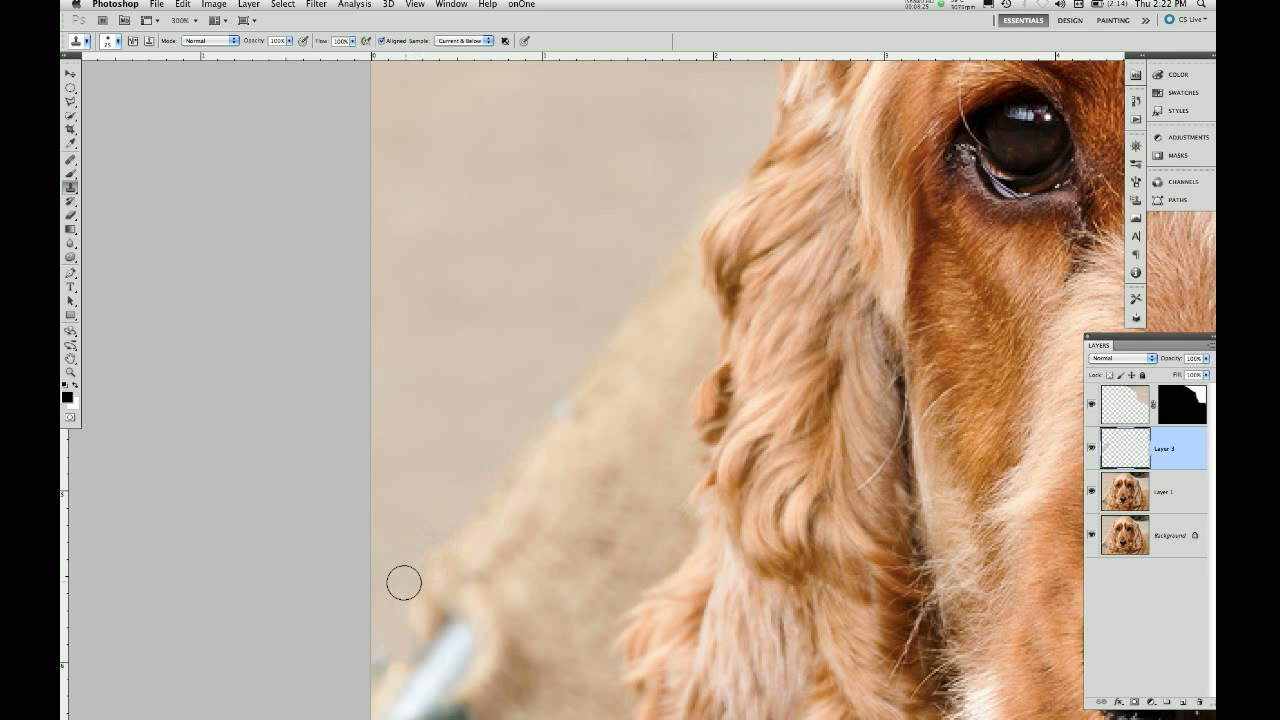
mouse_move(478, 442)
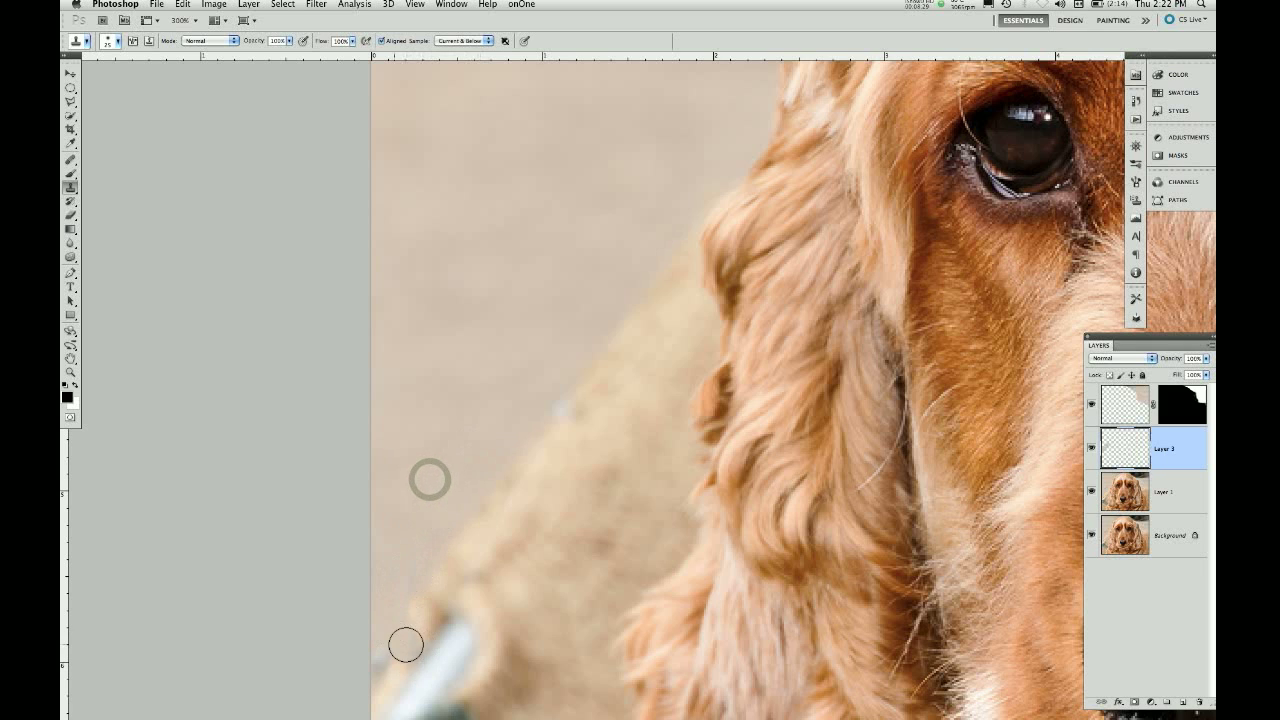
mouse_move(408, 612)
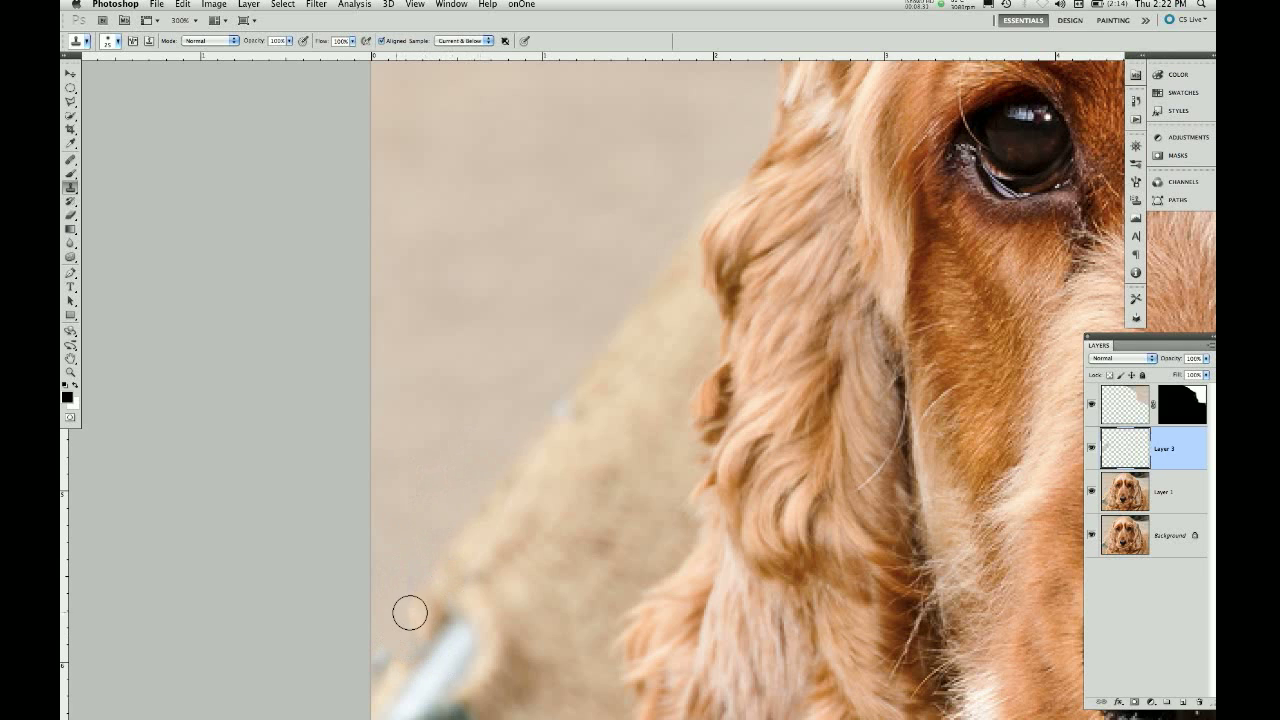
mouse_move(430, 472)
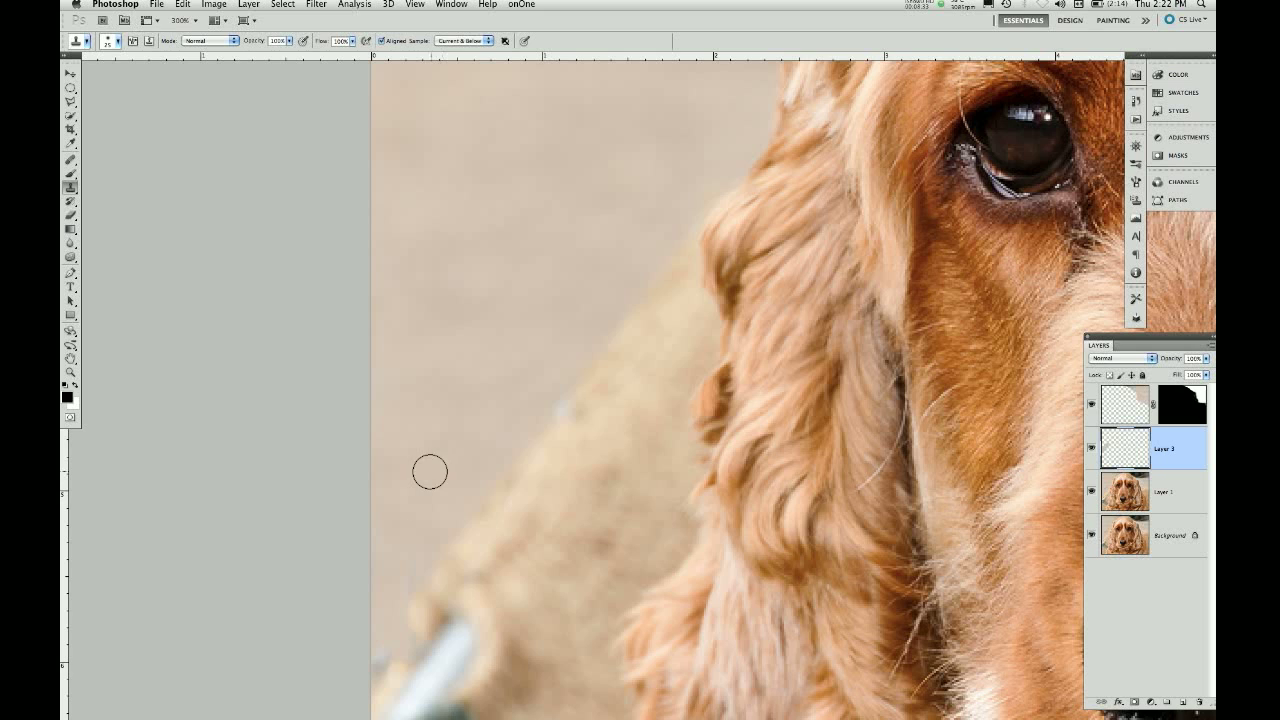
mouse_move(480, 528)
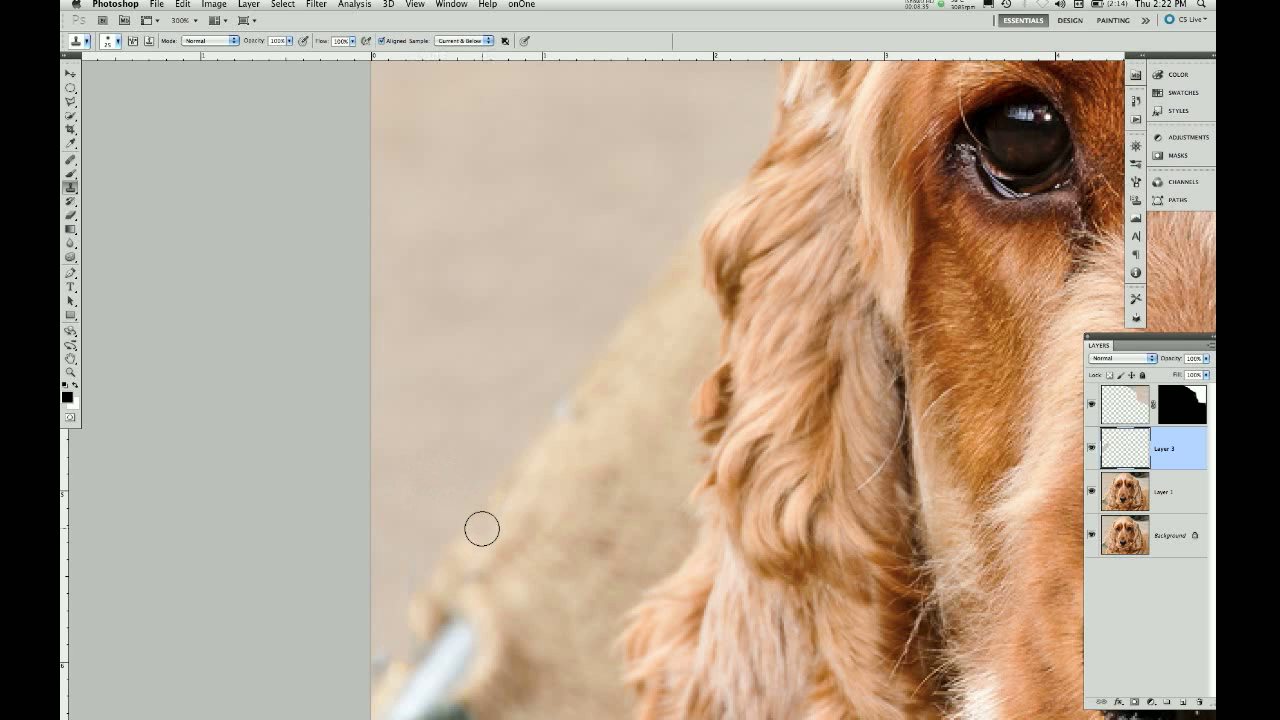
mouse_move(508, 520)
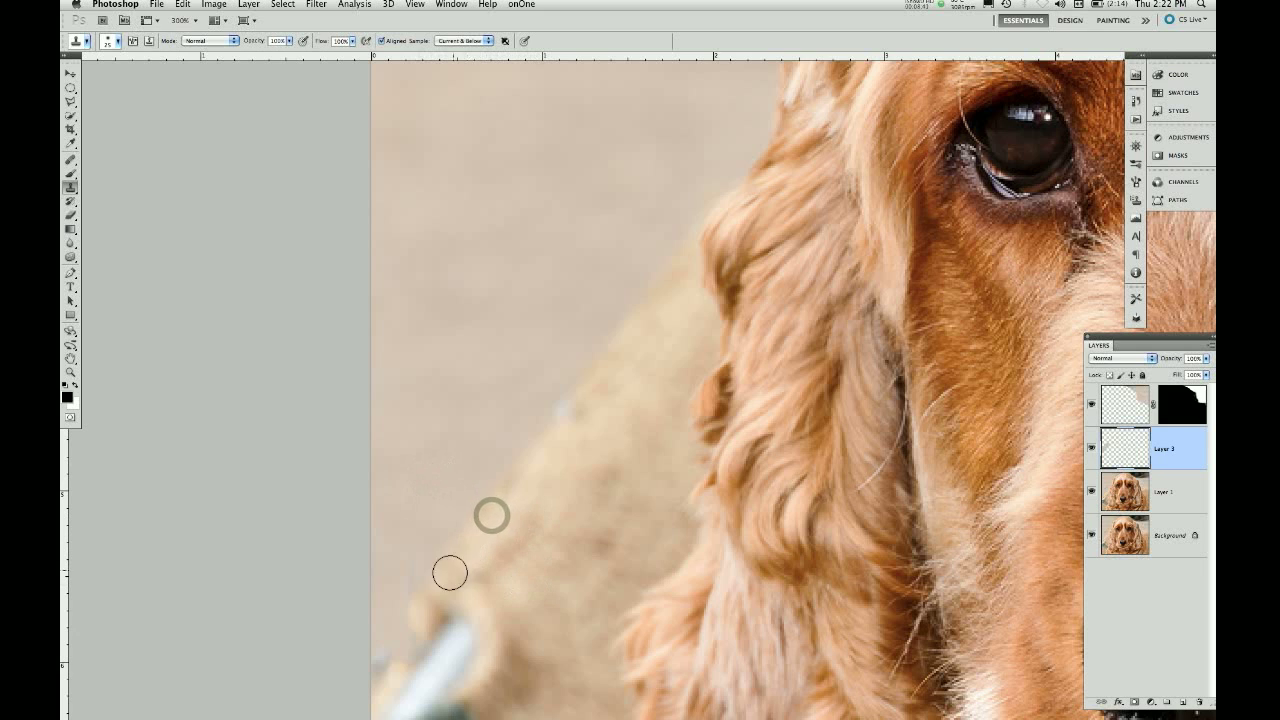
mouse_move(398, 638)
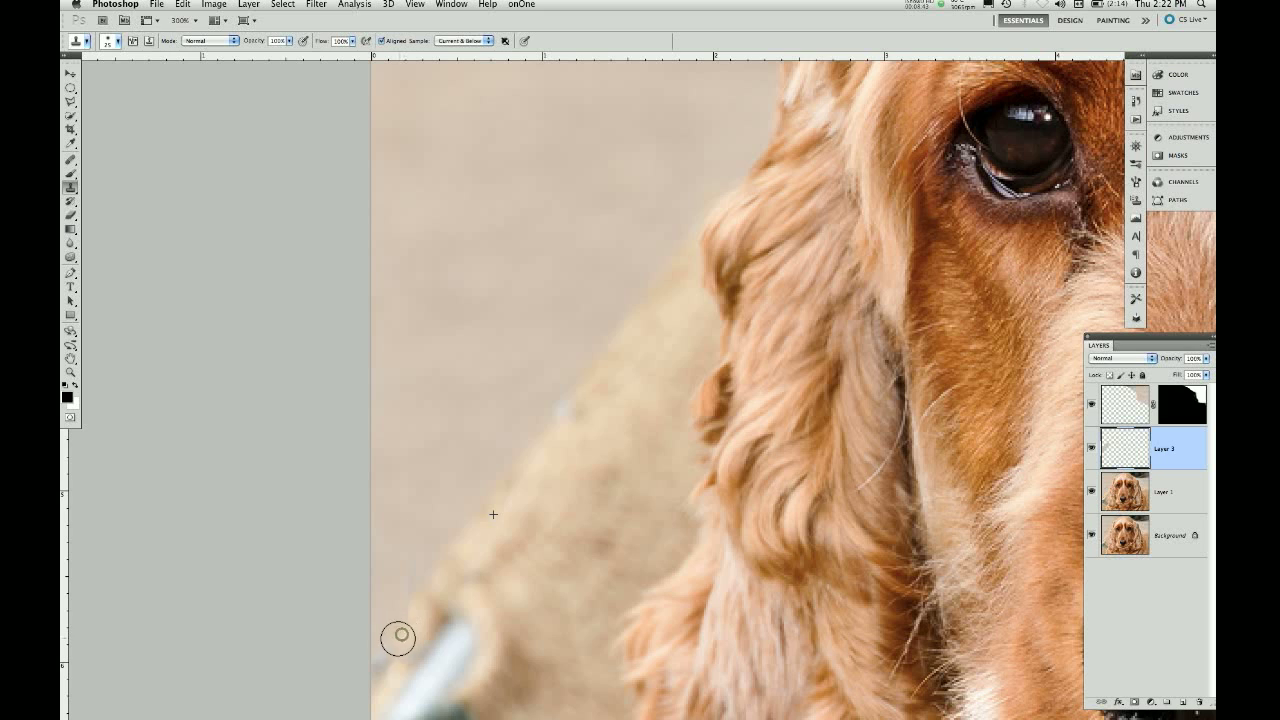
mouse_move(392, 650)
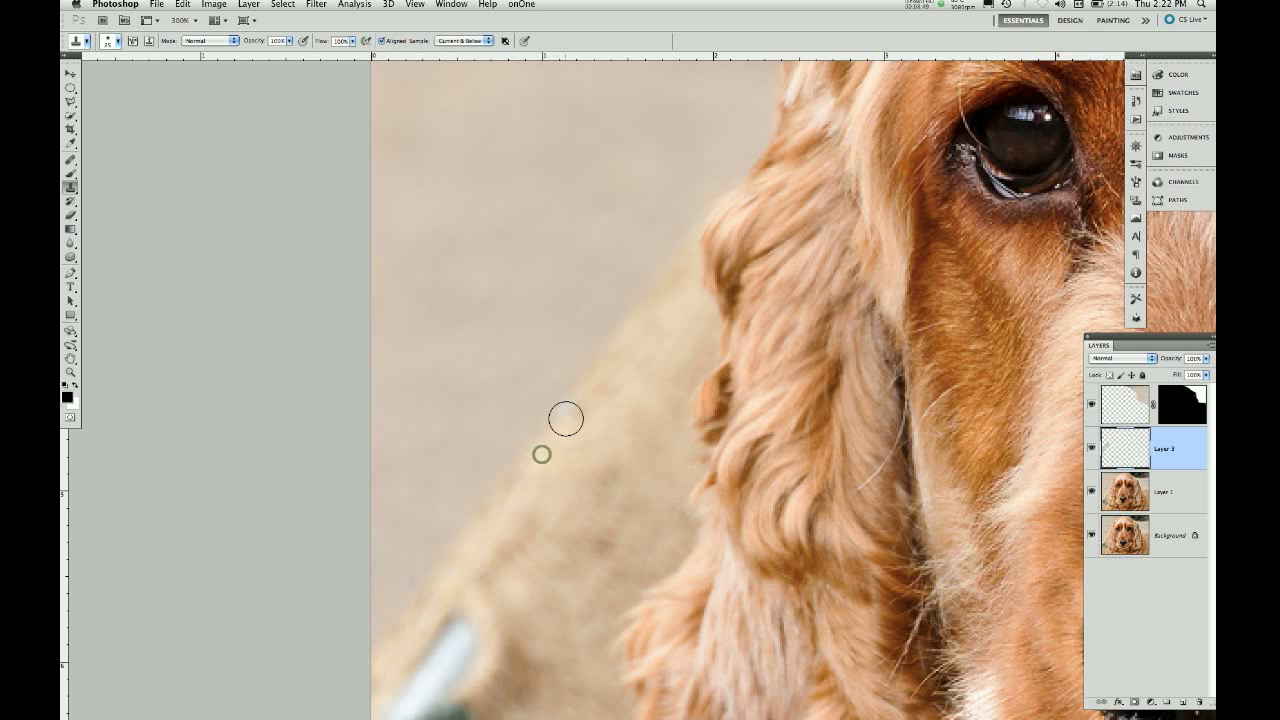
- Finish cloning over the blotches beside the ear and return to the Zoom tool
key(z)
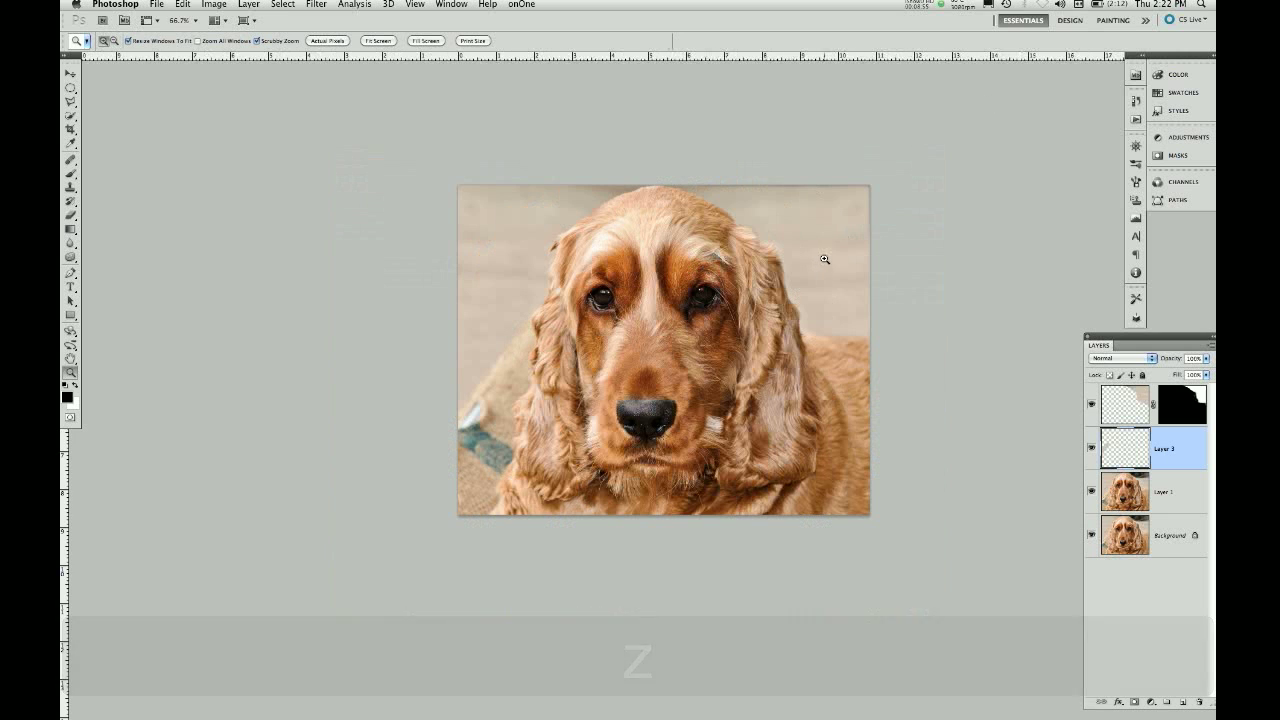
- Zoom into the upper-right background and set Clone Stamp on the top layer sampling Current Layer only
click(824, 260)
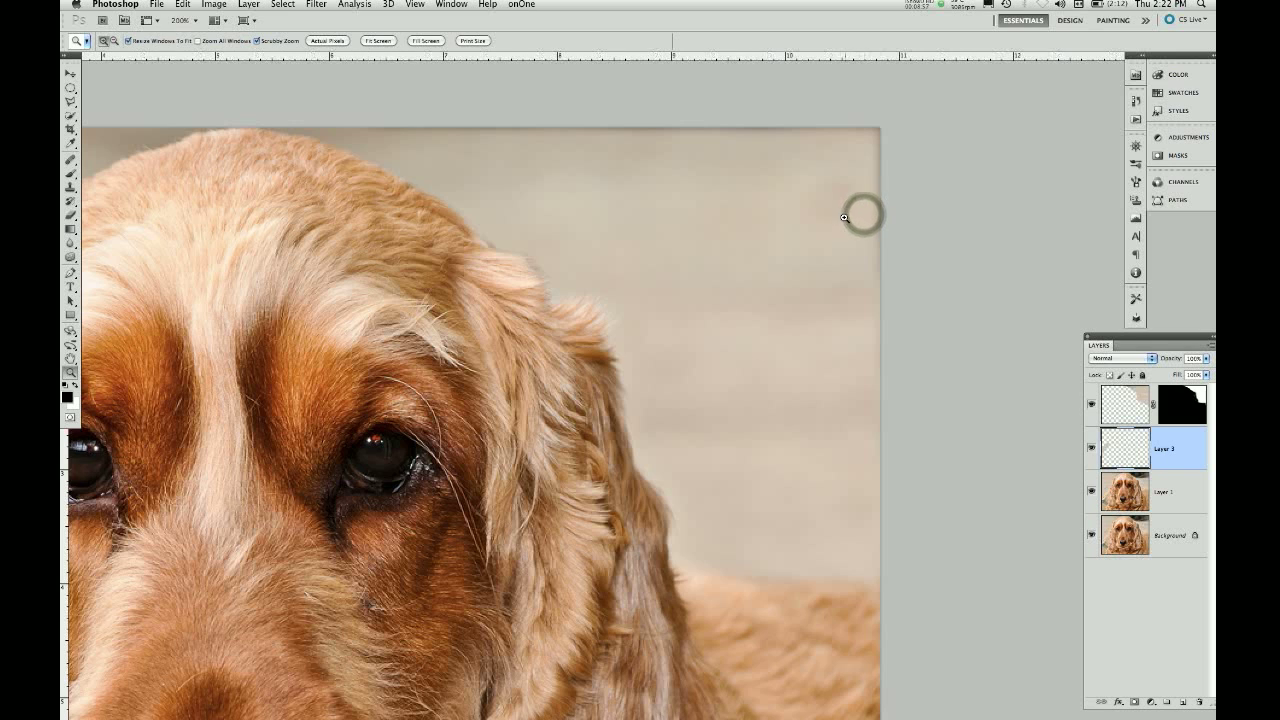
mouse_move(844, 322)
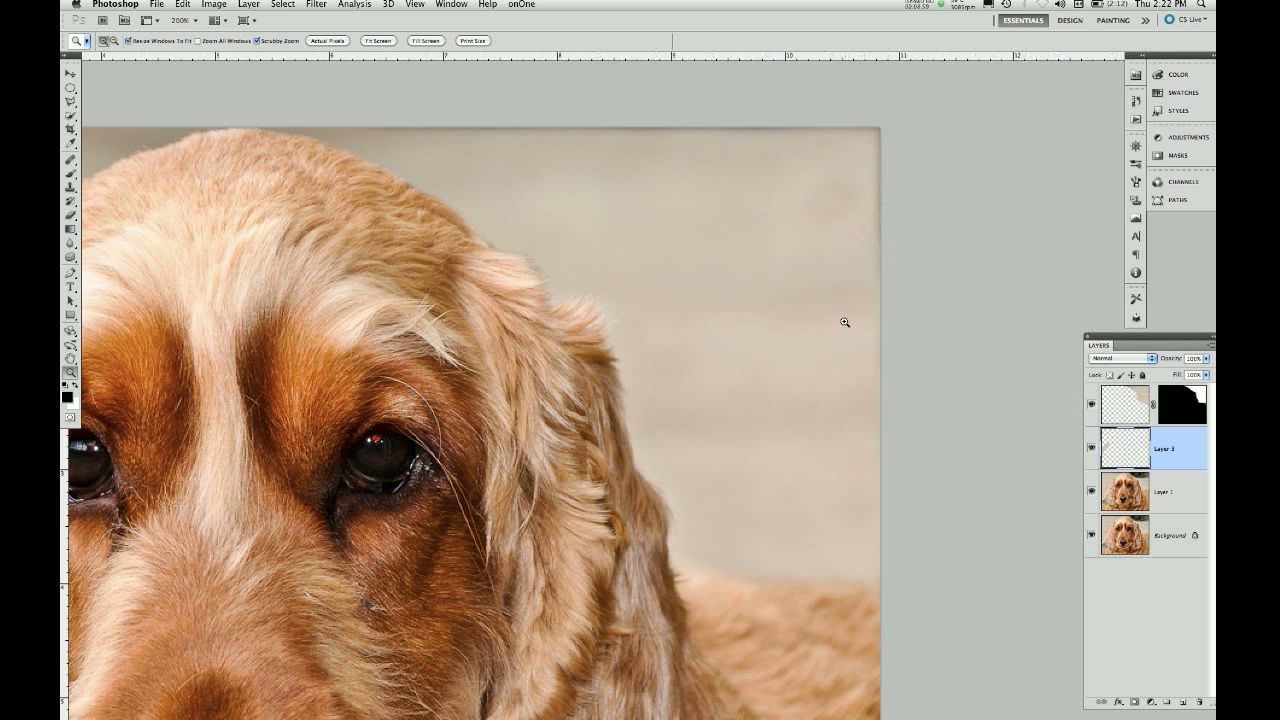
mouse_move(1052, 318)
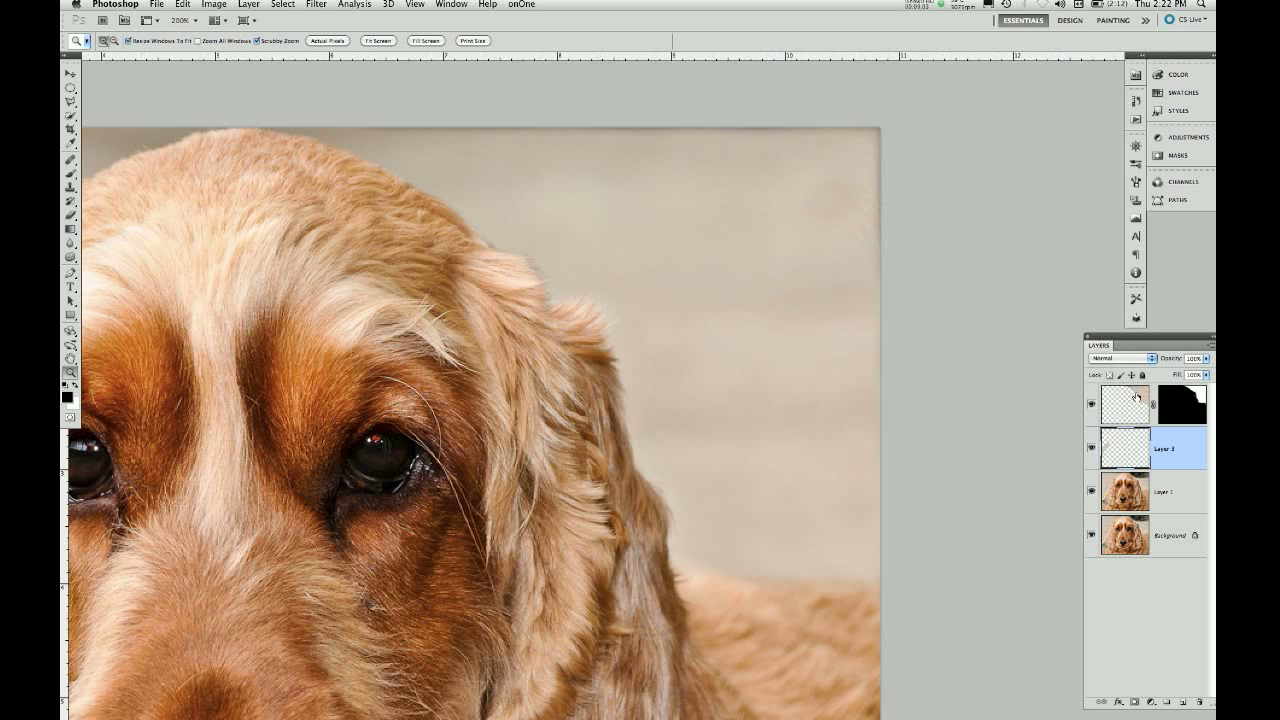
click(1124, 404)
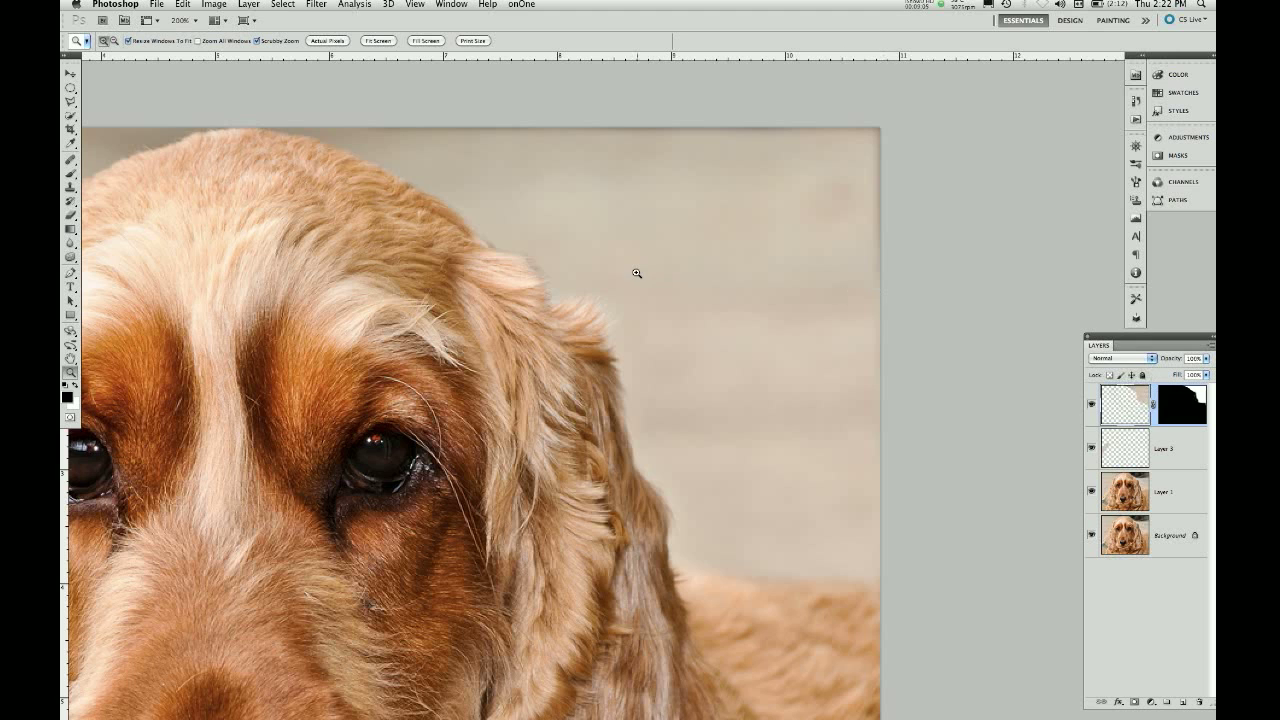
key(s)
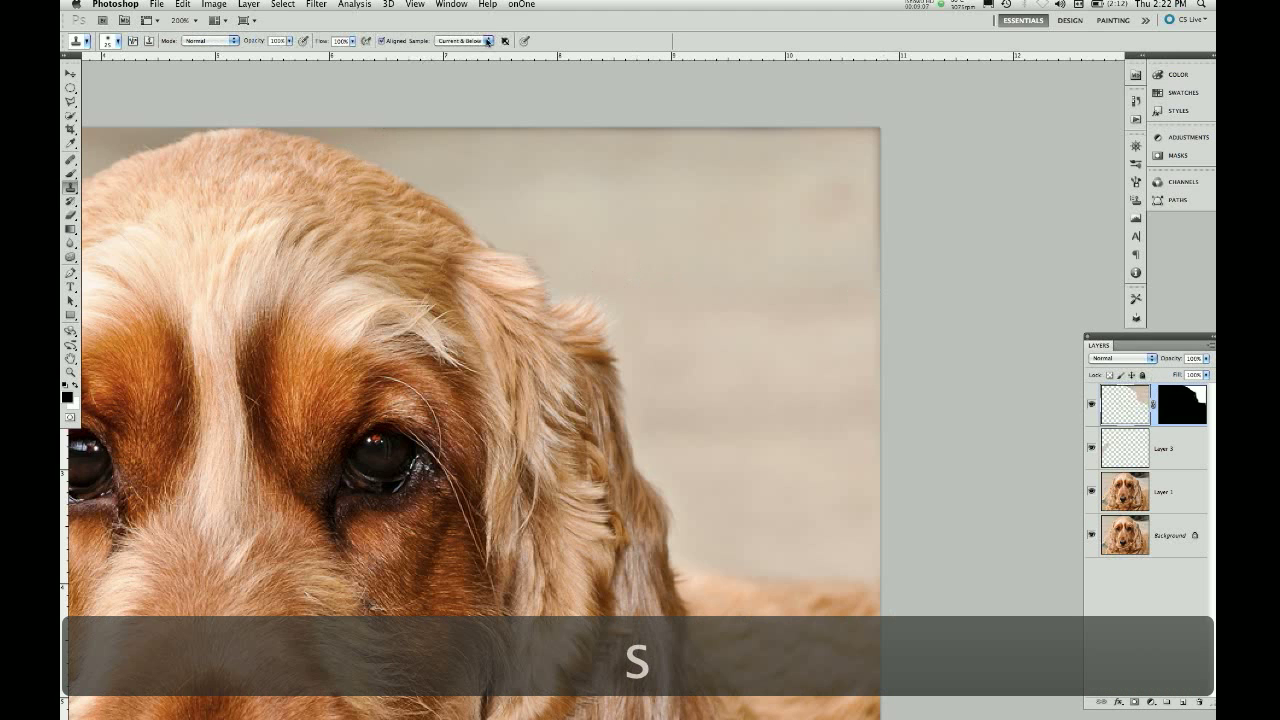
click(462, 40)
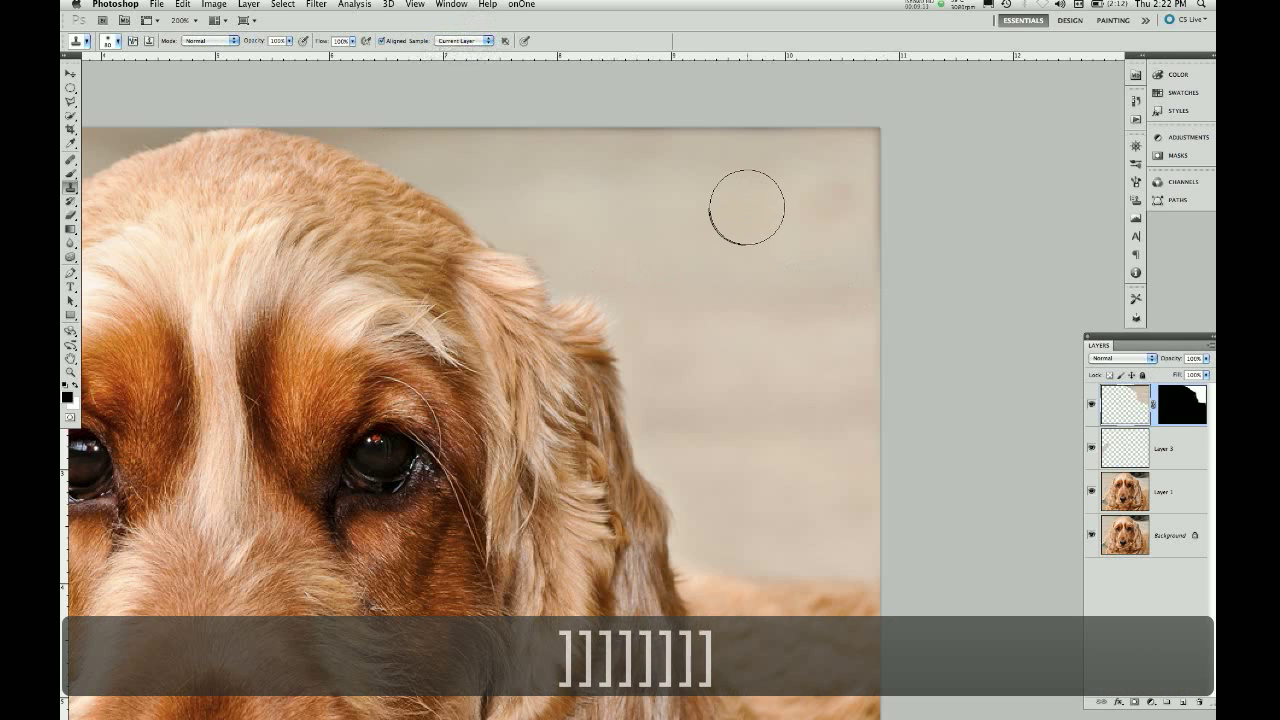
mouse_move(730, 200)
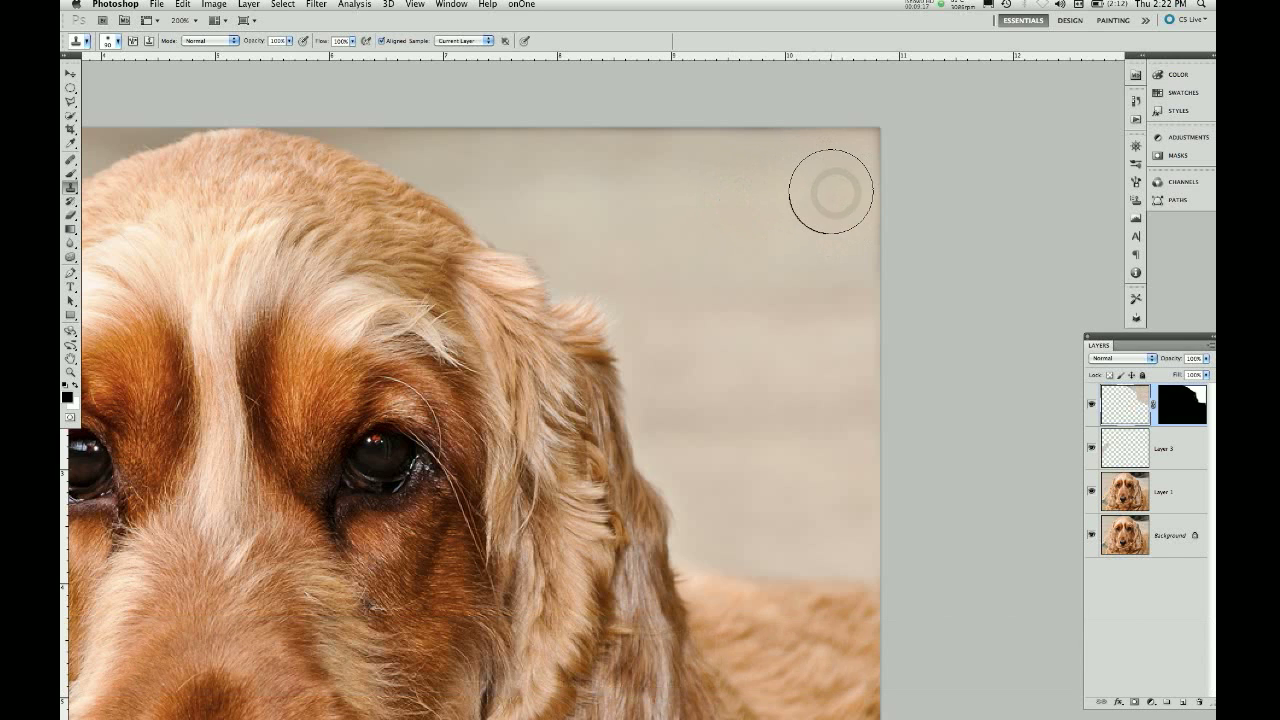
- Zoom out to show the whole dog photo and review the cleaned background
key(z)
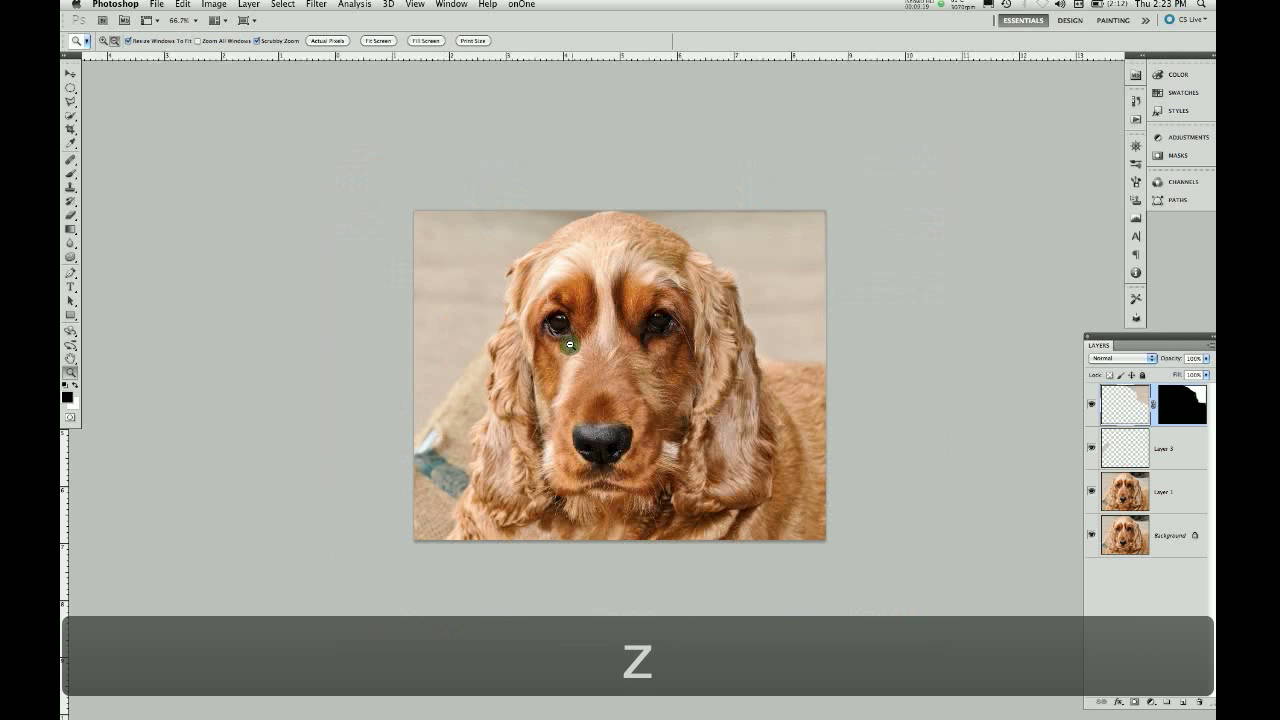
click(562, 346)
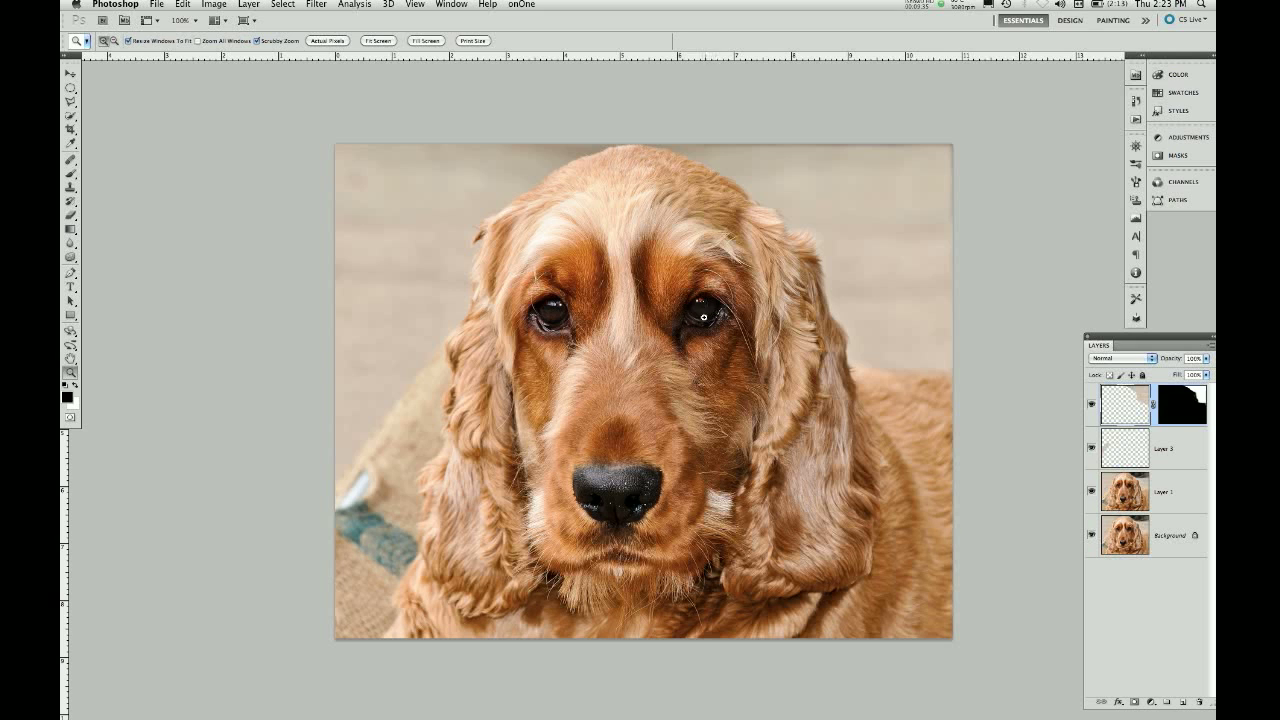
mouse_move(730, 324)
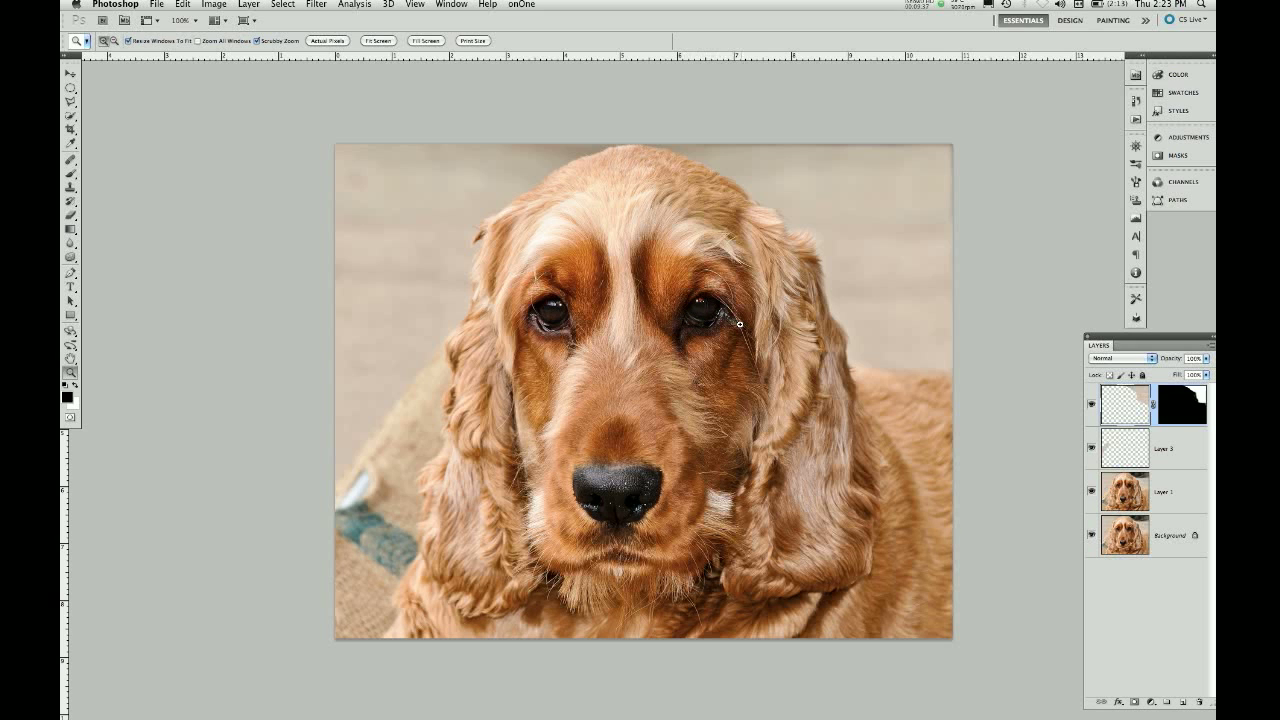